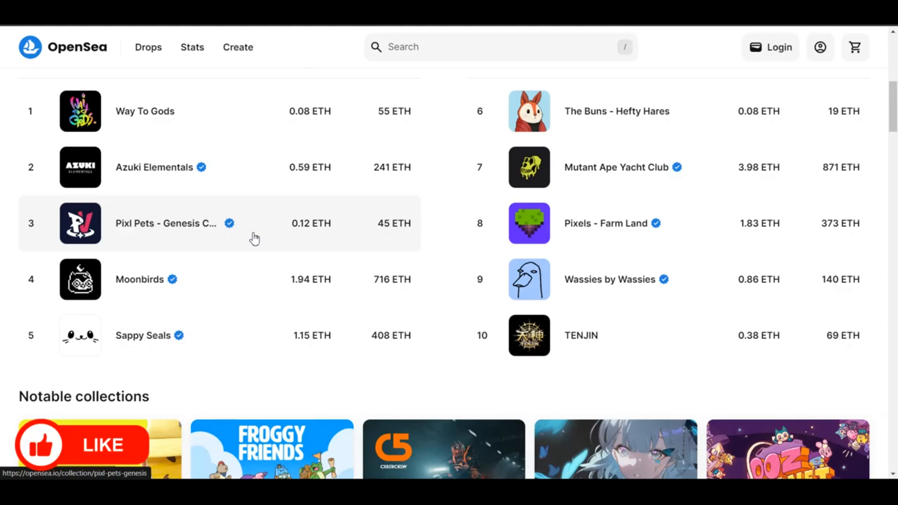
- Scroll the 'metamask extension' results and open MetaMask's chrome.google.com store page
scroll(down, 3)
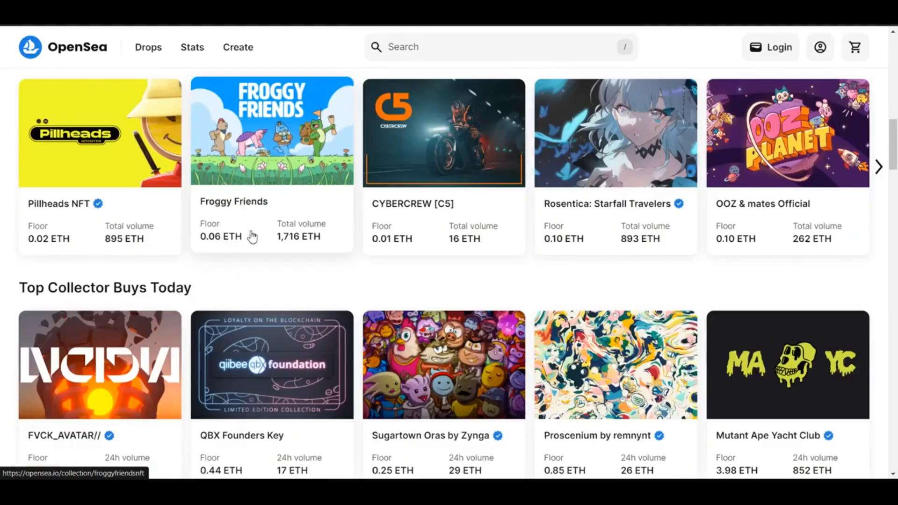
scroll(down, 3)
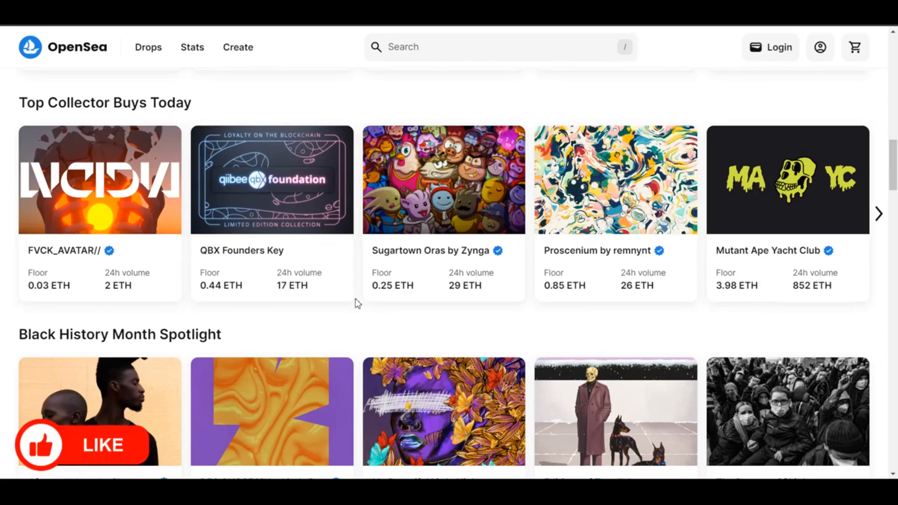
mouse_move(332, 287)
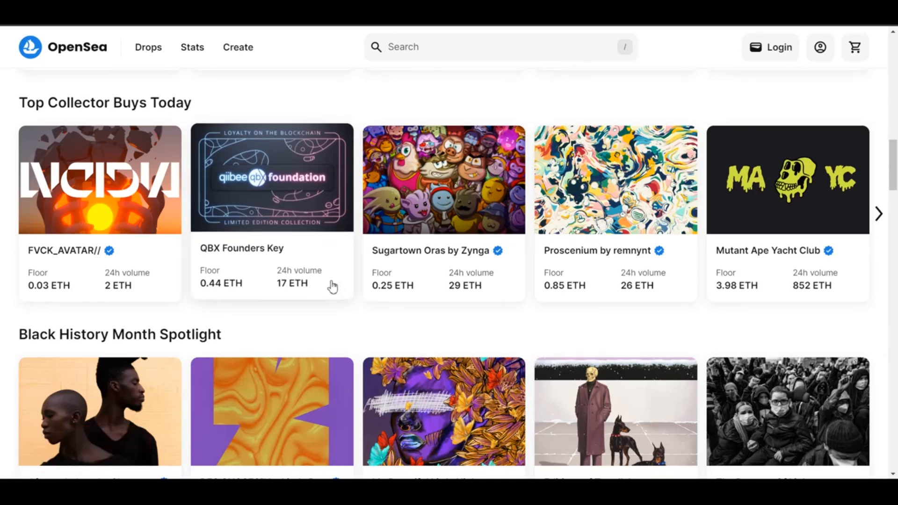
mouse_move(764, 108)
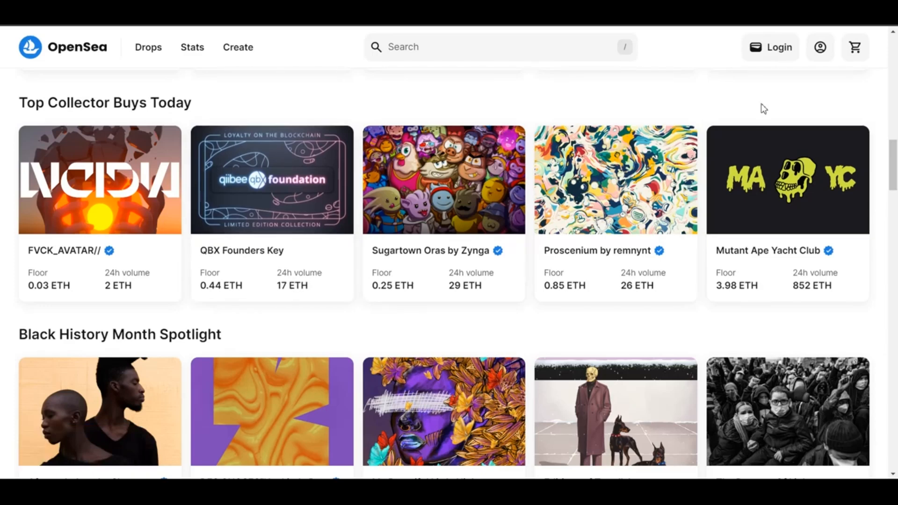
mouse_move(783, 106)
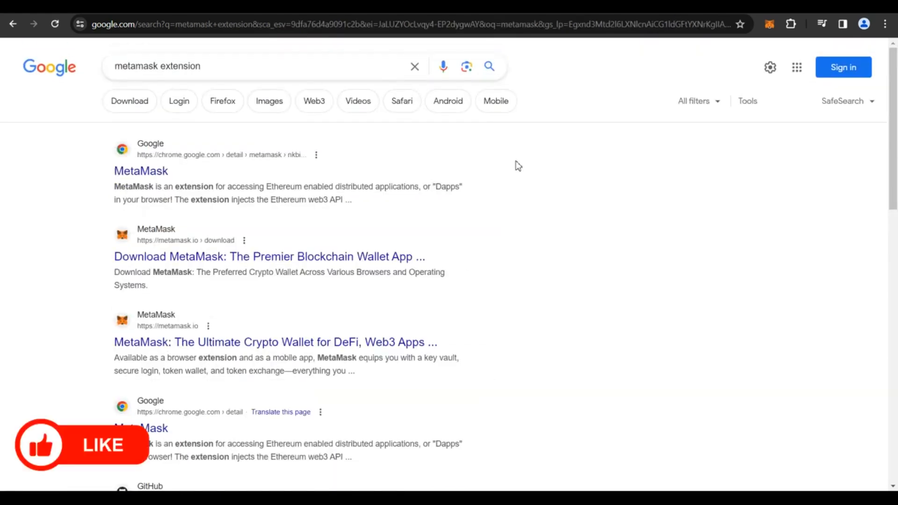
mouse_move(149, 81)
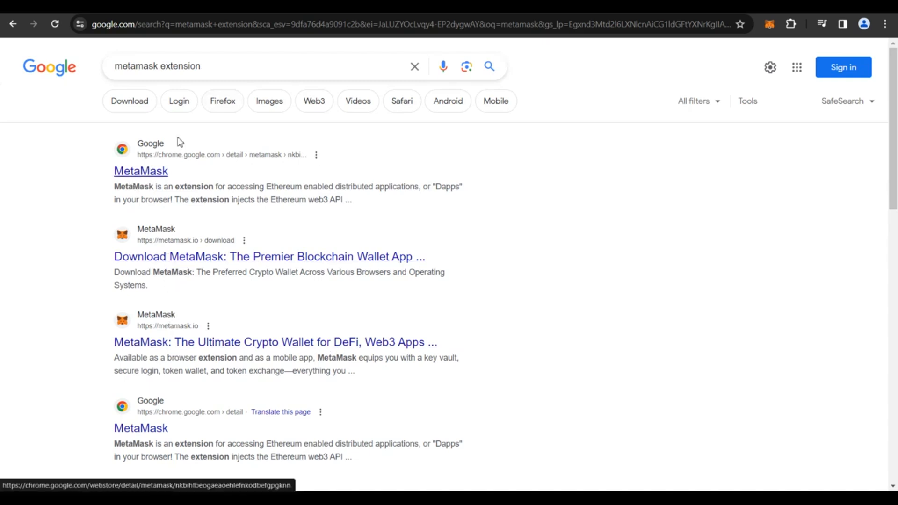
click(141, 171)
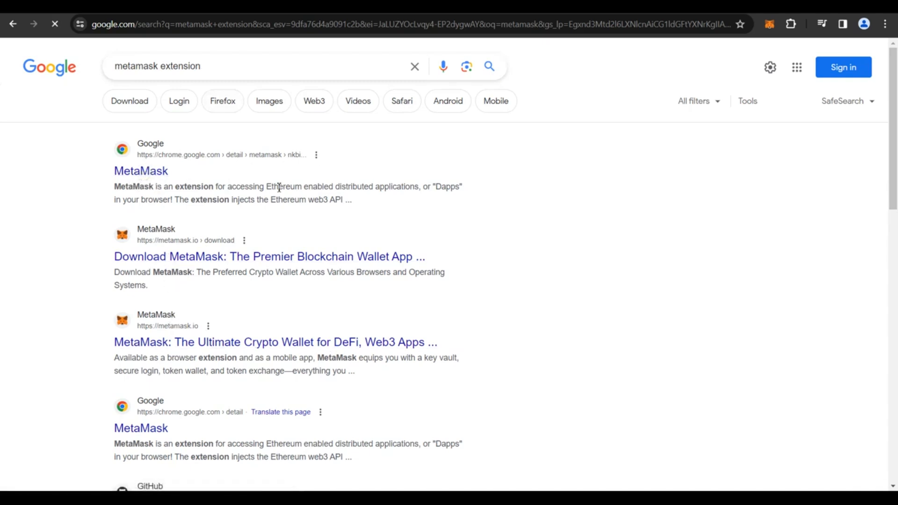
- Confirm on the Web Store page that MetaMask shows Remove from Chrome
click(141, 170)
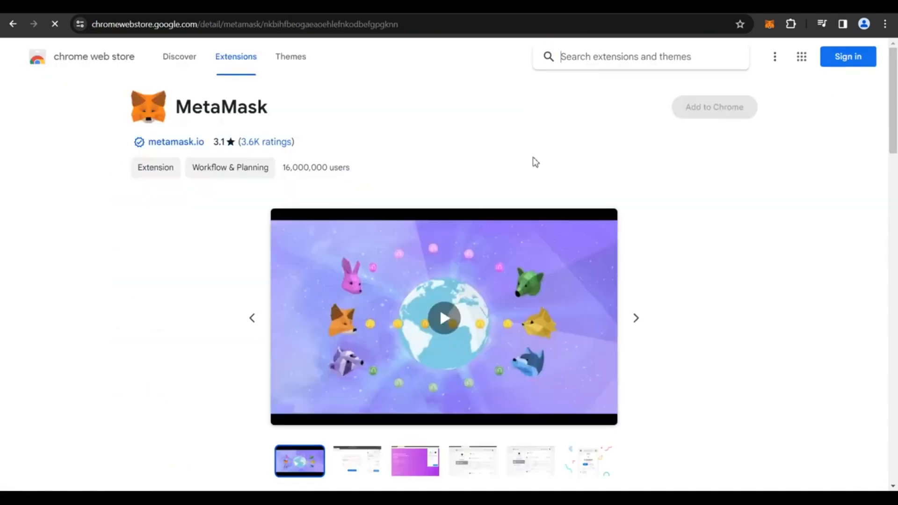
click(714, 107)
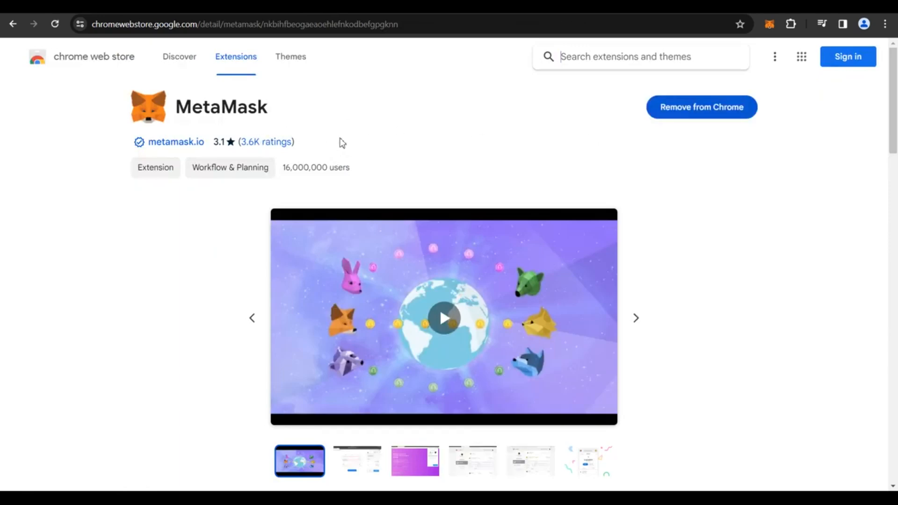
mouse_move(664, 118)
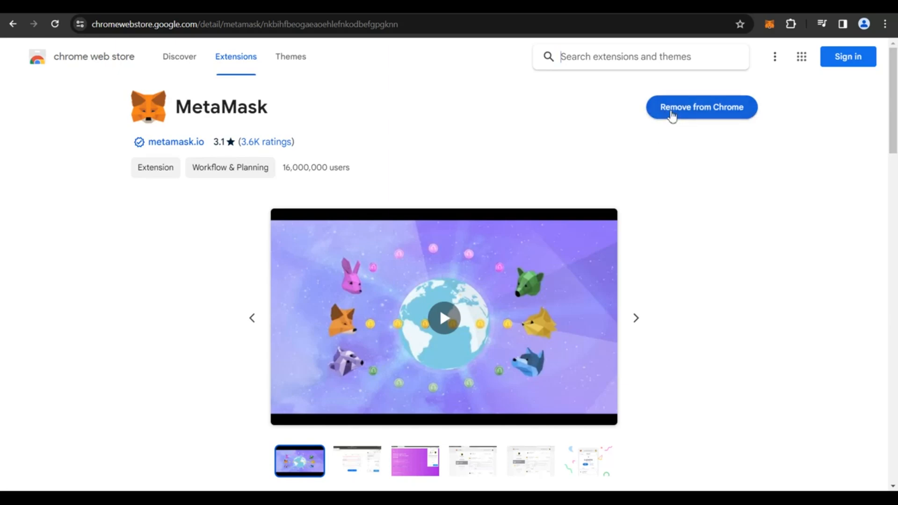
mouse_move(785, 91)
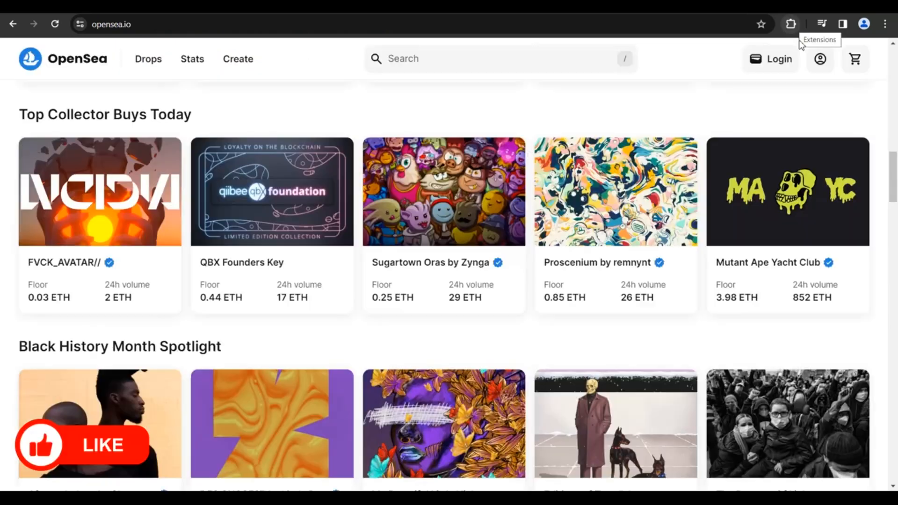
- Pin MetaMask from the Chrome extensions menu
click(790, 24)
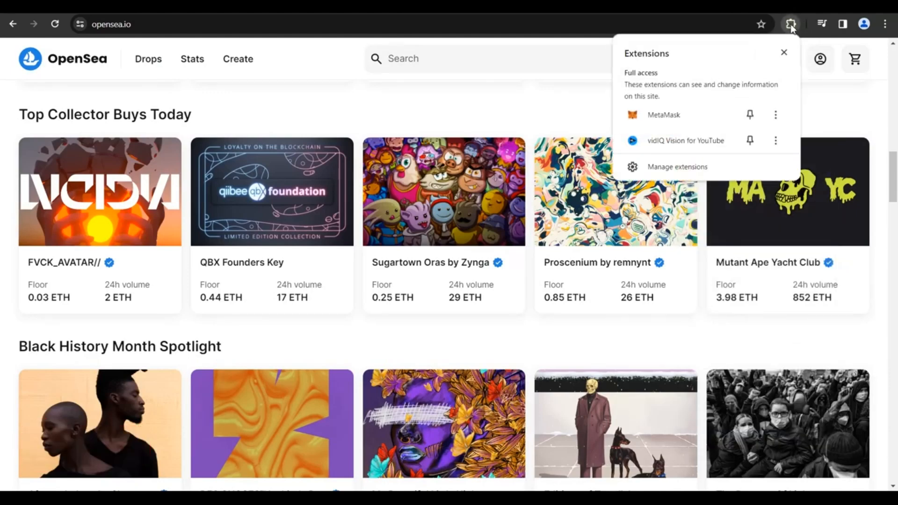
click(750, 114)
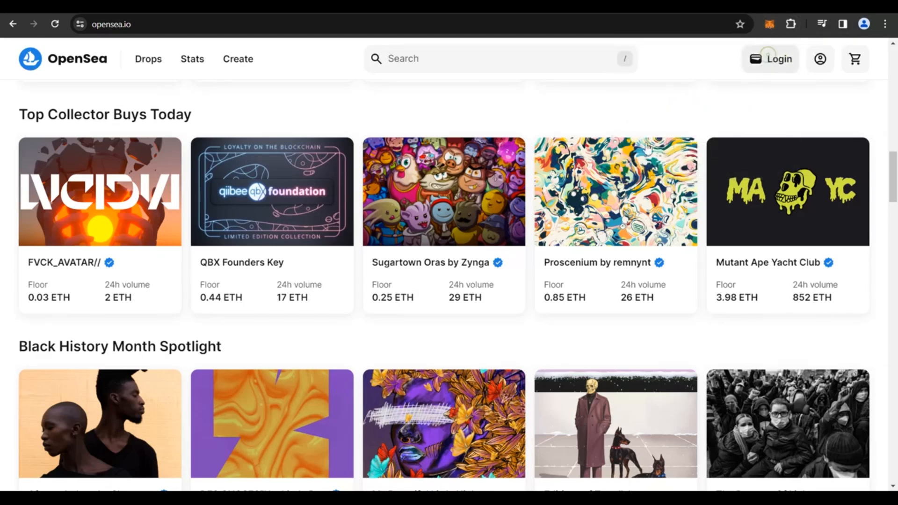
- Log in to OpenSea with MetaMask and approve the signature request
click(779, 59)
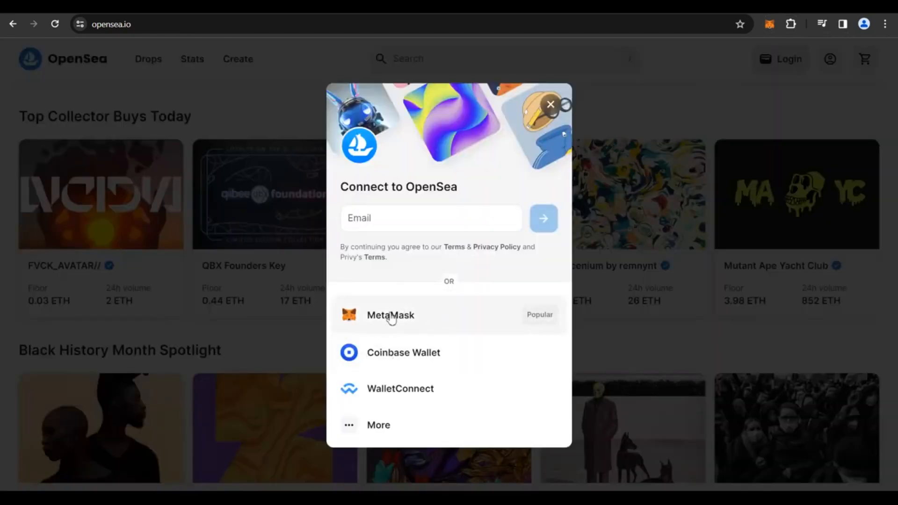
click(390, 314)
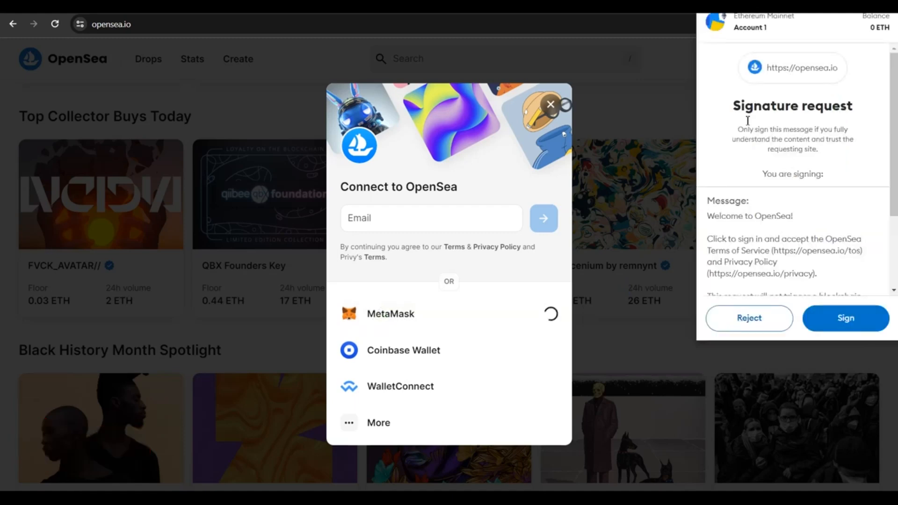
mouse_move(805, 142)
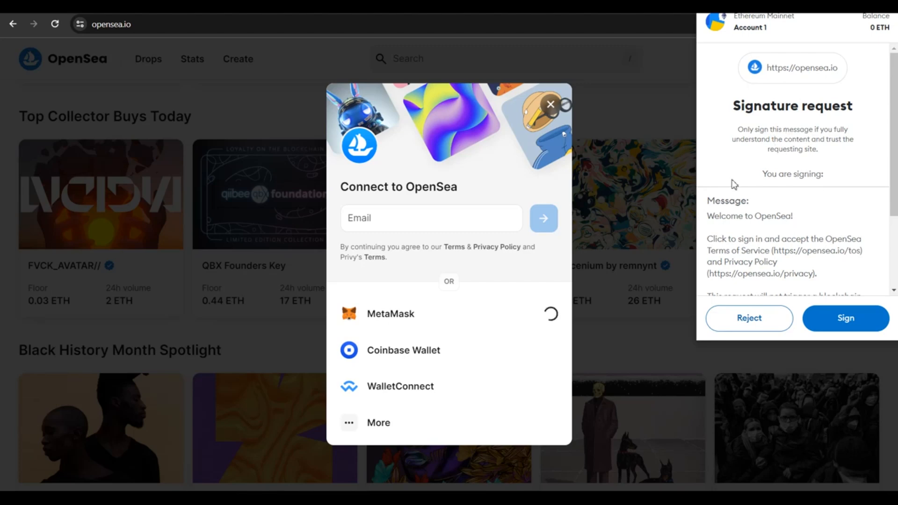
mouse_move(832, 234)
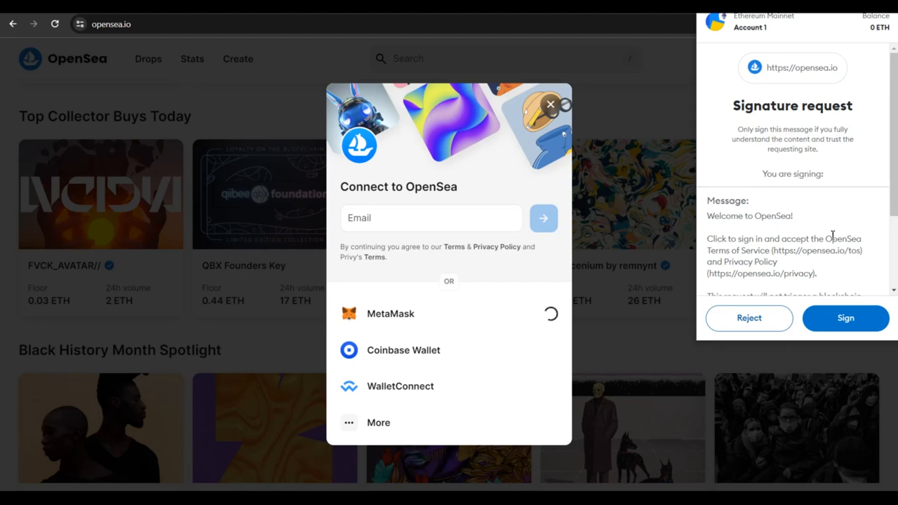
mouse_move(845, 318)
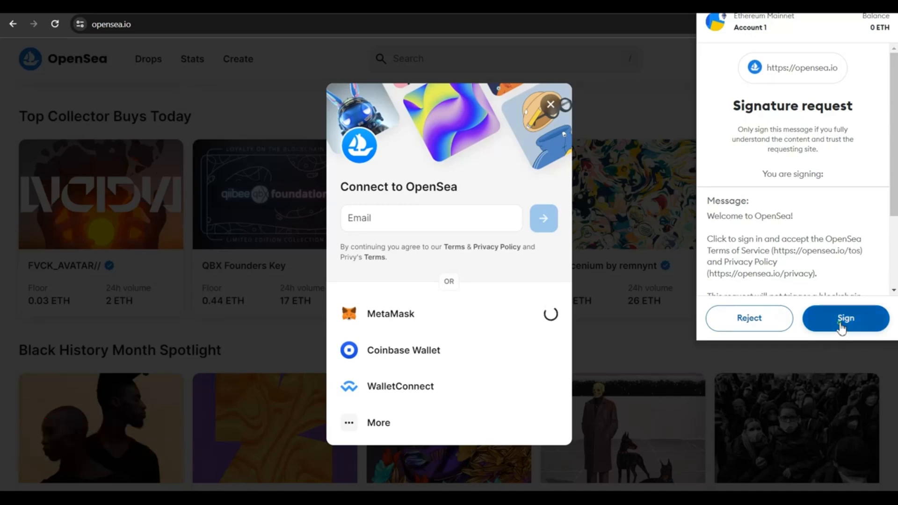
click(845, 318)
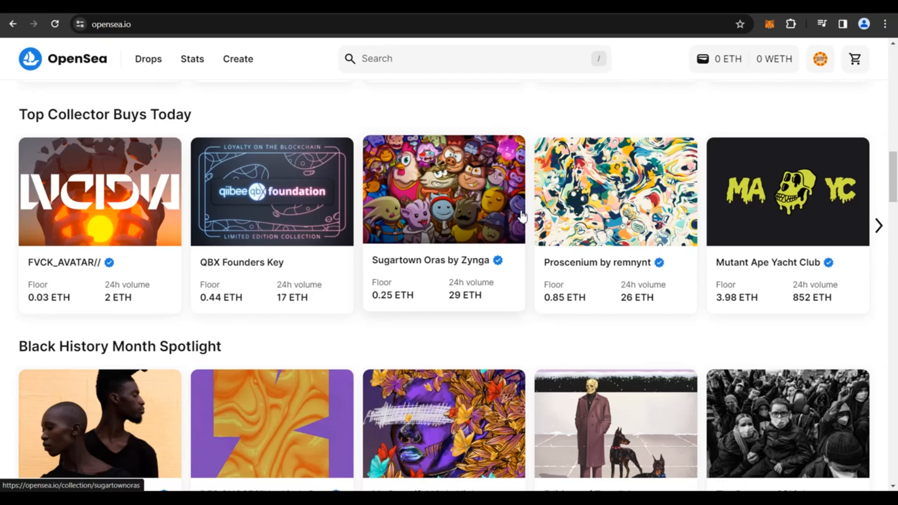
mouse_move(479, 199)
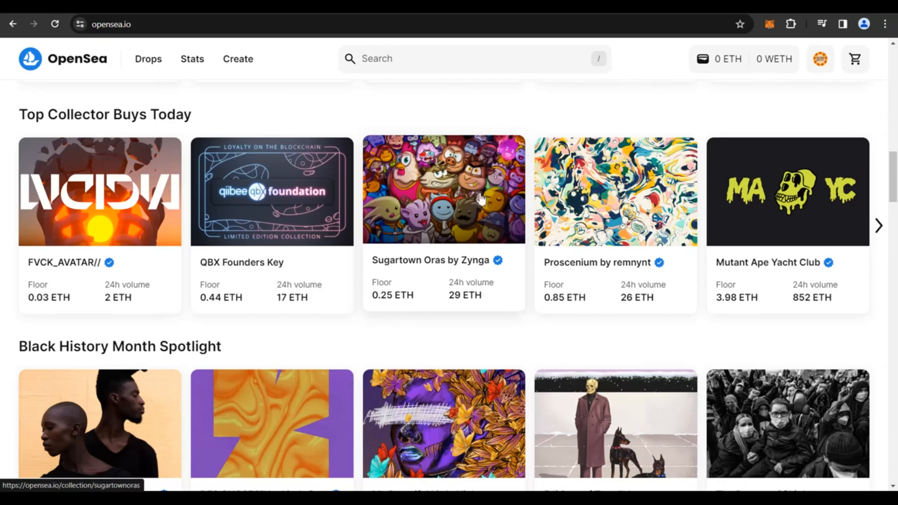
mouse_move(473, 118)
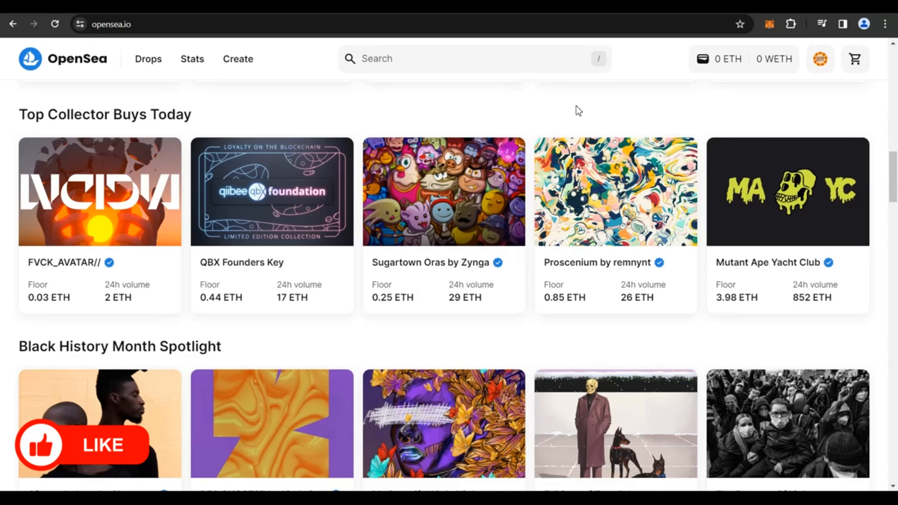
mouse_move(238, 59)
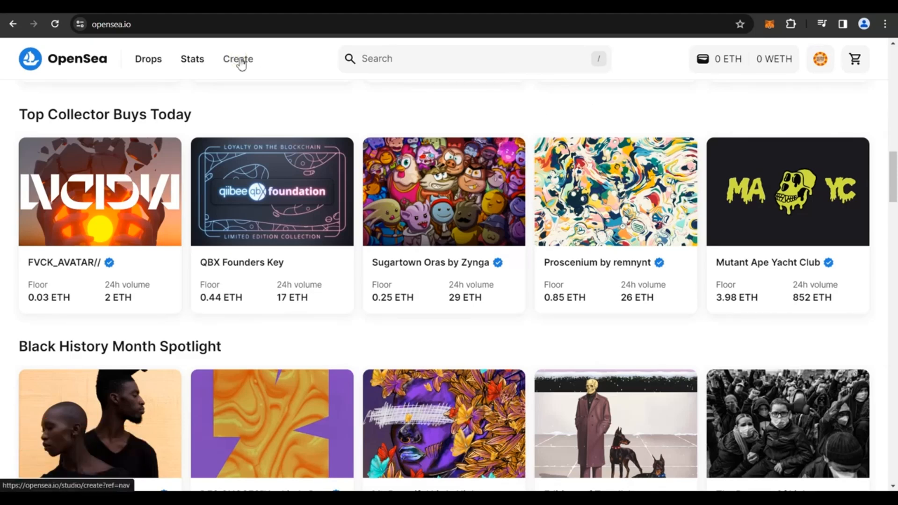
- Choose Create, then Mint an NFT, to open the Create an NFT form
click(237, 59)
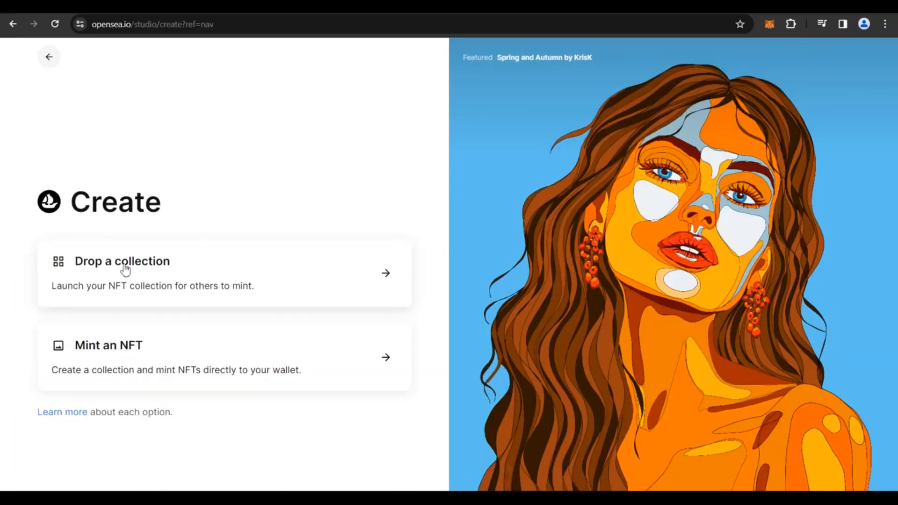
mouse_move(115, 302)
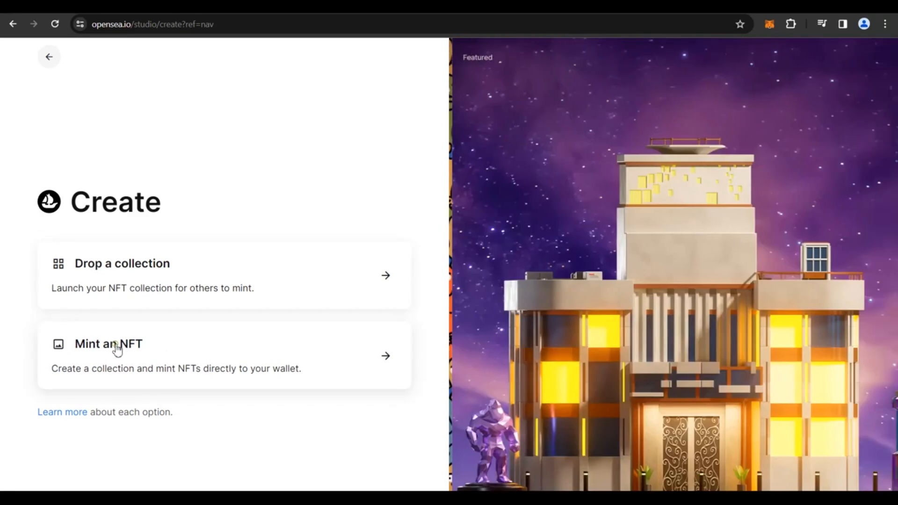
click(108, 344)
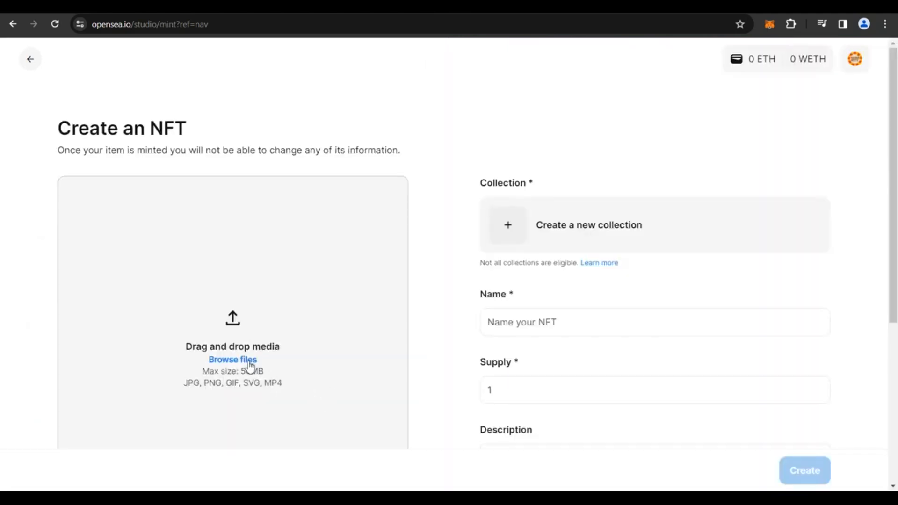
mouse_move(246, 368)
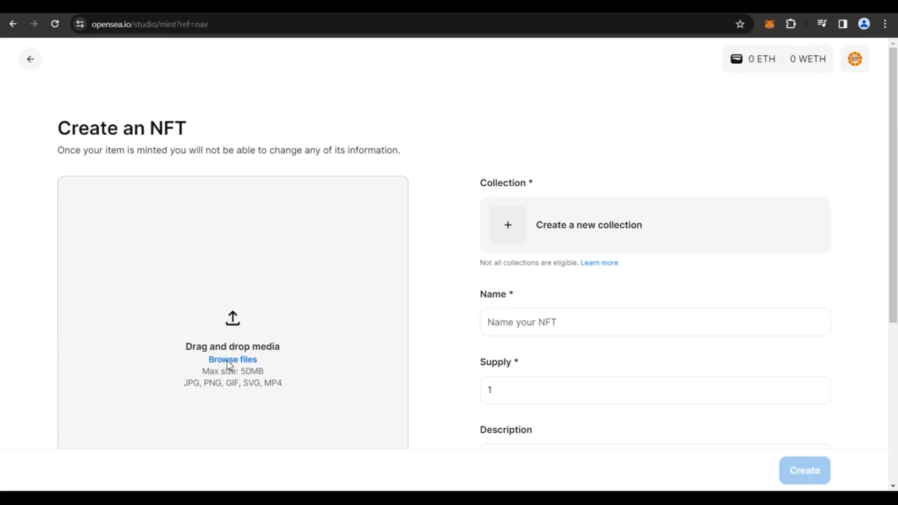
- Upload the colourful painted face image as the NFT media
click(232, 359)
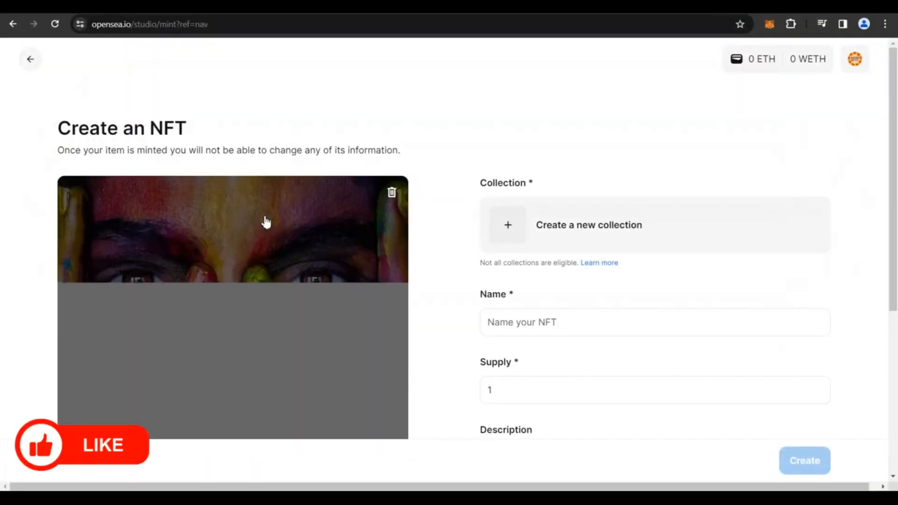
scroll(down, 3)
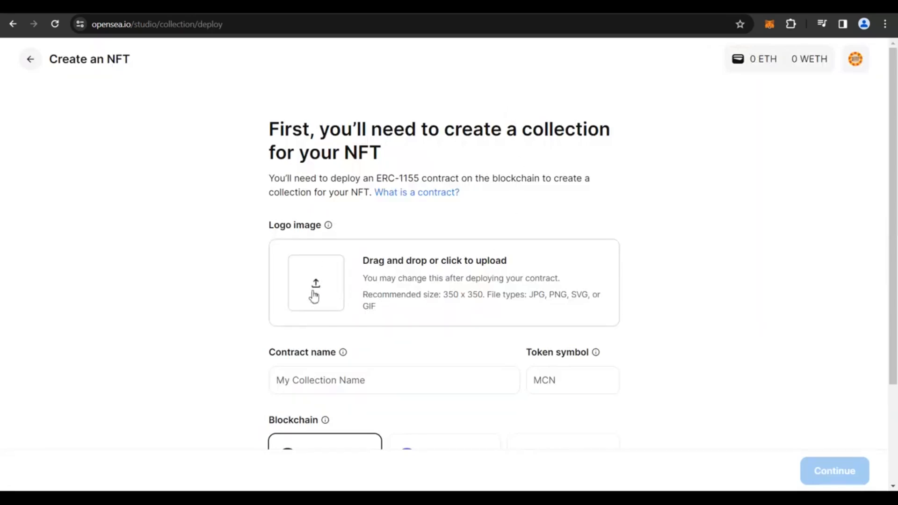
mouse_move(454, 306)
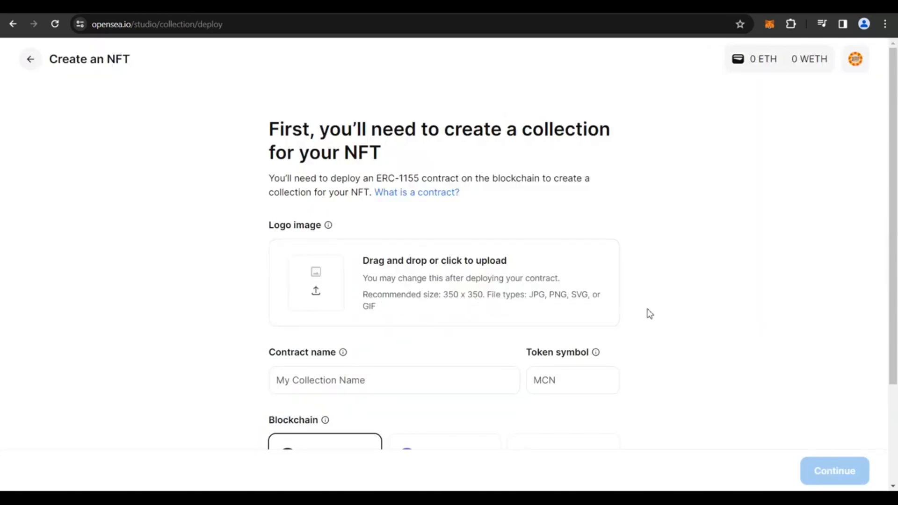
mouse_move(316, 292)
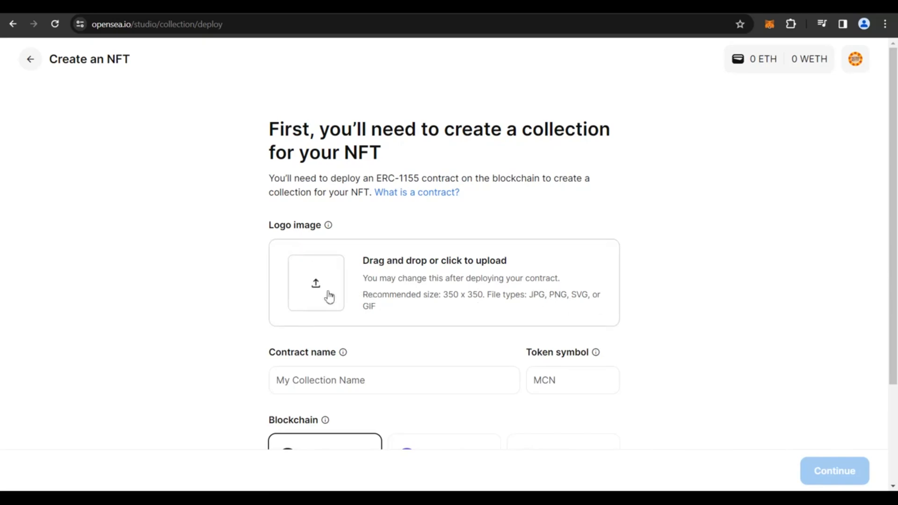
- Upload logo.png as the collection's logo image
click(315, 283)
text(The Color Blade Face Collection)
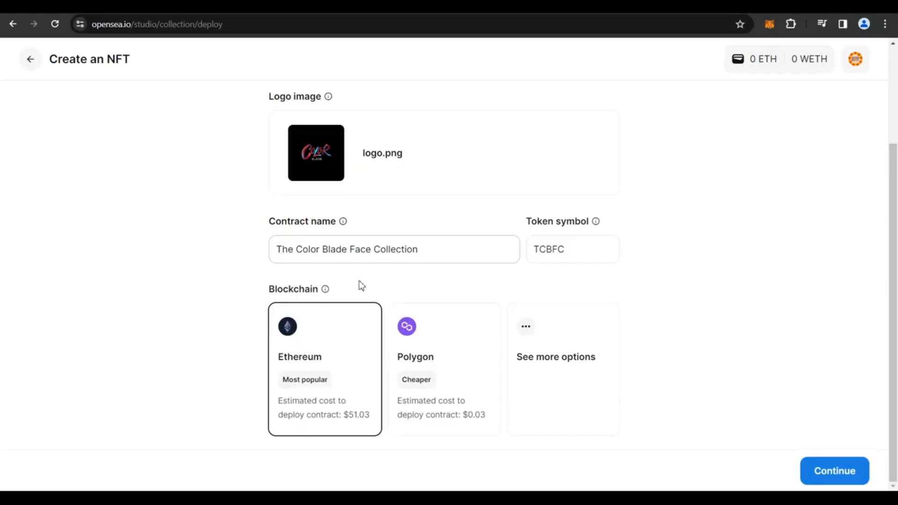
mouse_move(239, 349)
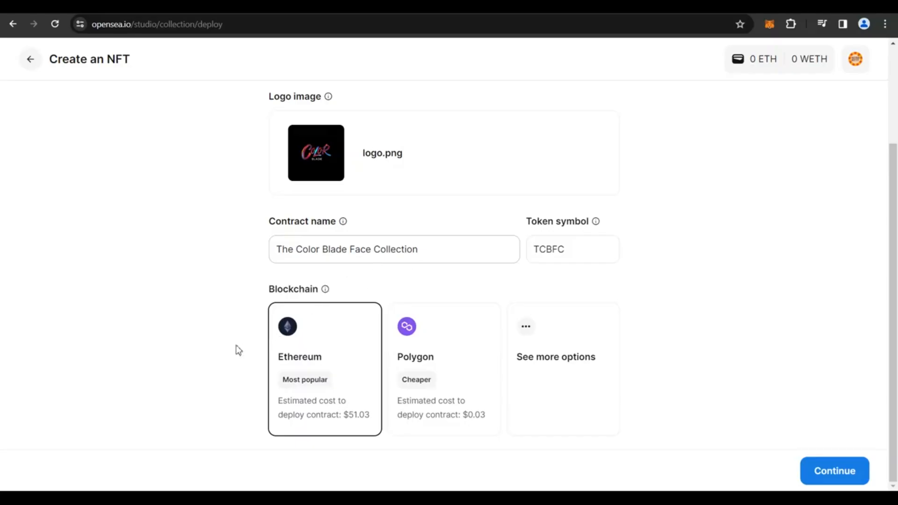
mouse_move(336, 379)
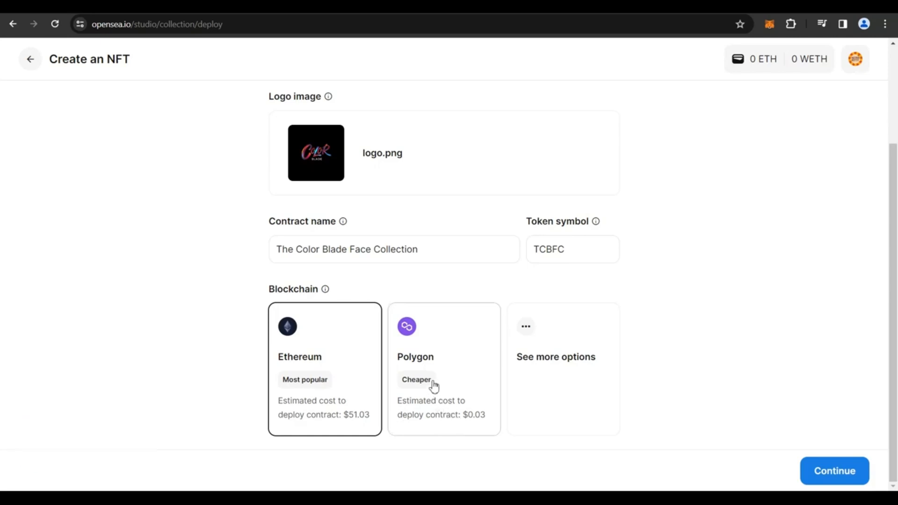
mouse_move(484, 422)
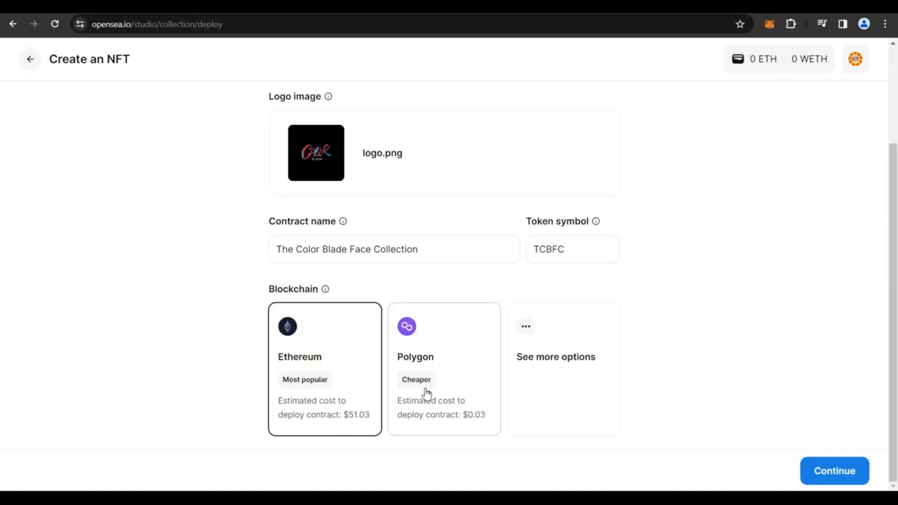
mouse_move(429, 370)
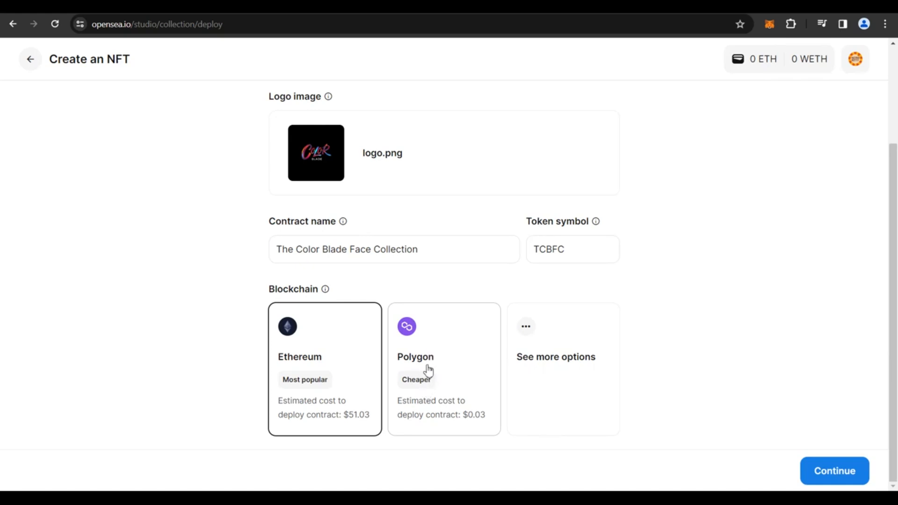
- Expand more blockchain options for The Color Blade Face Collection contract
click(555, 357)
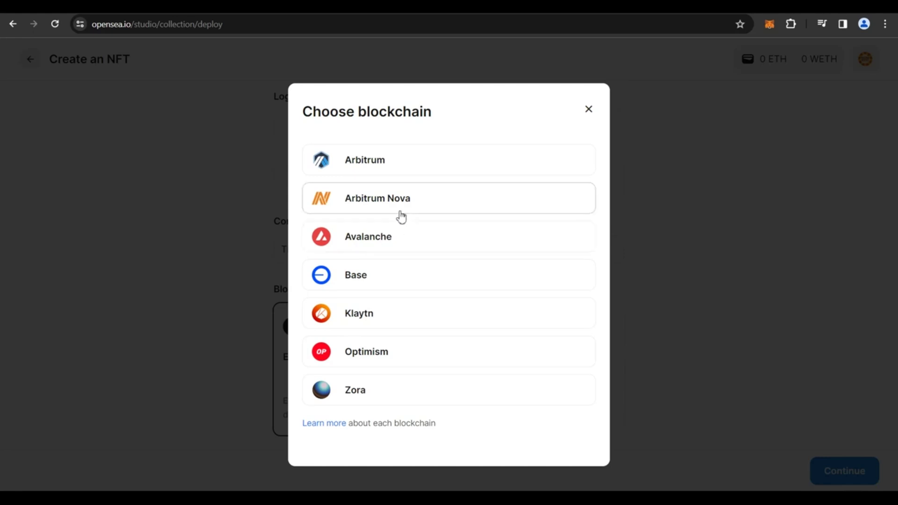
- Select Arbitrum, then change the collection blockchain to Base ($0.00 deployment)
click(364, 160)
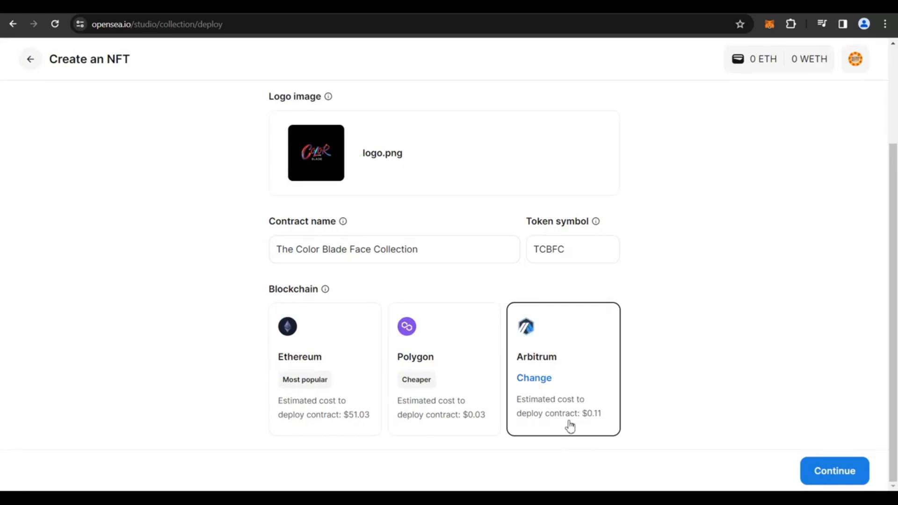
mouse_move(534, 378)
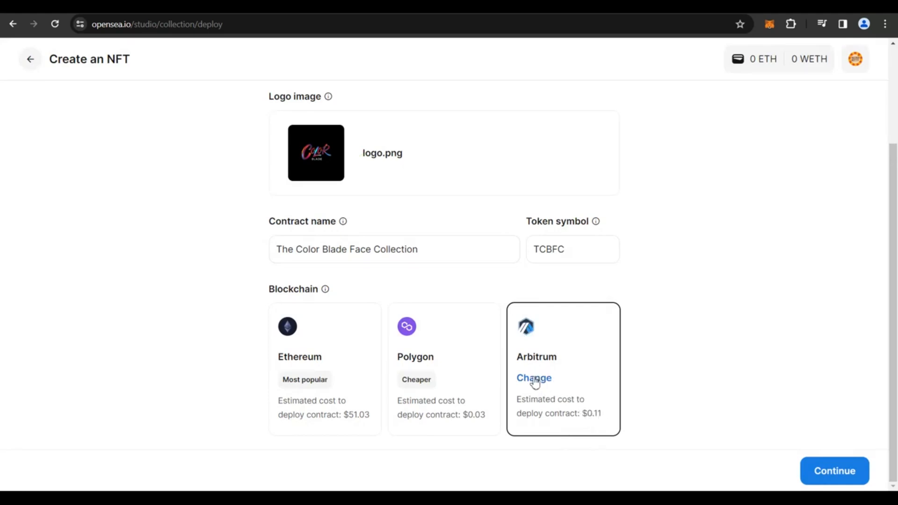
click(533, 378)
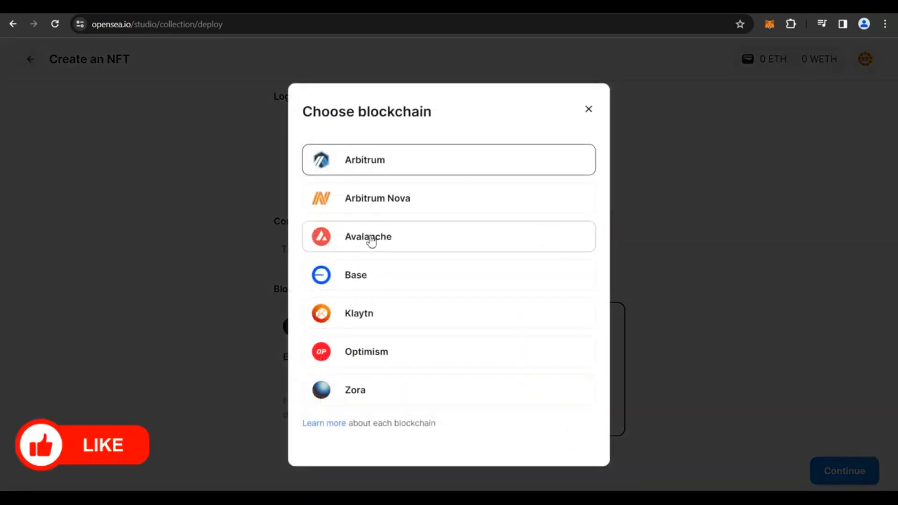
mouse_move(362, 283)
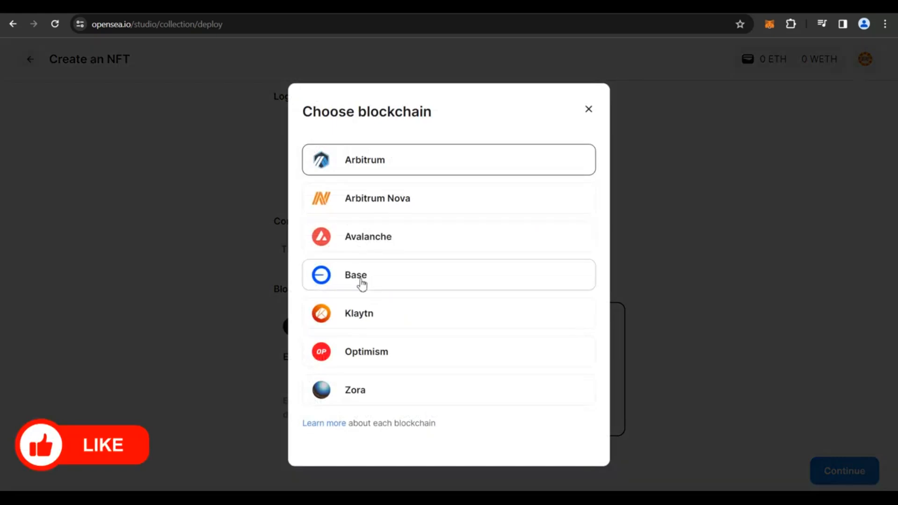
click(355, 274)
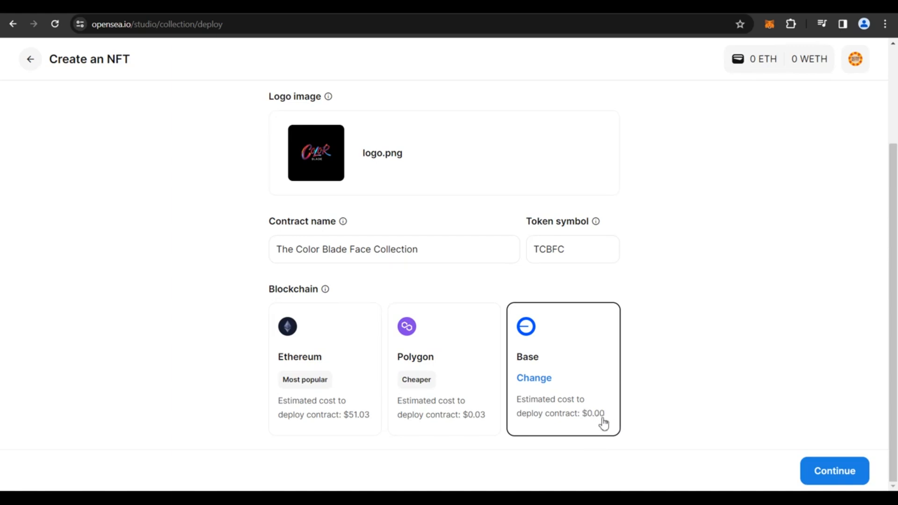
mouse_move(838, 480)
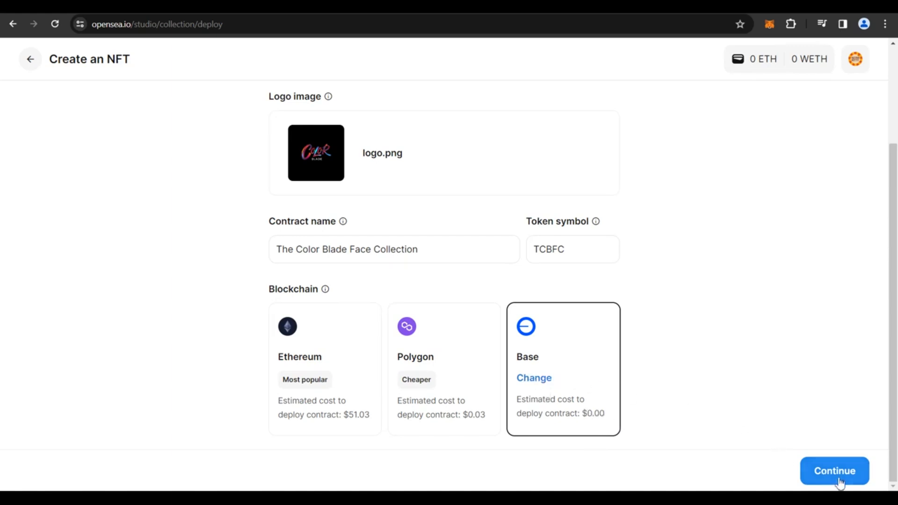
- Add and switch MetaMask to Base, then cancel deployment for insufficient ETH
click(834, 470)
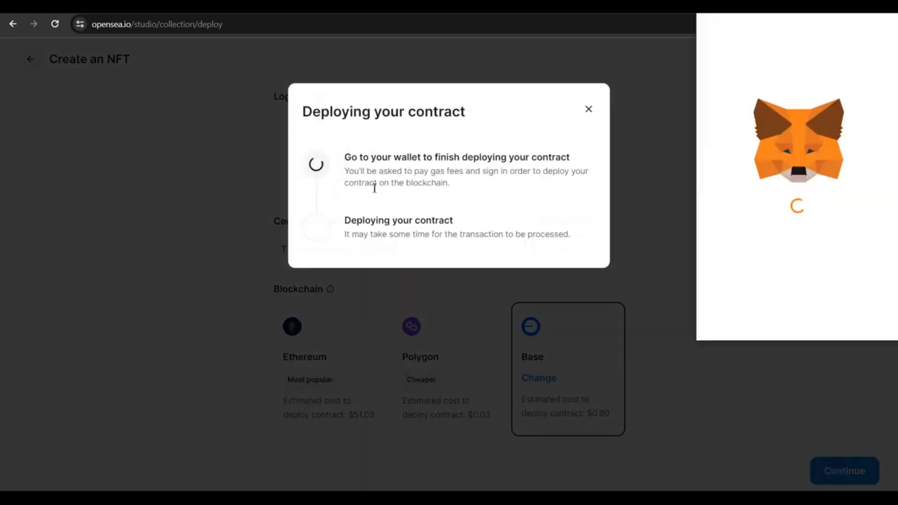
mouse_move(794, 145)
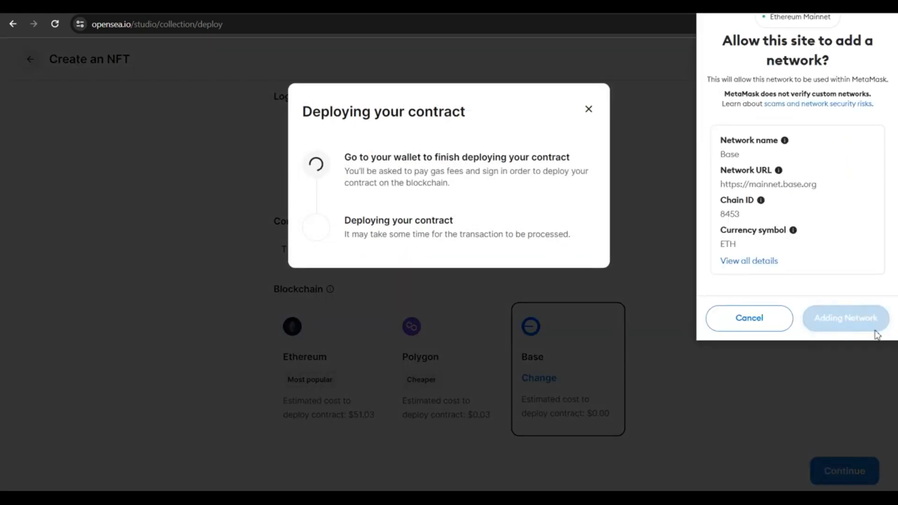
click(844, 318)
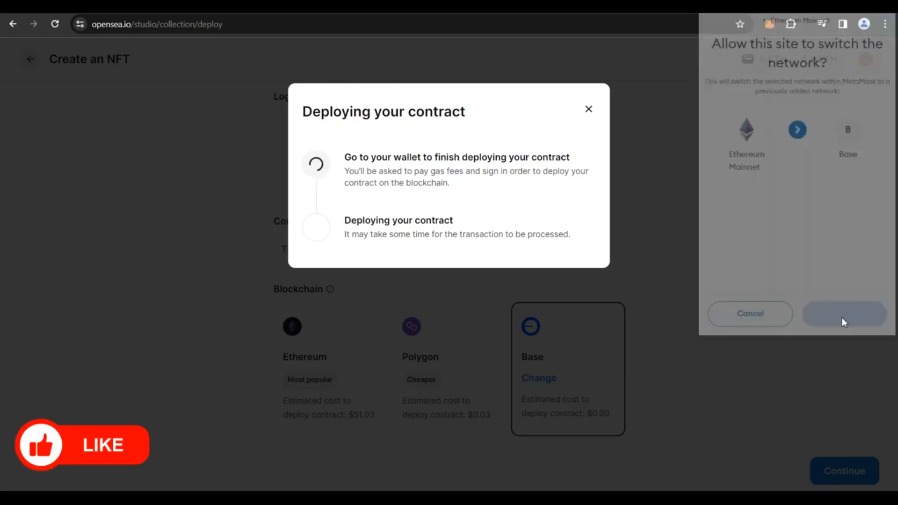
click(844, 313)
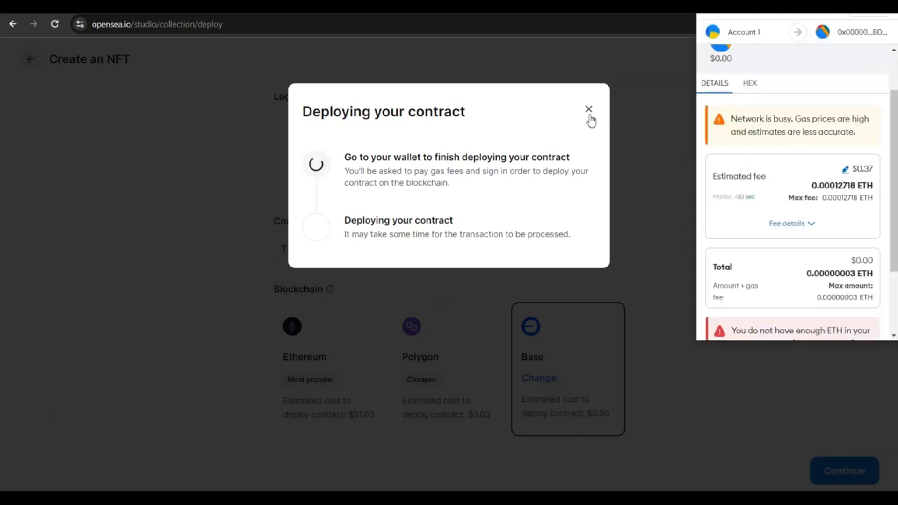
click(588, 108)
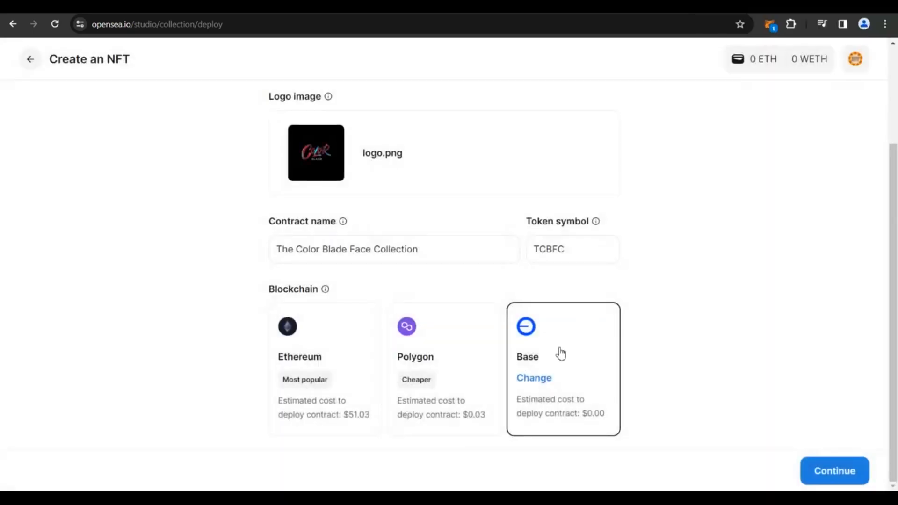
- Reopen OpenSea's blockchain list and dismiss it, keeping Base selected
click(533, 378)
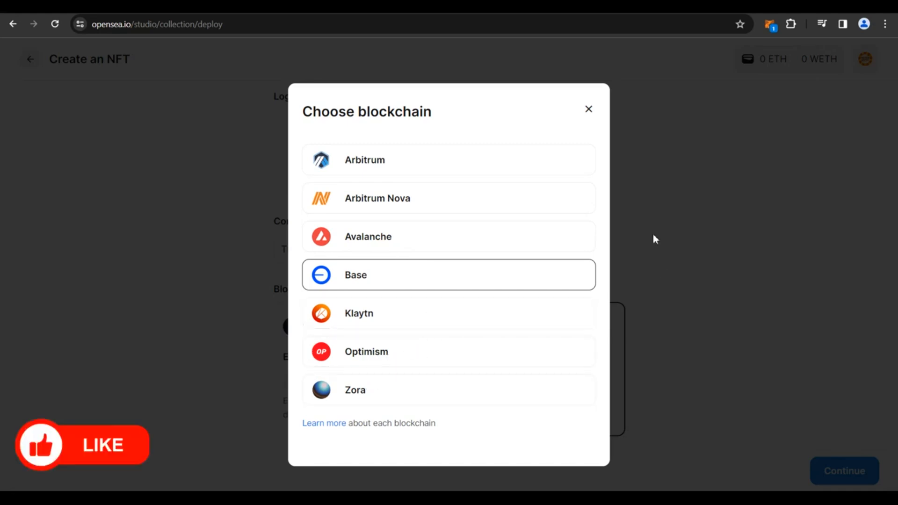
click(448, 275)
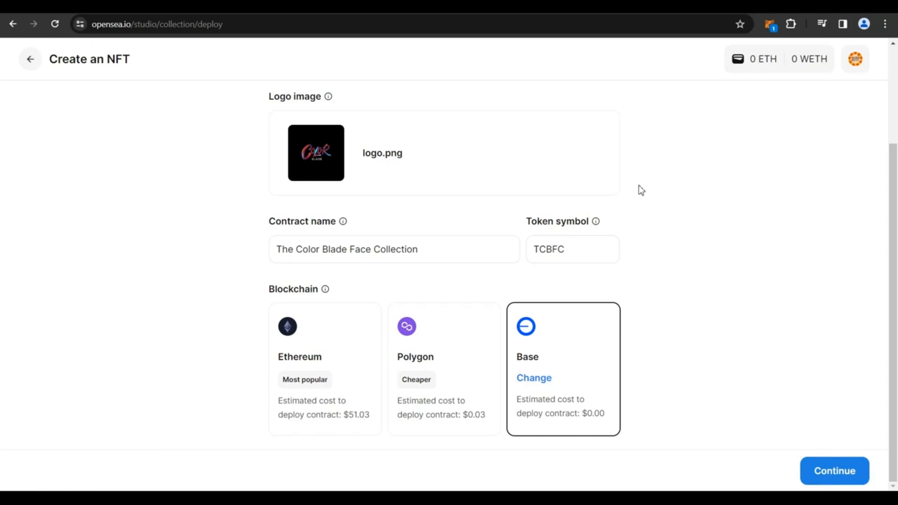
mouse_move(340, 347)
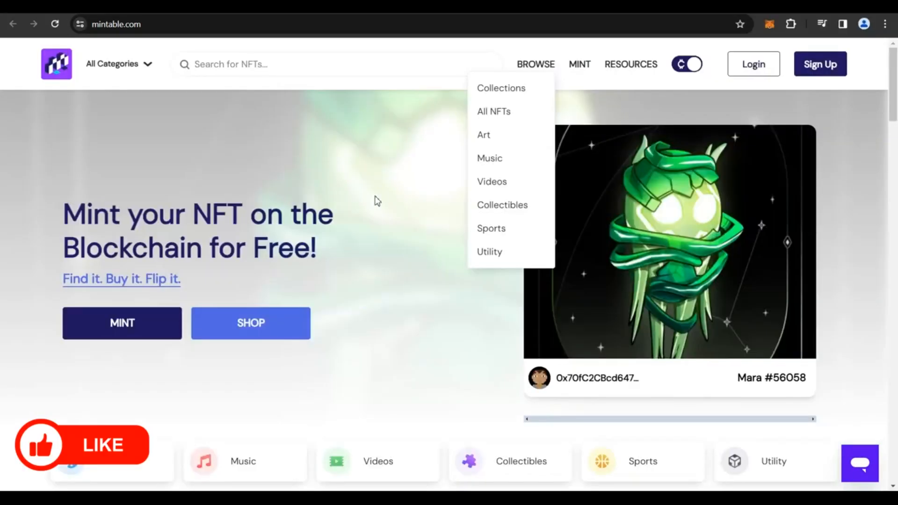
mouse_move(384, 80)
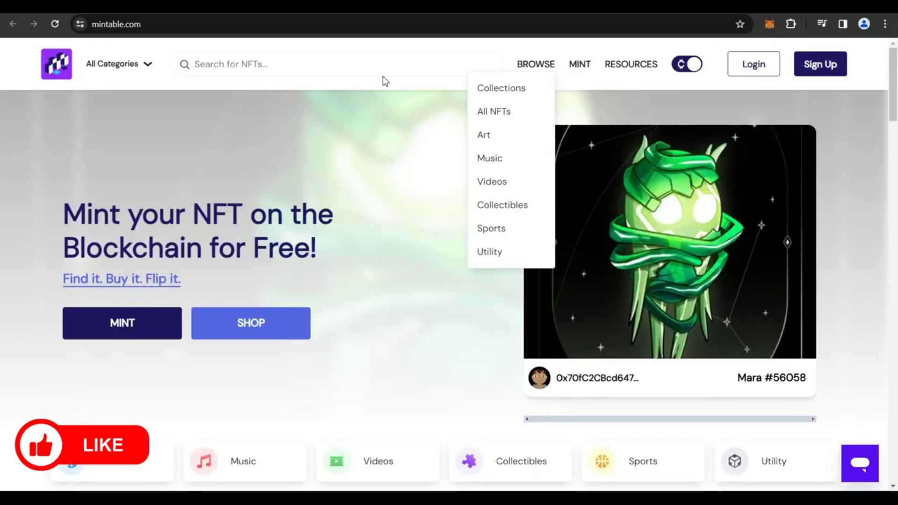
- Bring up Mintable's home page and scroll through its top collections and Pro plan sections
click(336, 64)
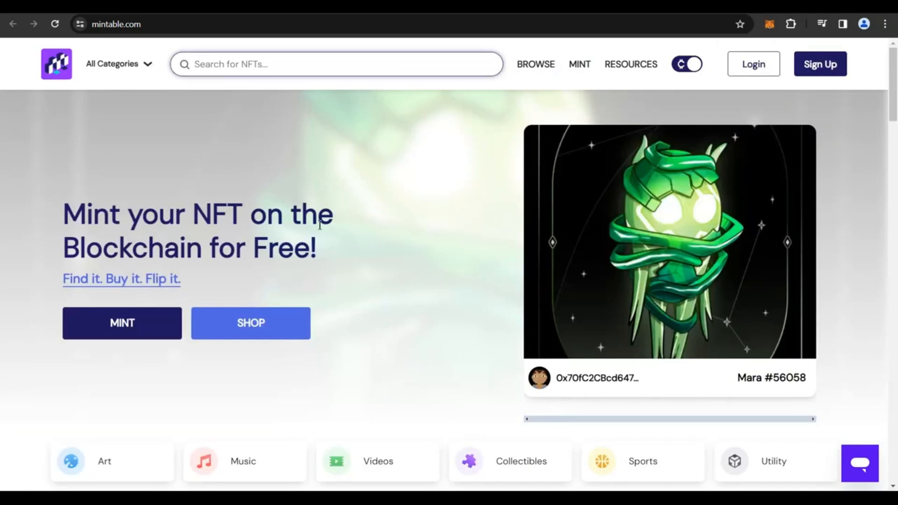
click(336, 64)
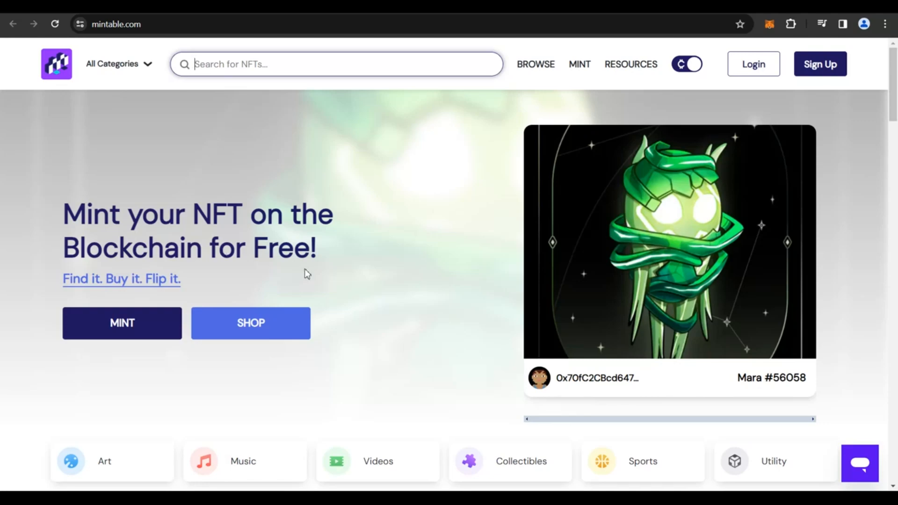
scroll(down, 3)
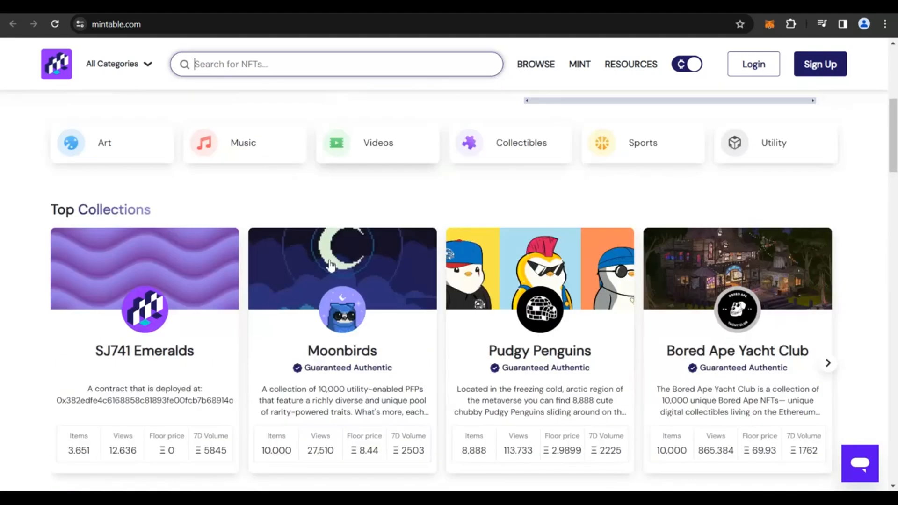
scroll(down, 3)
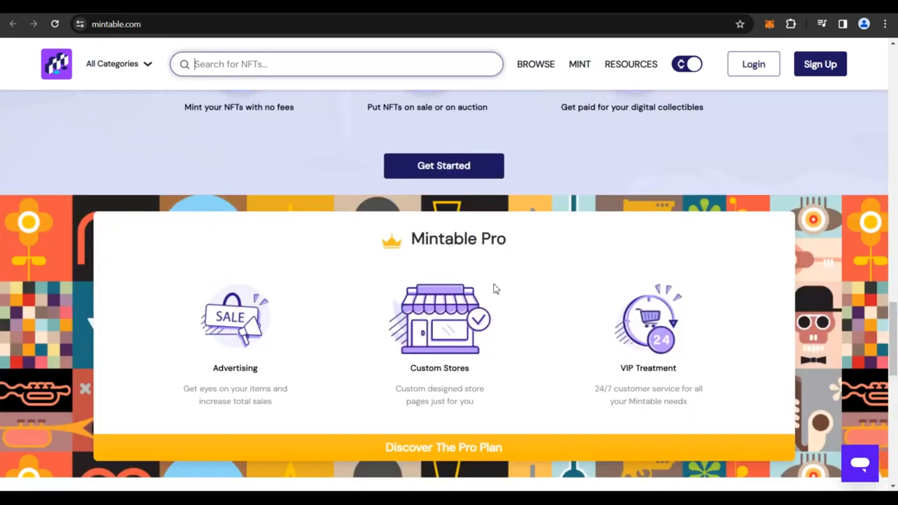
mouse_move(461, 271)
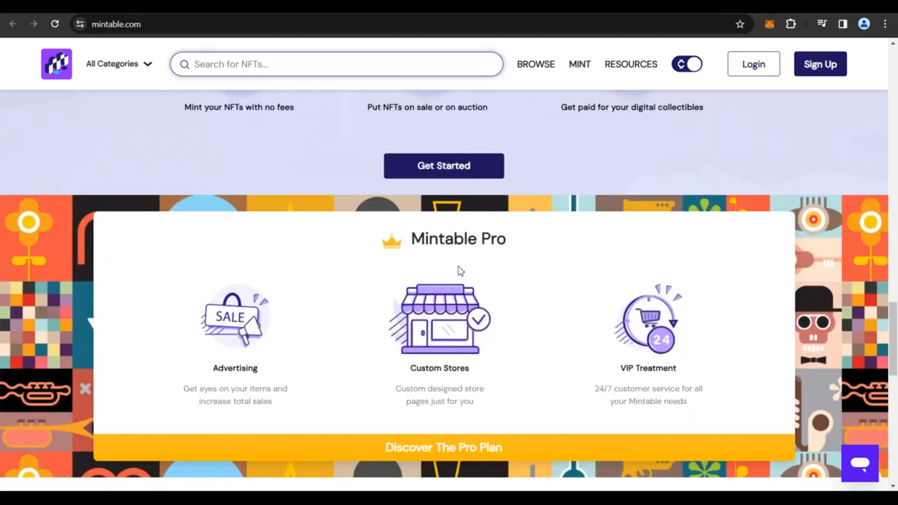
scroll(down, 3)
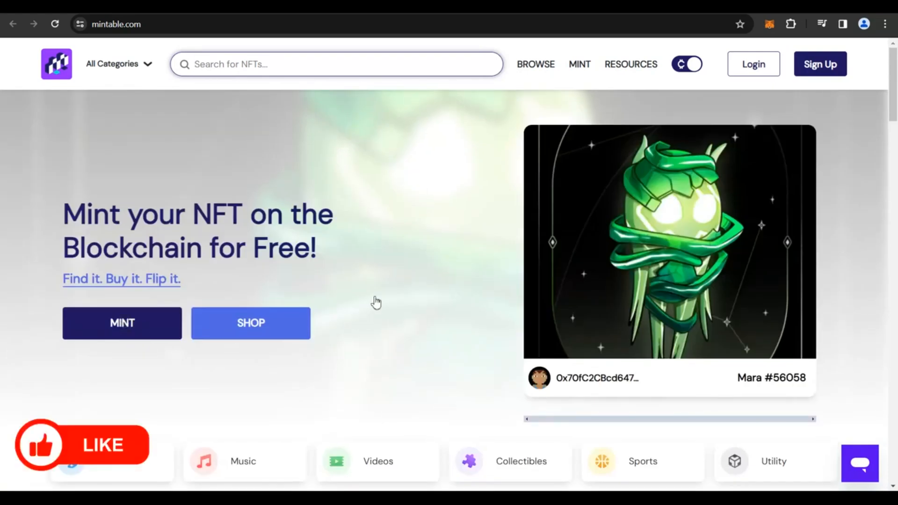
- Start a new mint on Ethereum Mainnet with gasless minting and proceed
click(122, 323)
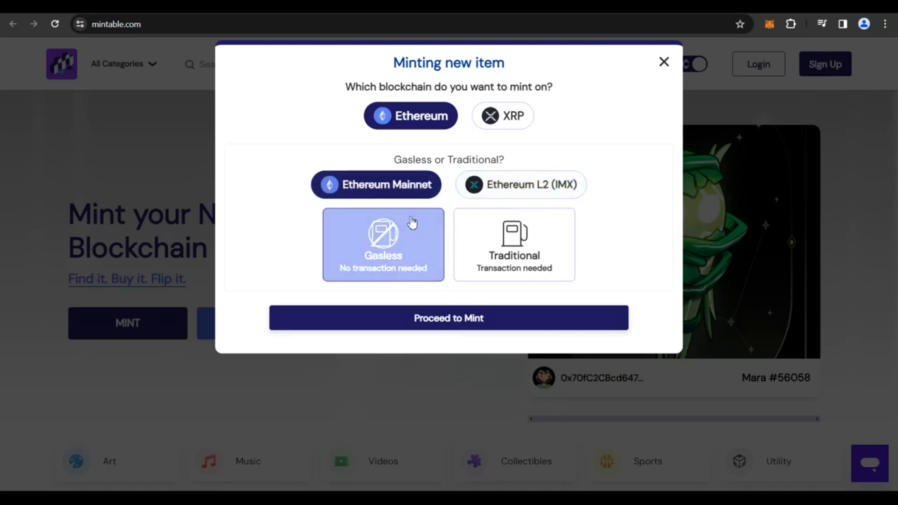
click(514, 244)
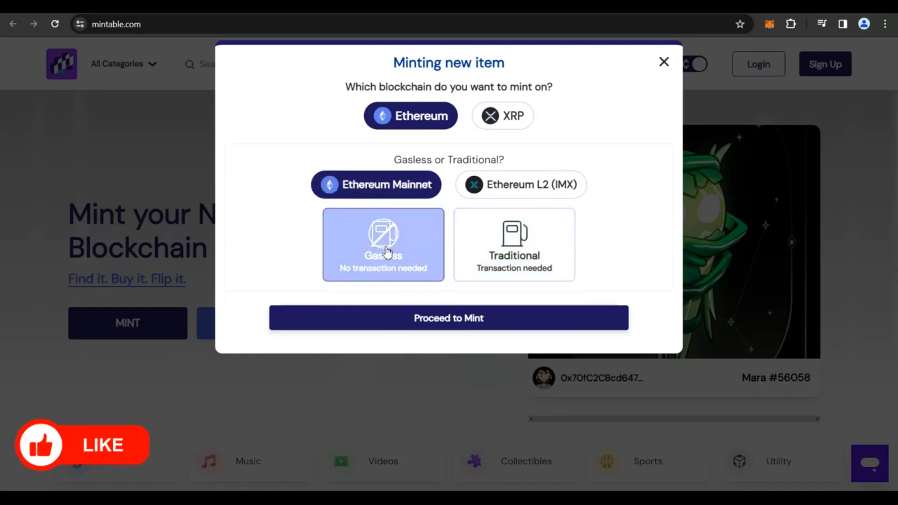
click(382, 245)
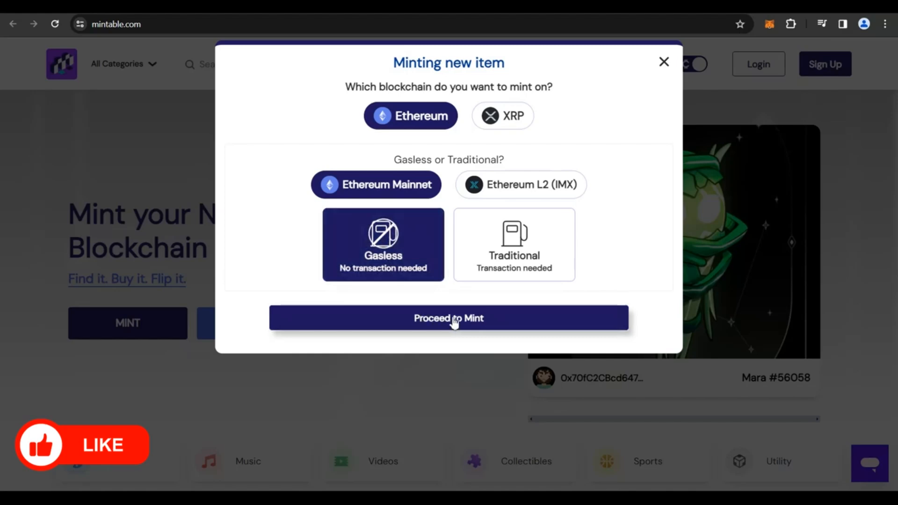
click(449, 318)
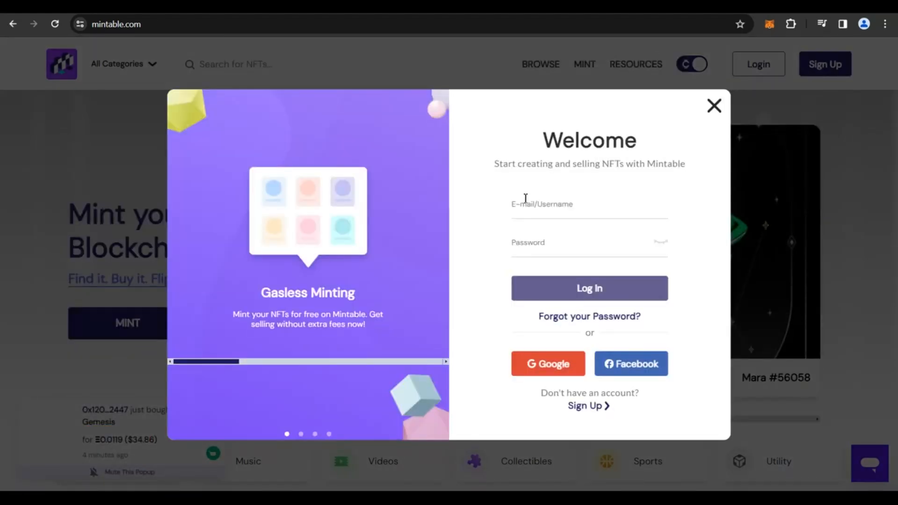
mouse_move(538, 219)
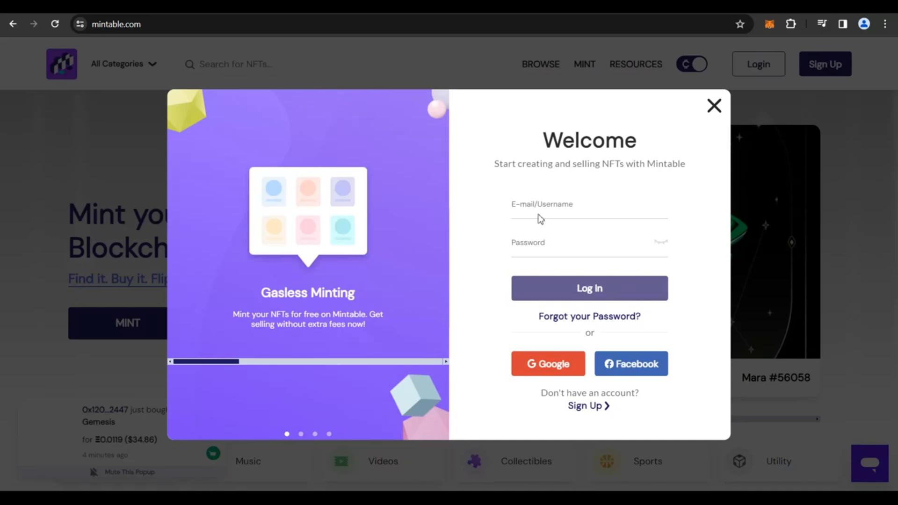
- Open Mintable's Create Account form from the Welcome popup, then close it
click(584, 405)
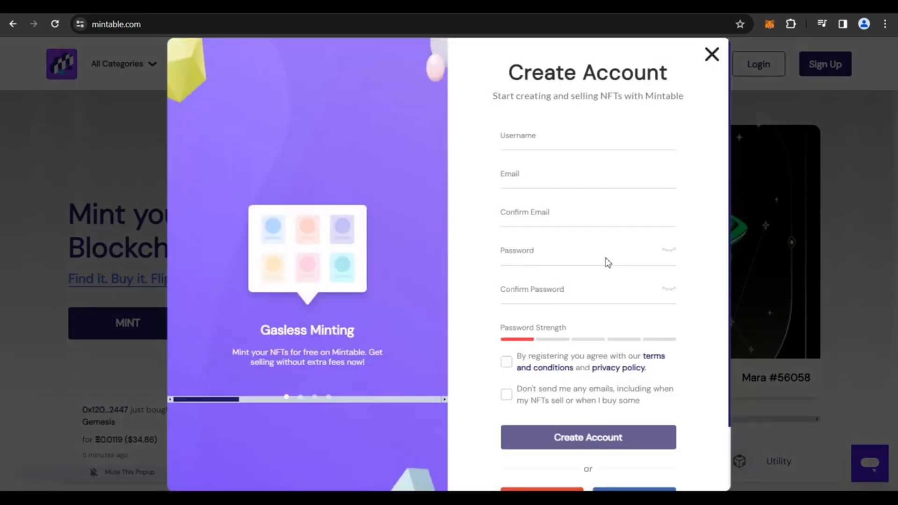
mouse_move(519, 217)
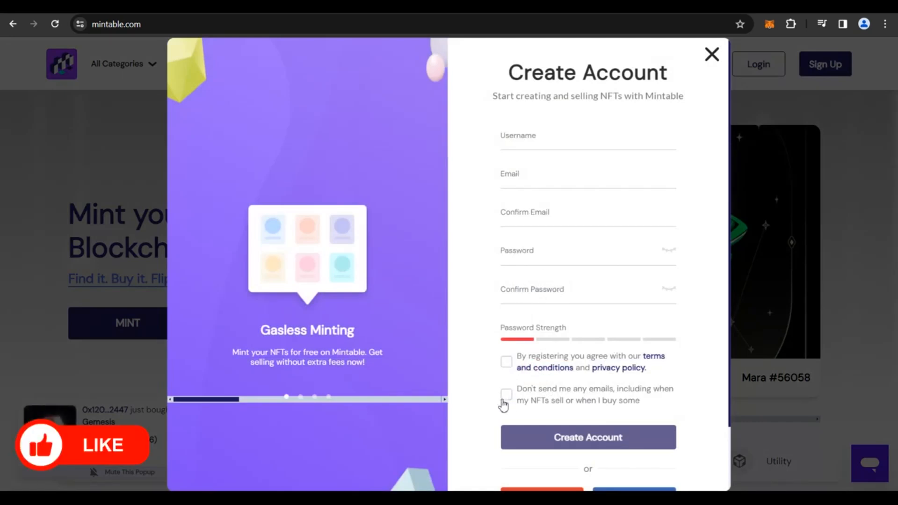
mouse_move(510, 371)
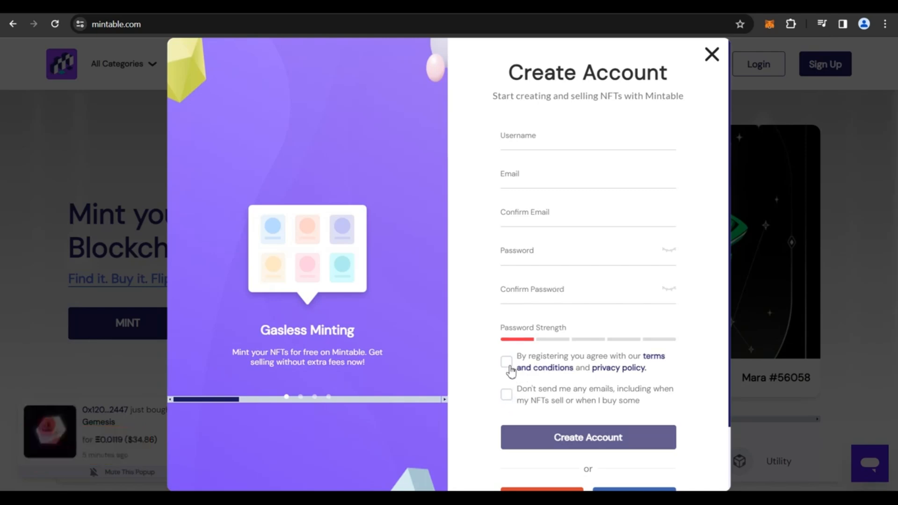
mouse_move(592, 441)
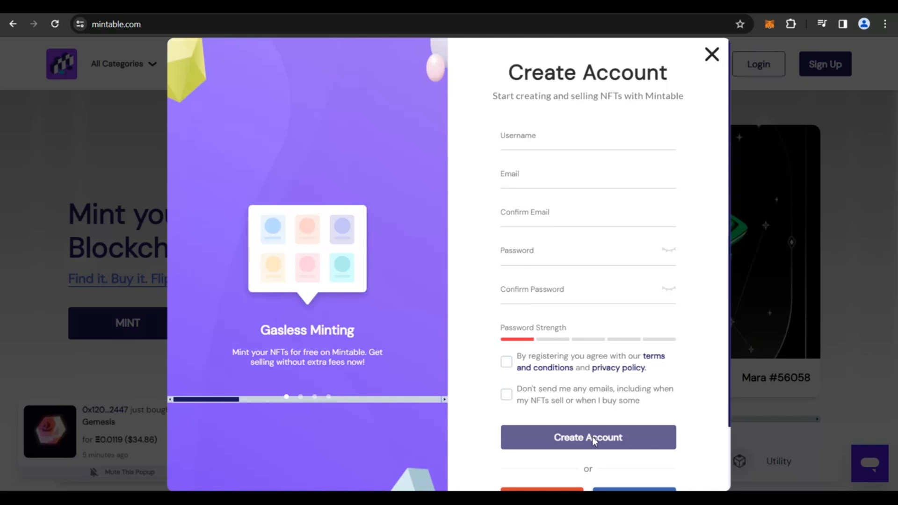
mouse_move(416, 158)
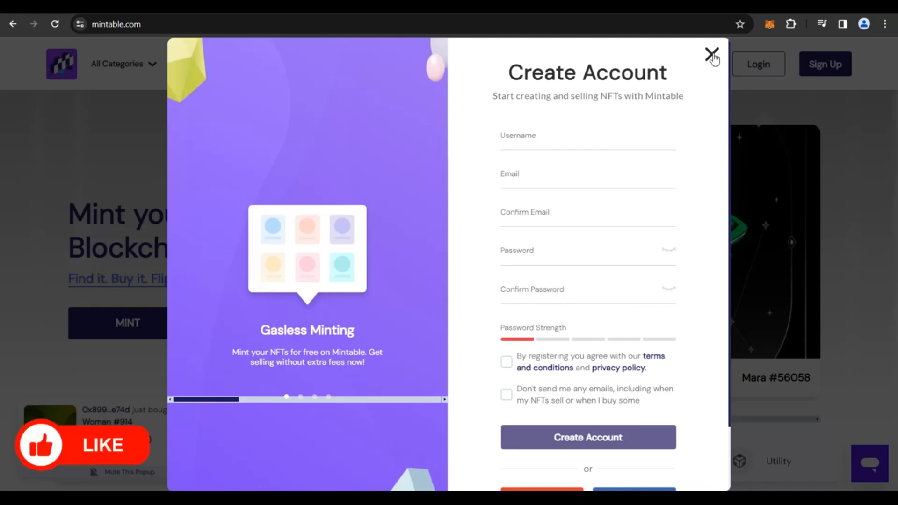
click(711, 52)
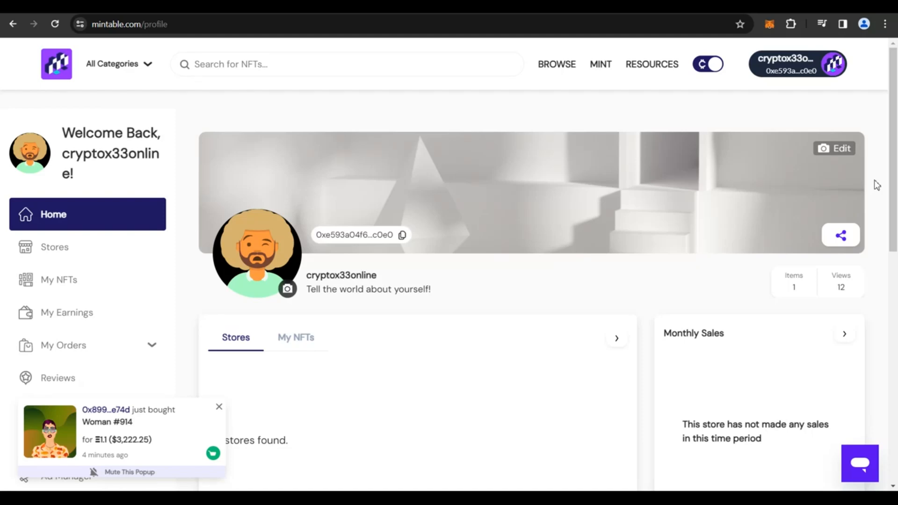
mouse_move(520, 181)
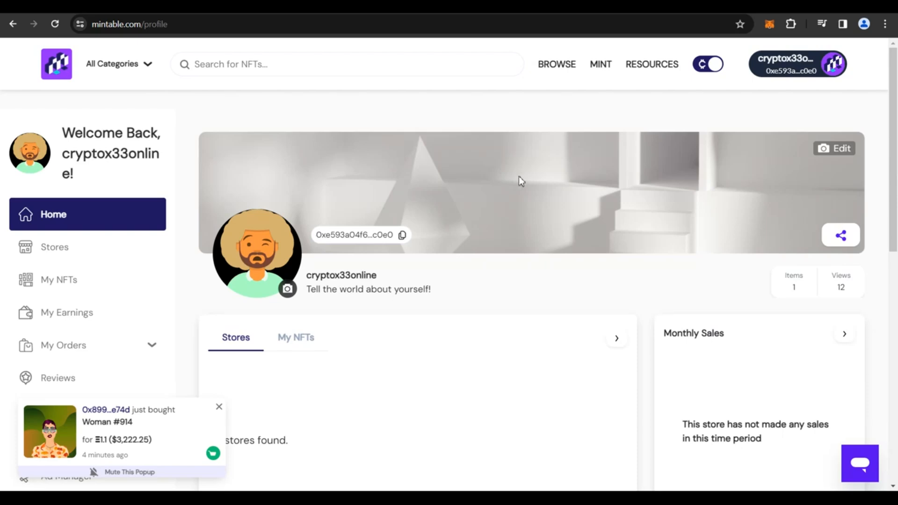
- Mint from the top bar, keeping Ethereum Mainnet gasless, to reach the Create and List form
scroll(down, 3)
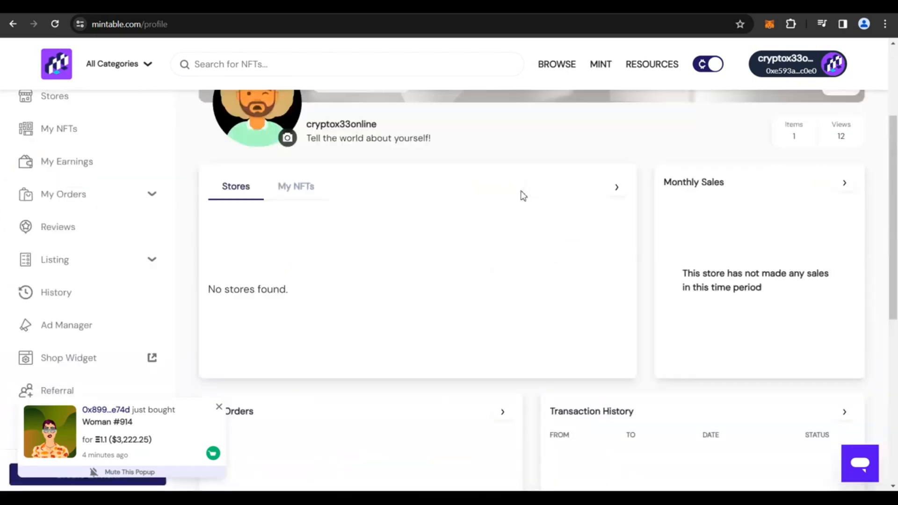
scroll(up, 3)
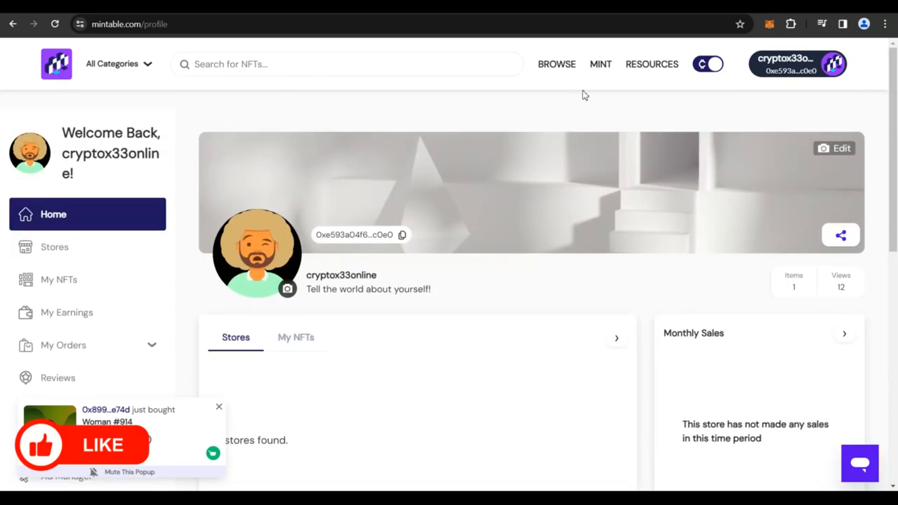
click(599, 64)
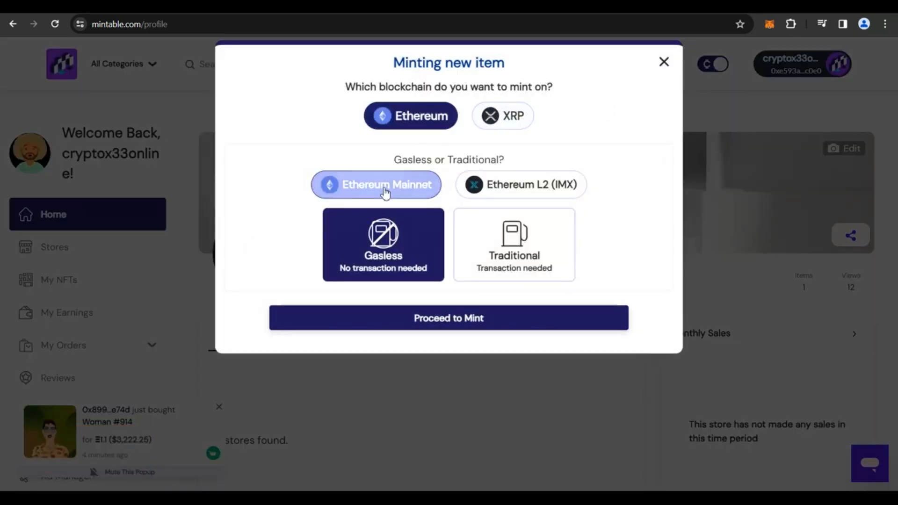
click(448, 318)
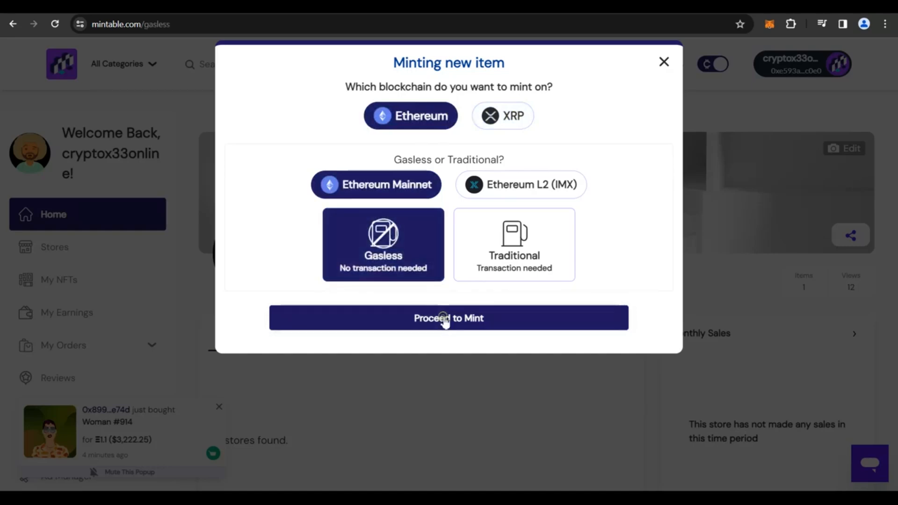
click(448, 318)
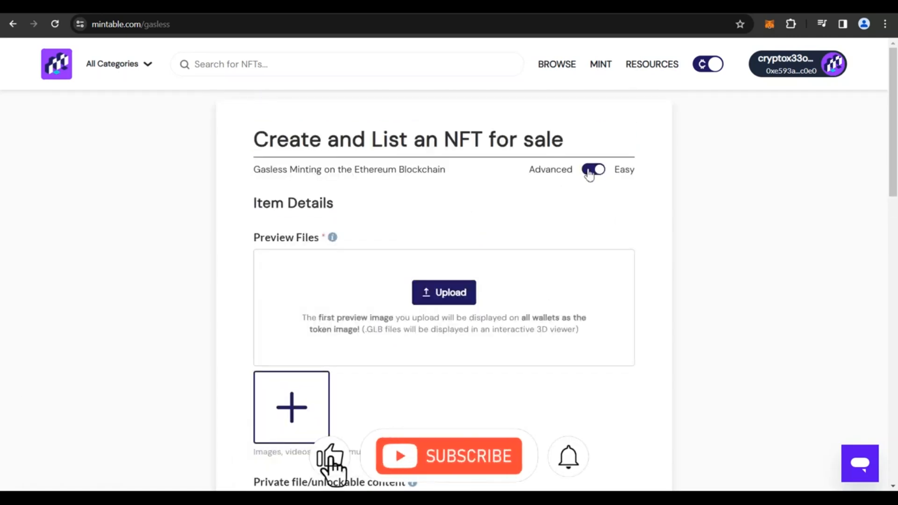
- Toggle the form to Advanced and back to Easy, then upload the colourful portrait preview
click(594, 169)
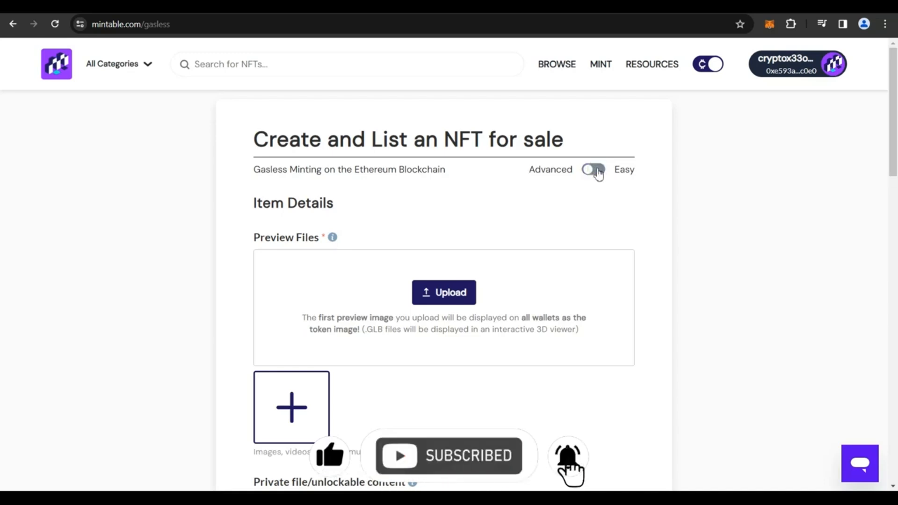
click(593, 169)
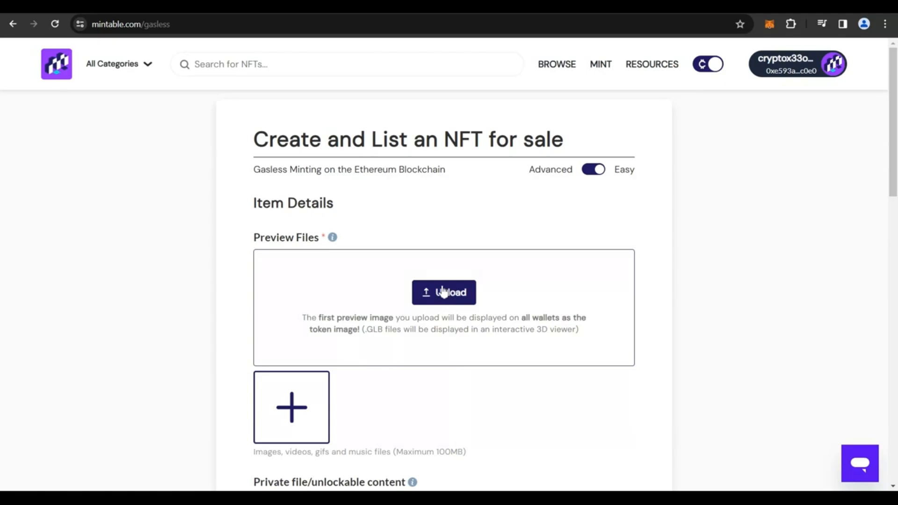
click(443, 291)
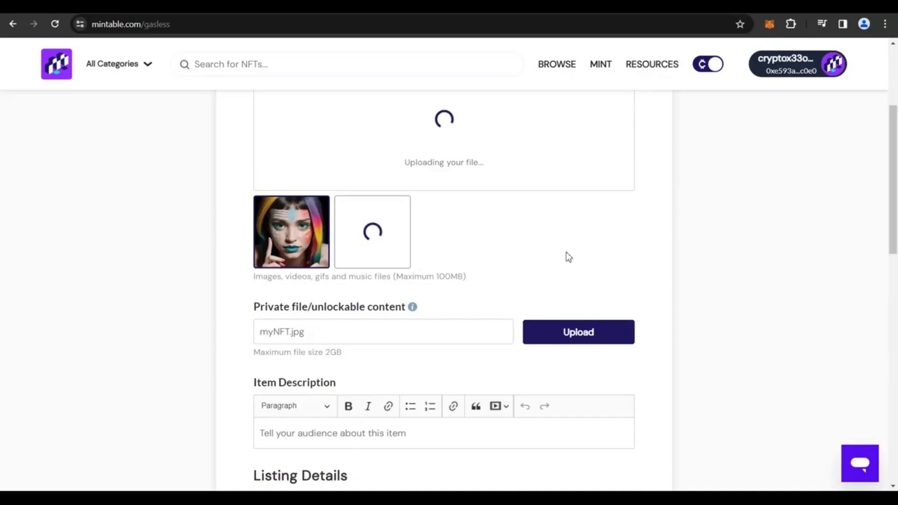
mouse_move(321, 319)
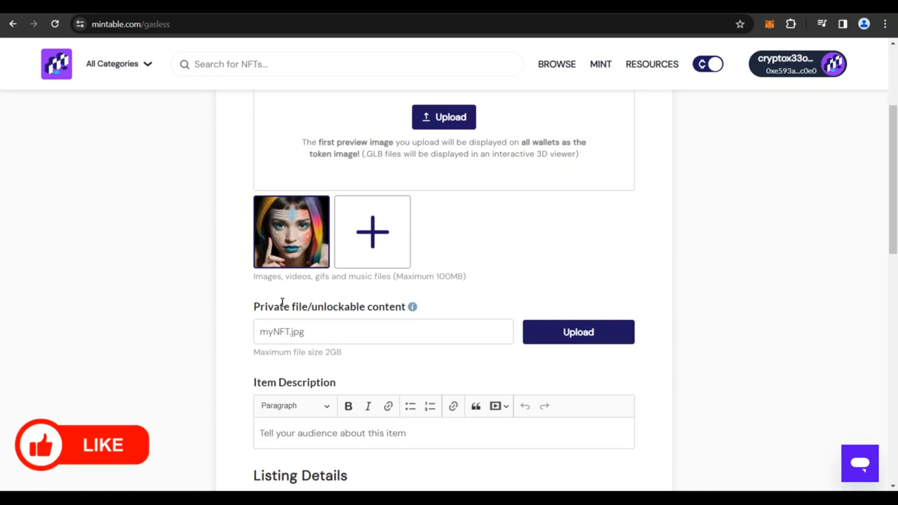
mouse_move(330, 337)
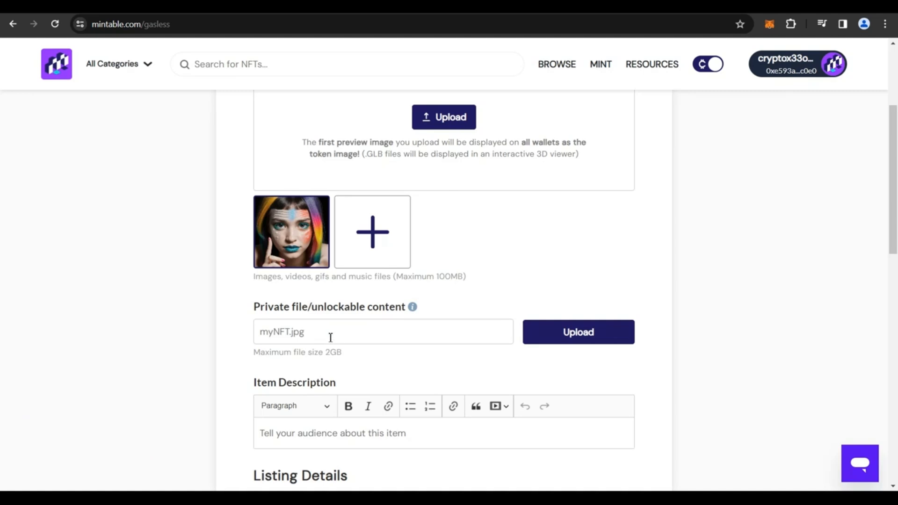
- Scroll down to check the description and listing fields, then return up
scroll(down, 3)
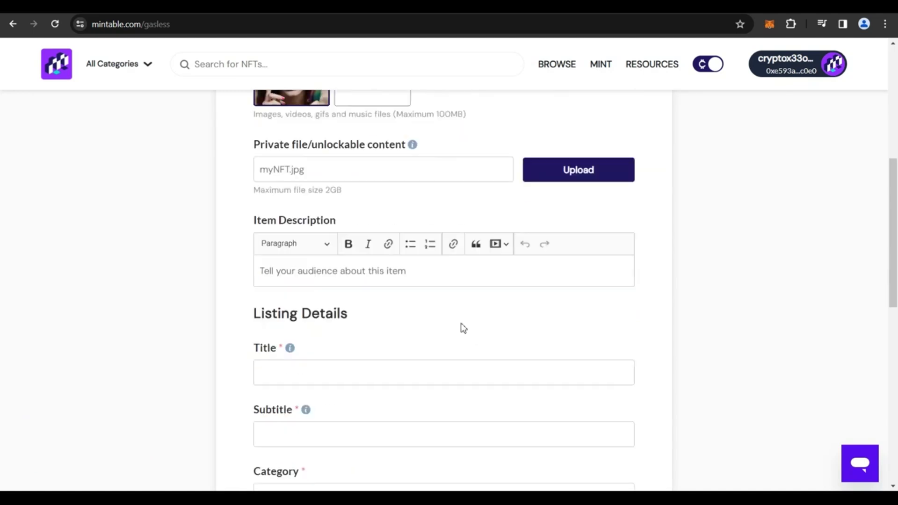
scroll(down, 3)
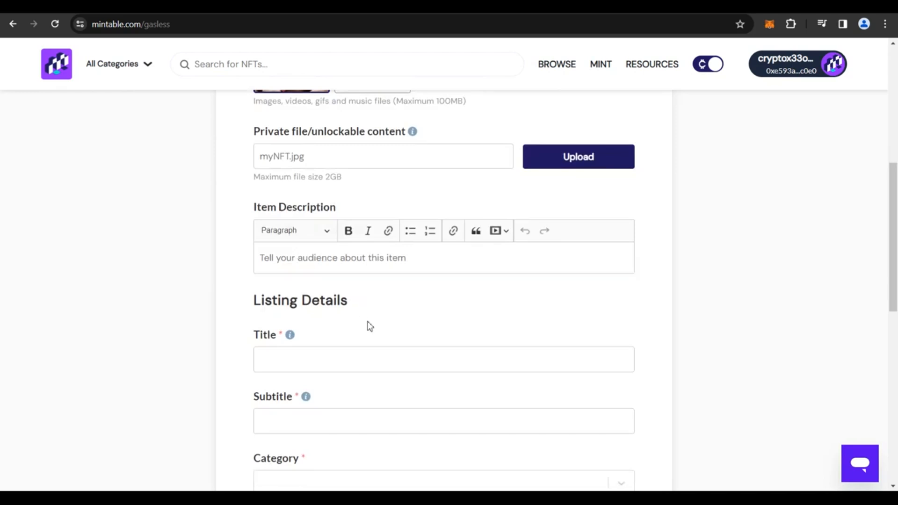
mouse_move(339, 265)
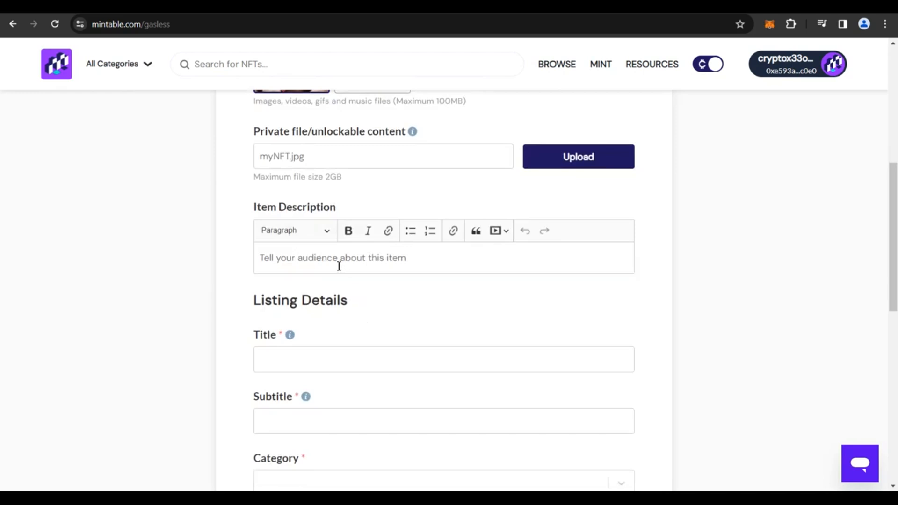
scroll(up, 3)
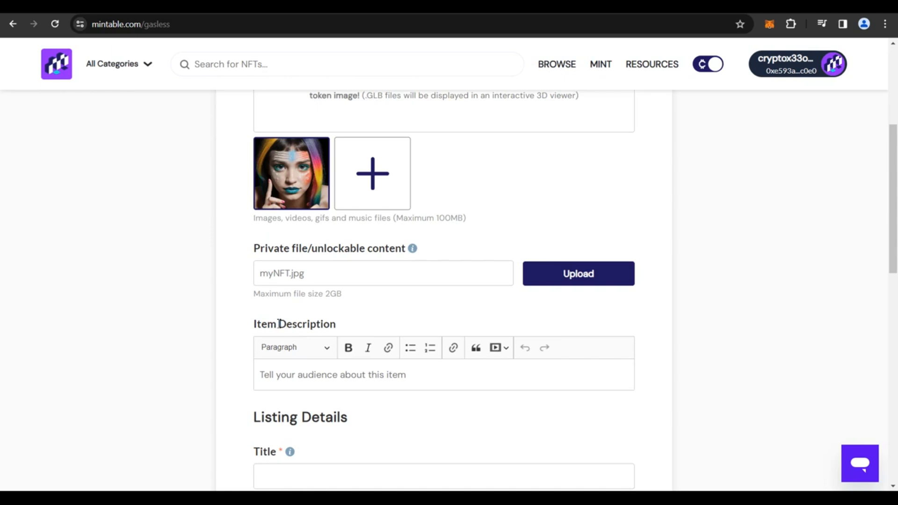
mouse_move(329, 368)
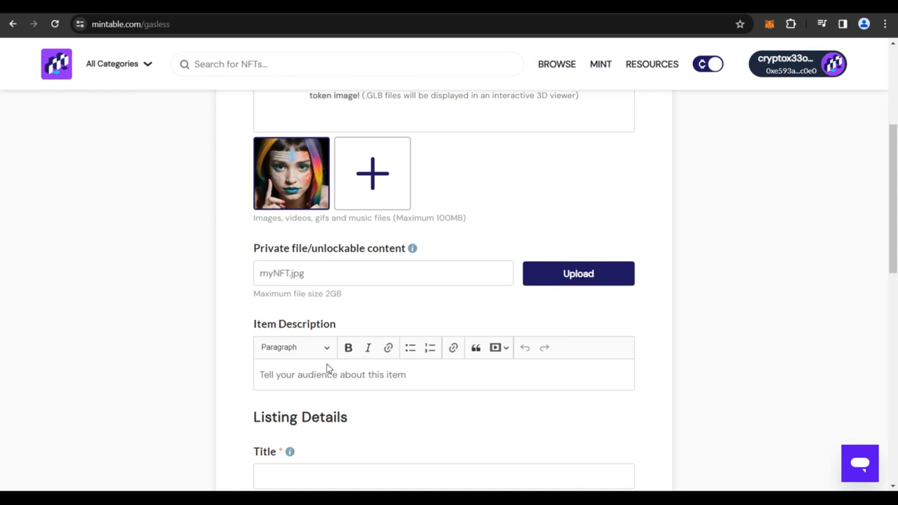
- Switch from Mintable's NFT form to a new ChatGPT chat
click(344, 374)
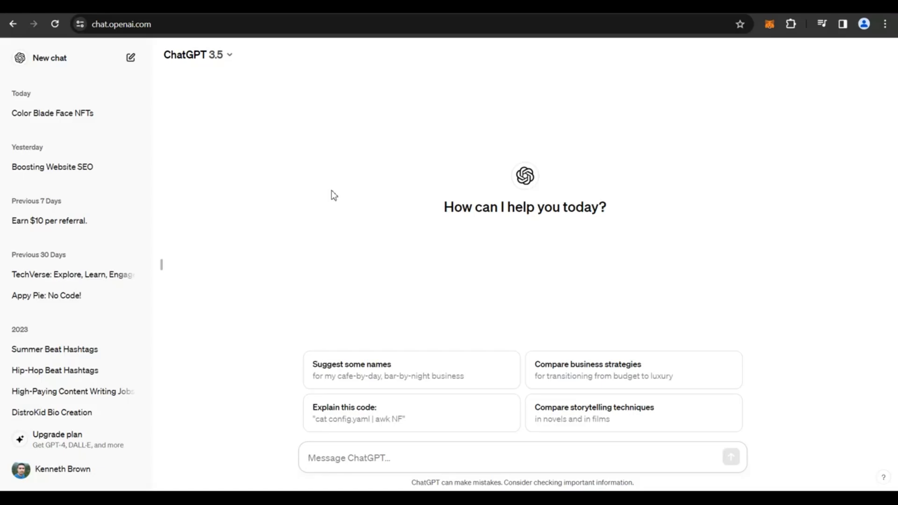
mouse_move(233, 370)
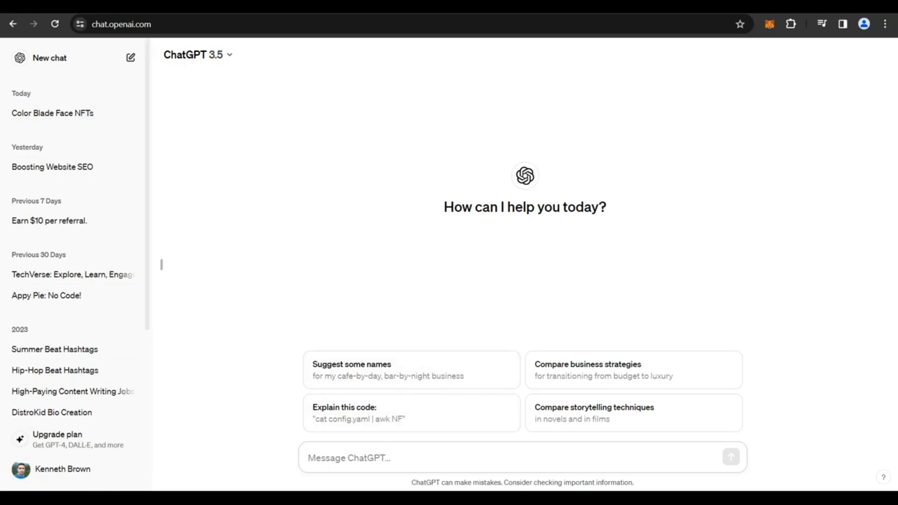
- Set ChatGPT's theme to Dark in Settings, then open the Color Blade Face NFTs chat
click(61, 468)
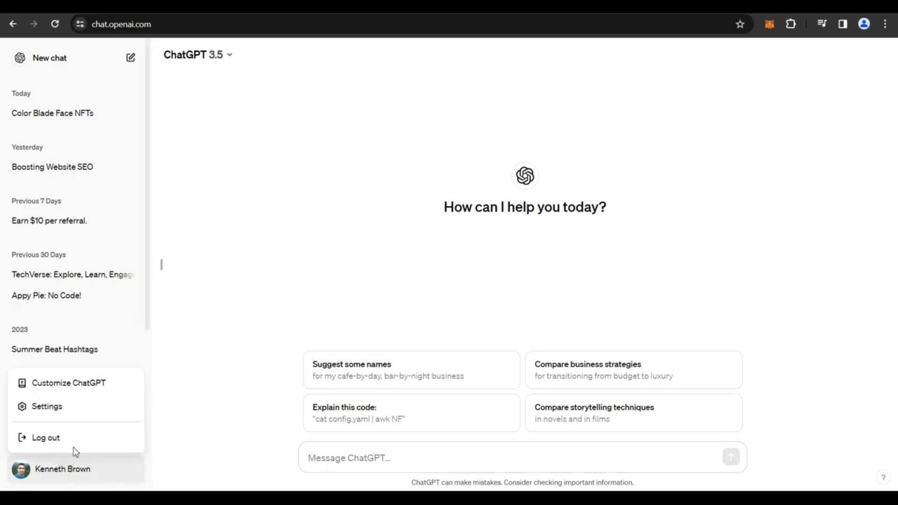
click(46, 406)
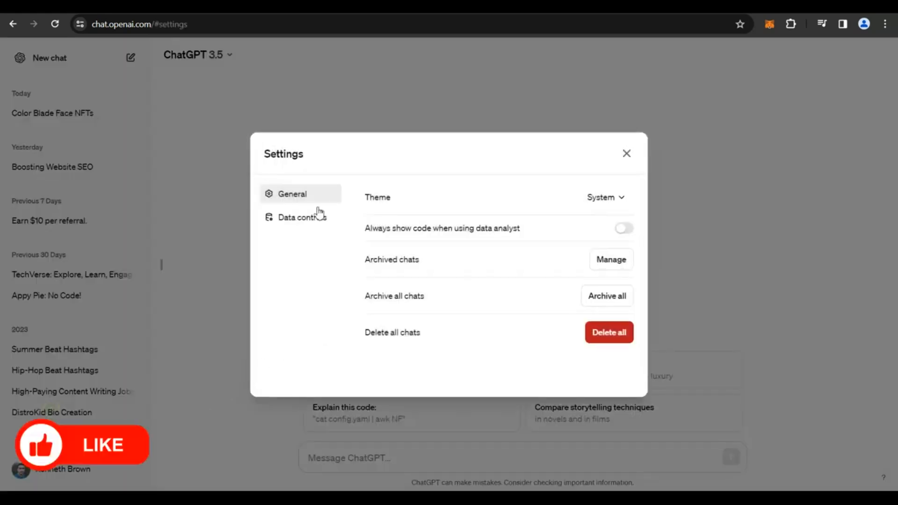
click(604, 196)
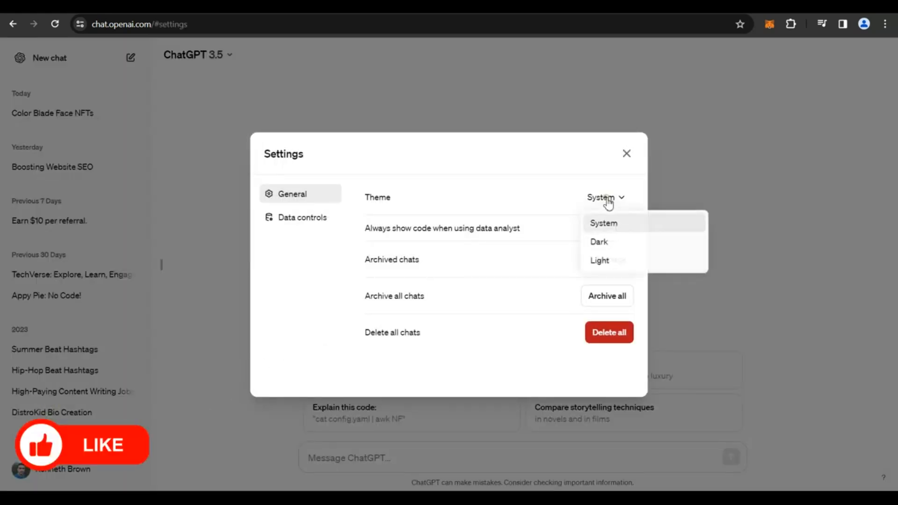
click(598, 242)
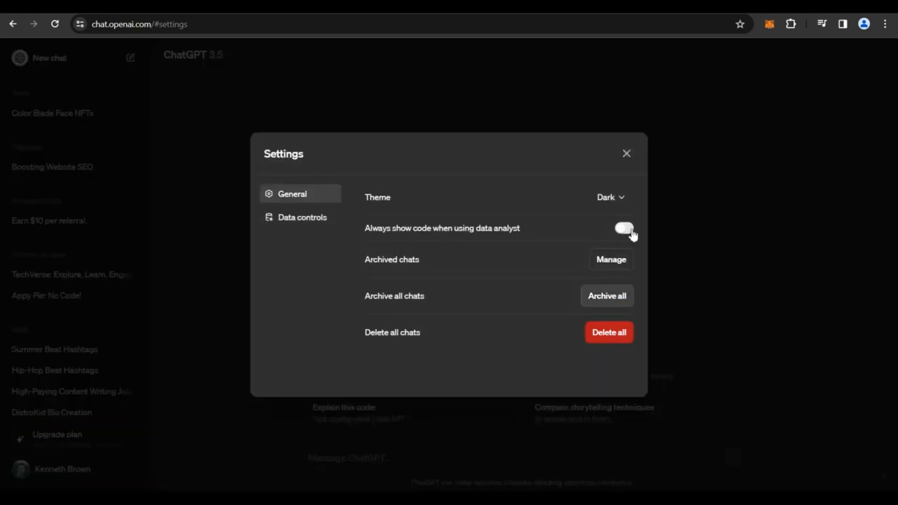
click(626, 153)
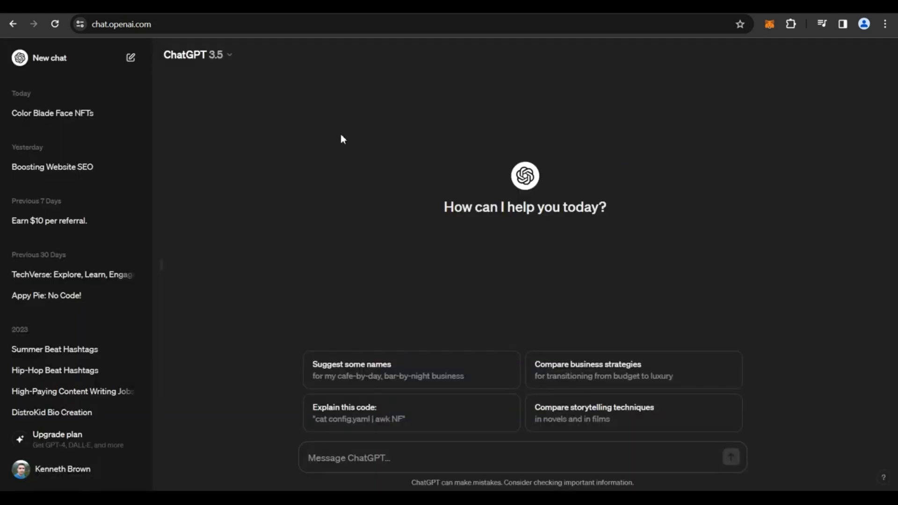
click(52, 113)
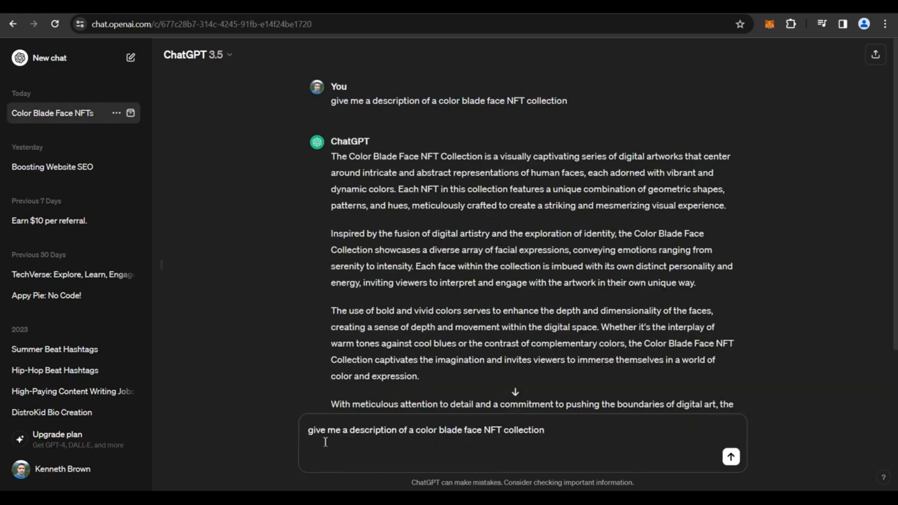
mouse_move(568, 441)
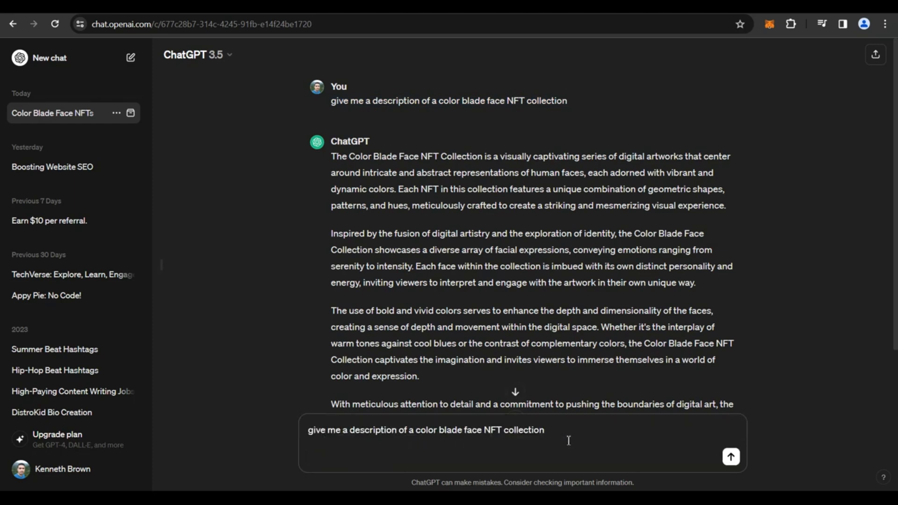
- Resend the Color Blade Face collection description prompt and scroll through the new reply
click(730, 456)
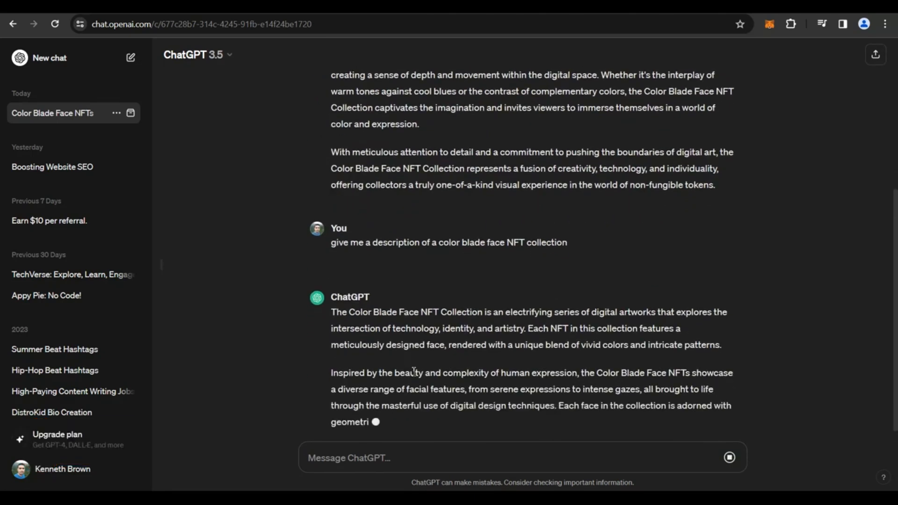
scroll(down, 3)
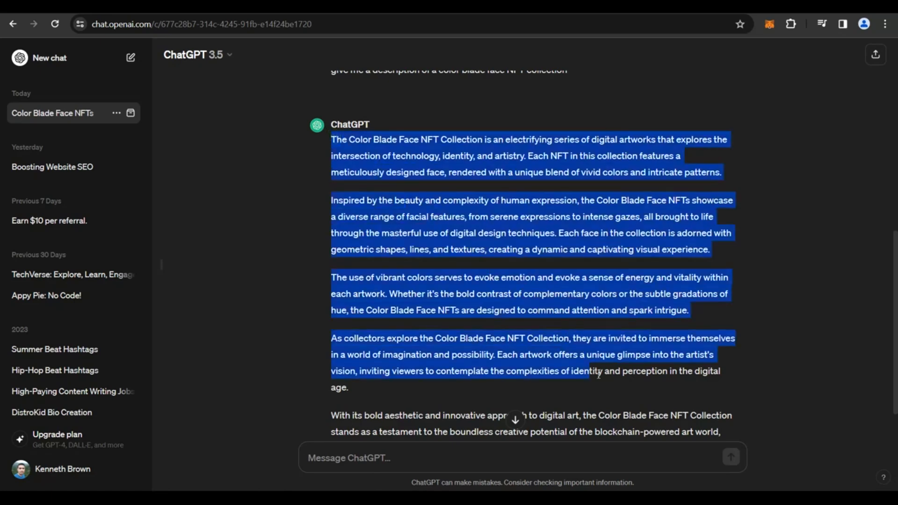
scroll(down, 3)
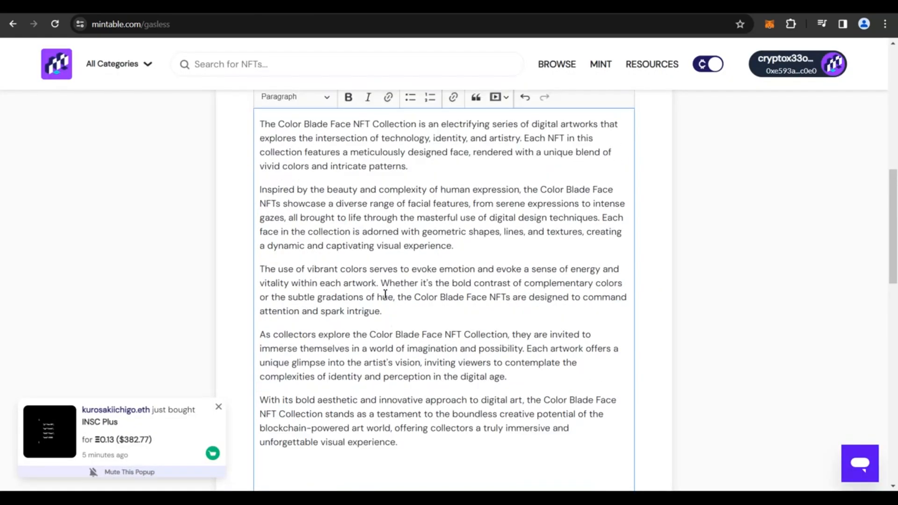
- Bold each 'the Color Blade Face' mention in the item description, then scroll to Listing Details
scroll(up, 3)
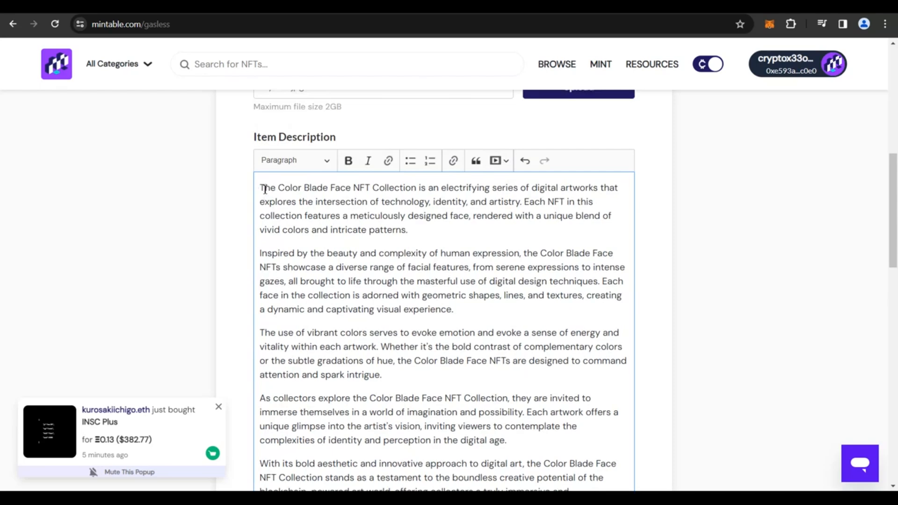
drag(260, 187, 350, 187)
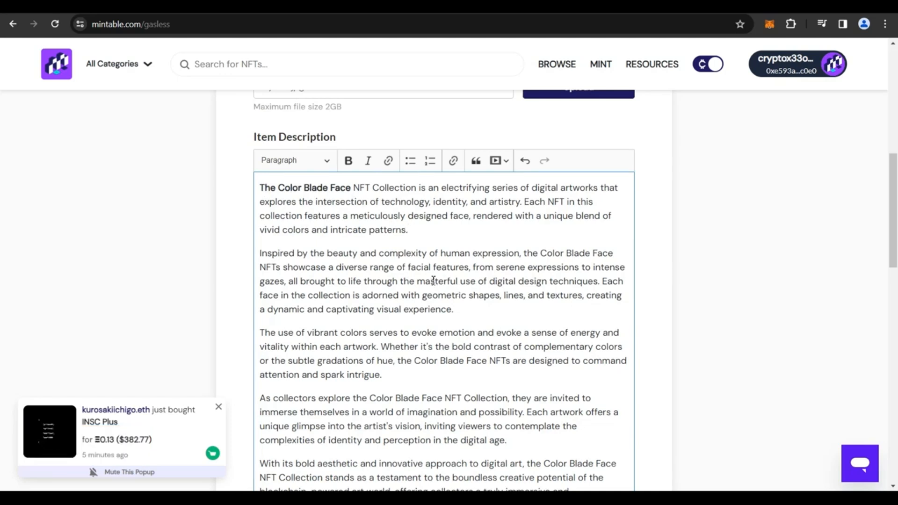
click(406, 229)
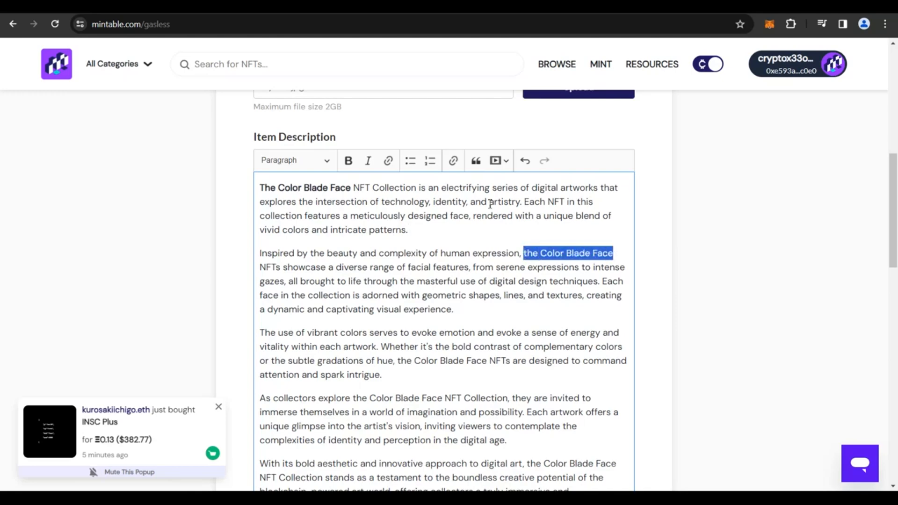
scroll(down, 3)
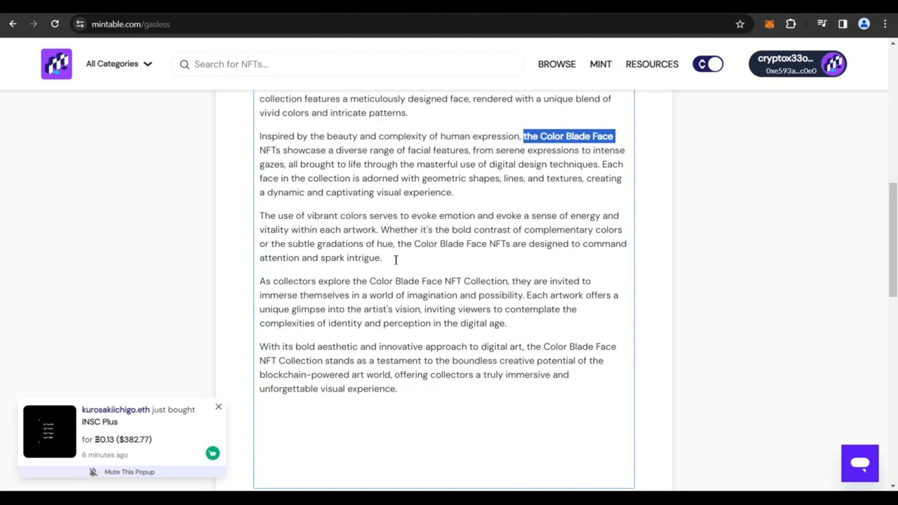
mouse_move(365, 288)
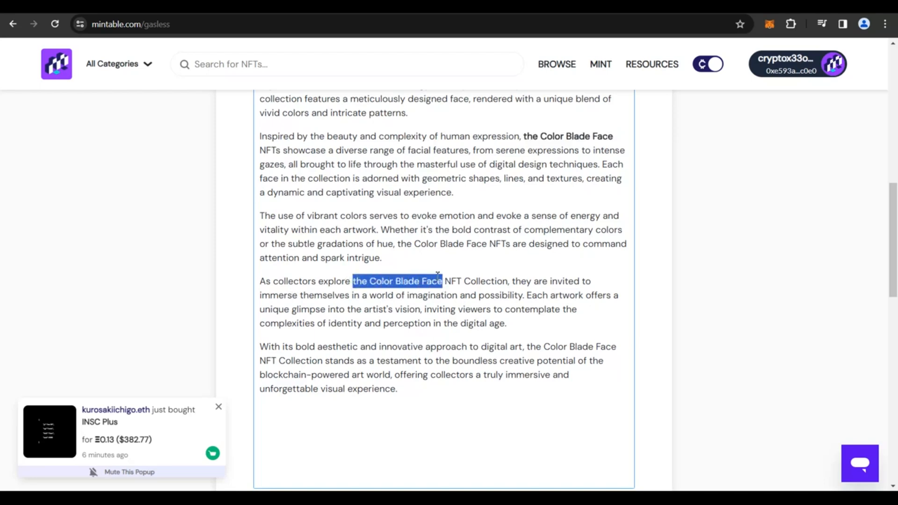
scroll(up, 3)
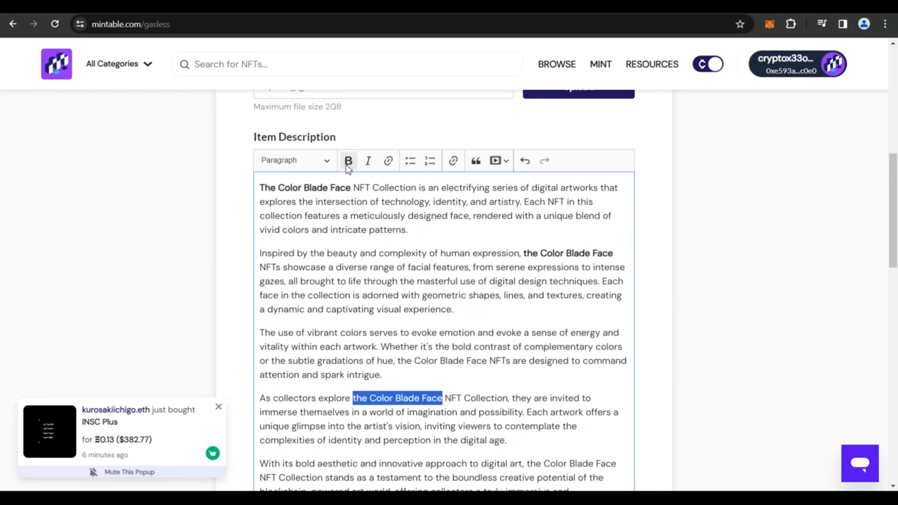
scroll(down, 3)
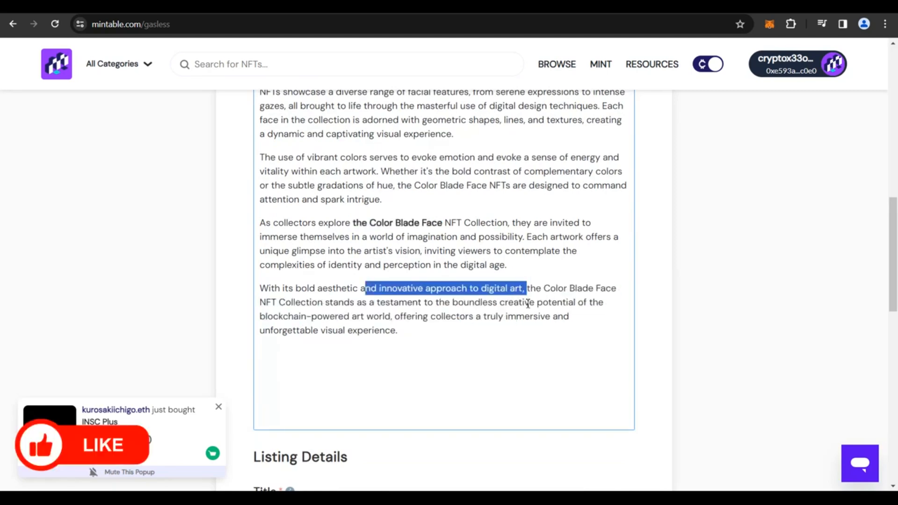
scroll(up, 3)
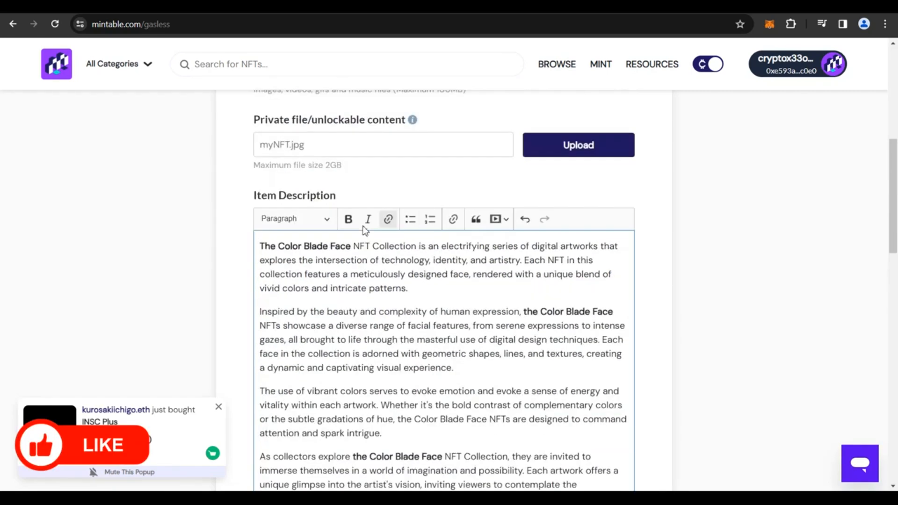
scroll(down, 3)
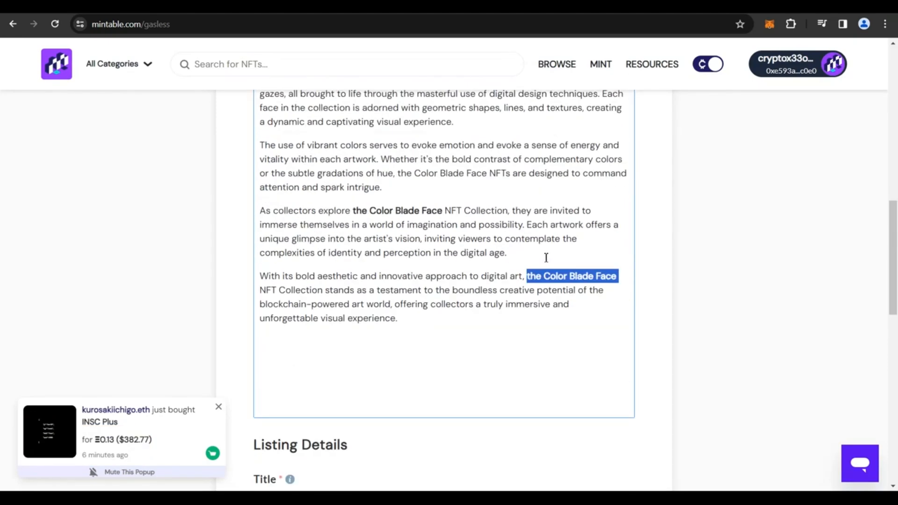
scroll(up, 3)
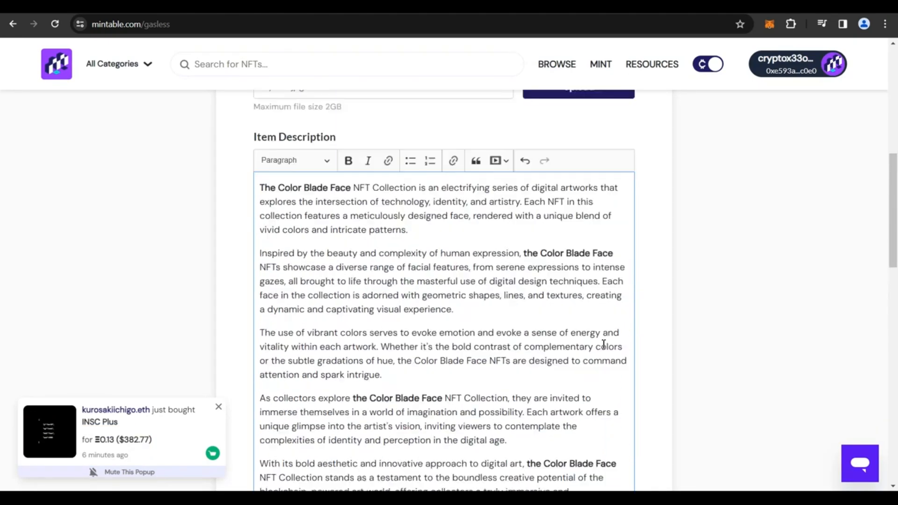
scroll(down, 3)
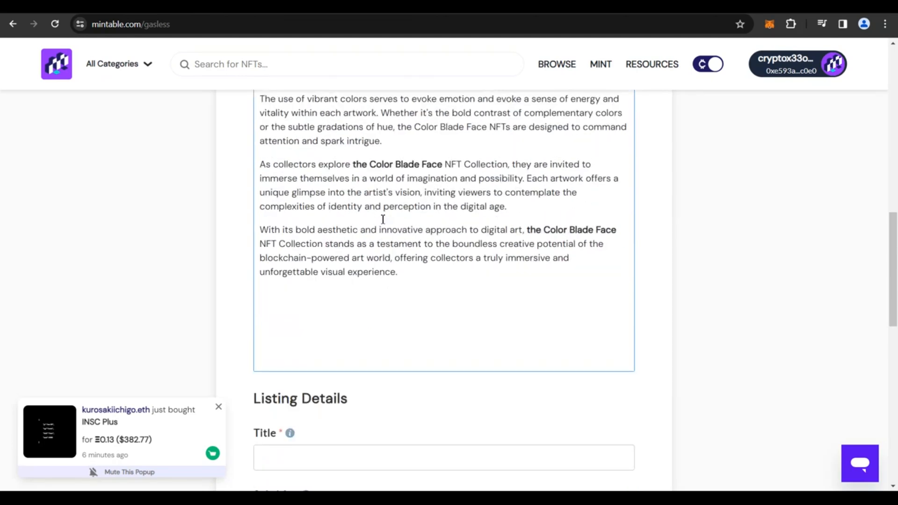
scroll(down, 3)
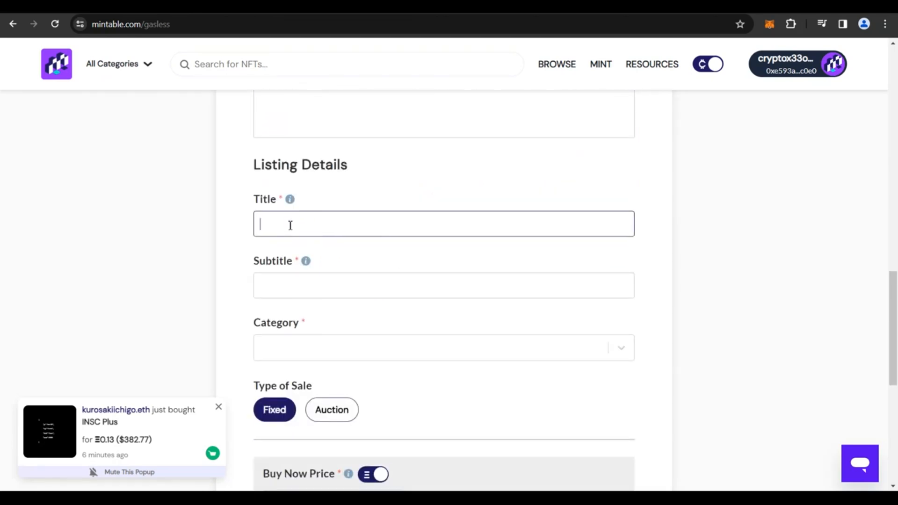
- Enter title 'The Color Blade Face Collection' and subtitle 'The Color Blade Collection - Attitude'
text(The Color Bla)
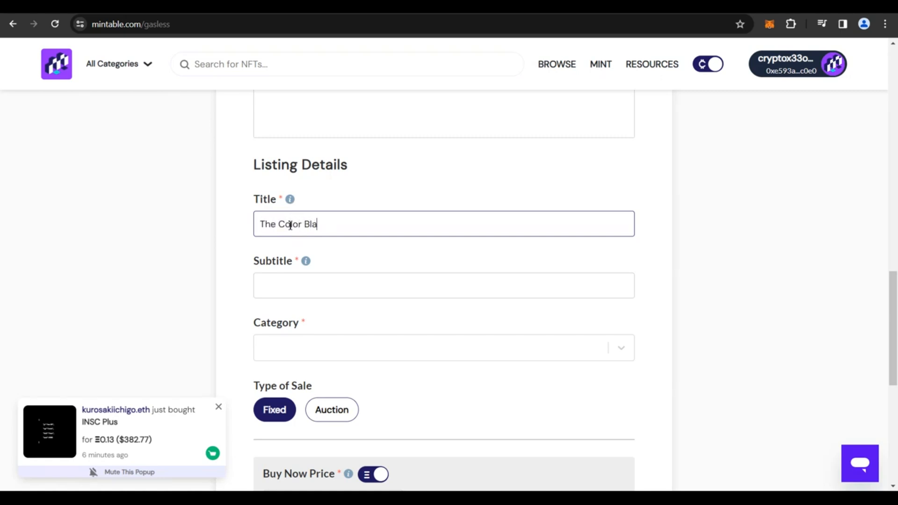
text(de Face)
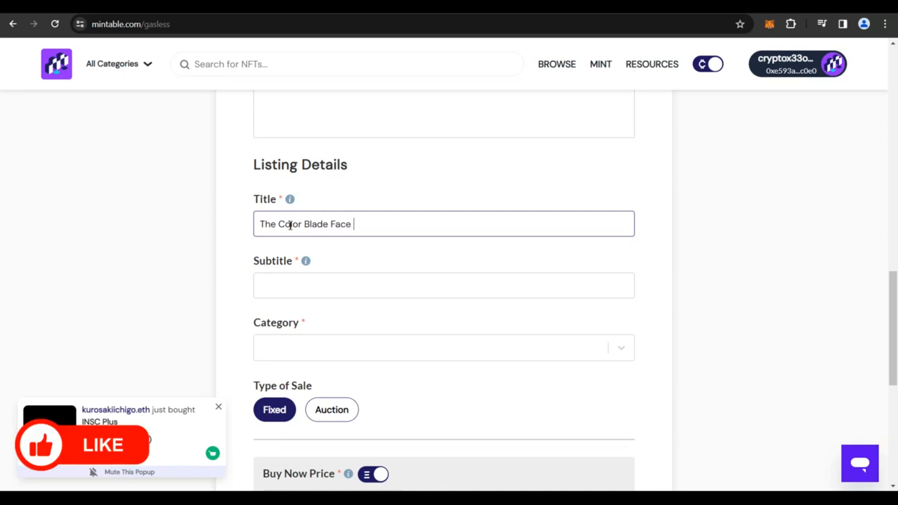
text(Collection)
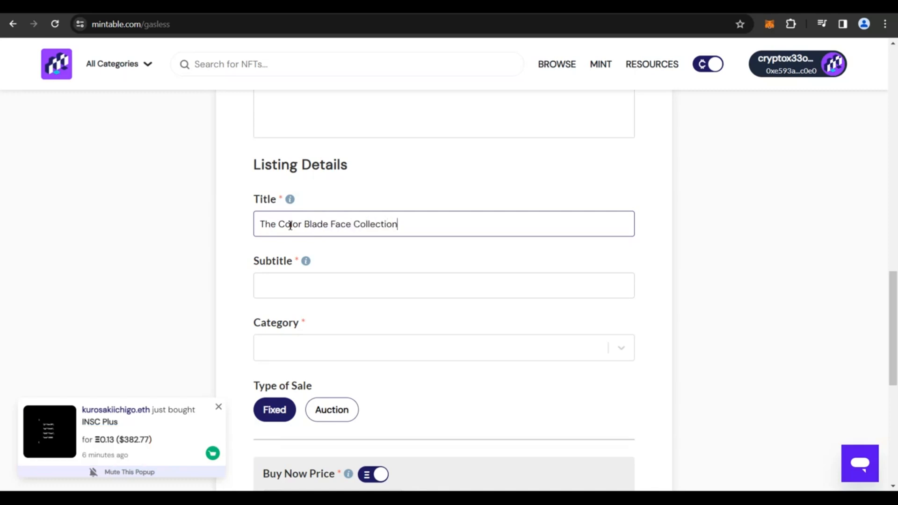
text(The Color Blade Collection - Attitude)
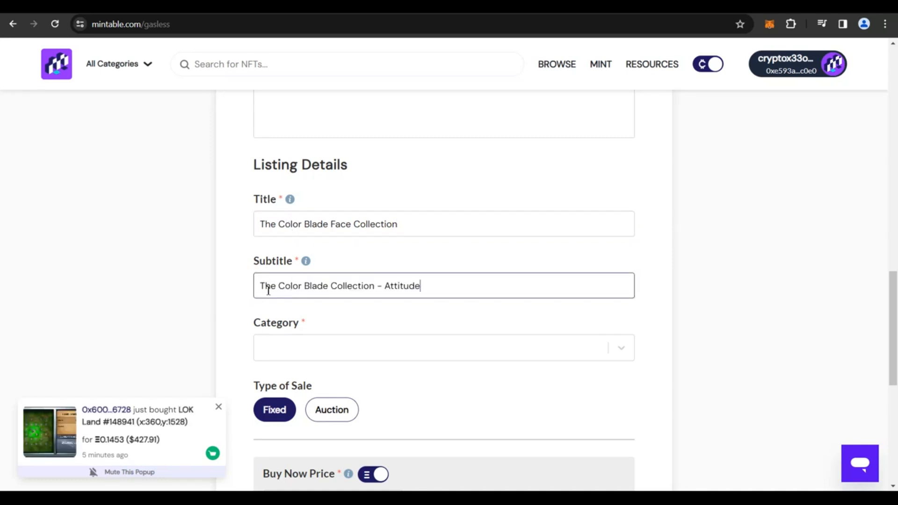
mouse_move(285, 346)
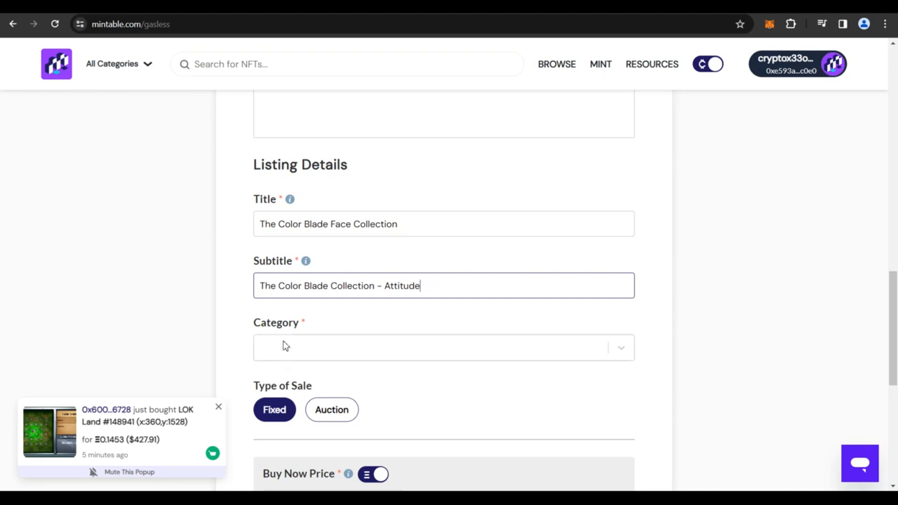
mouse_move(241, 300)
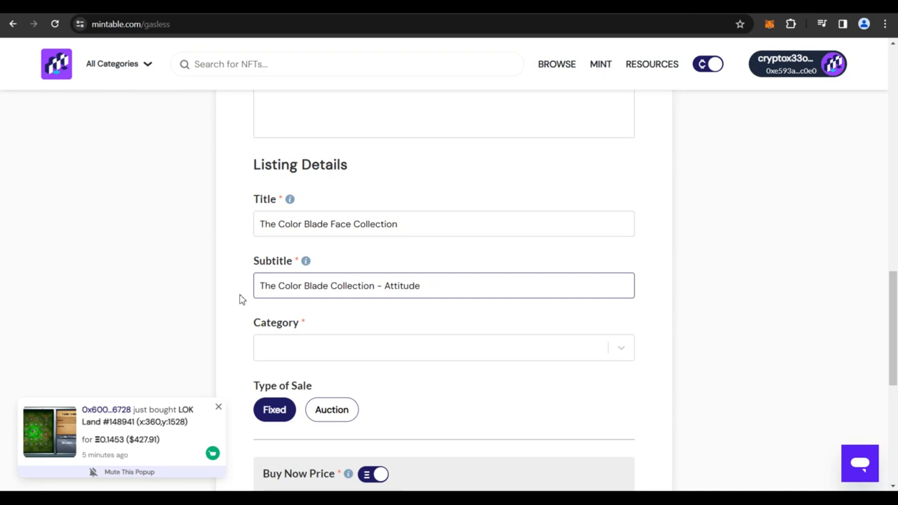
- Pick Art as the listing category and scroll down toward Sub Category
click(442, 347)
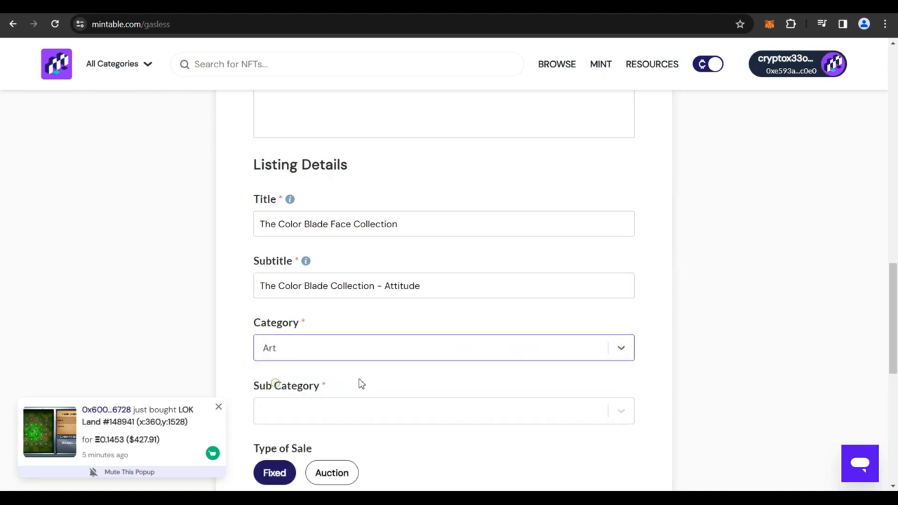
scroll(down, 3)
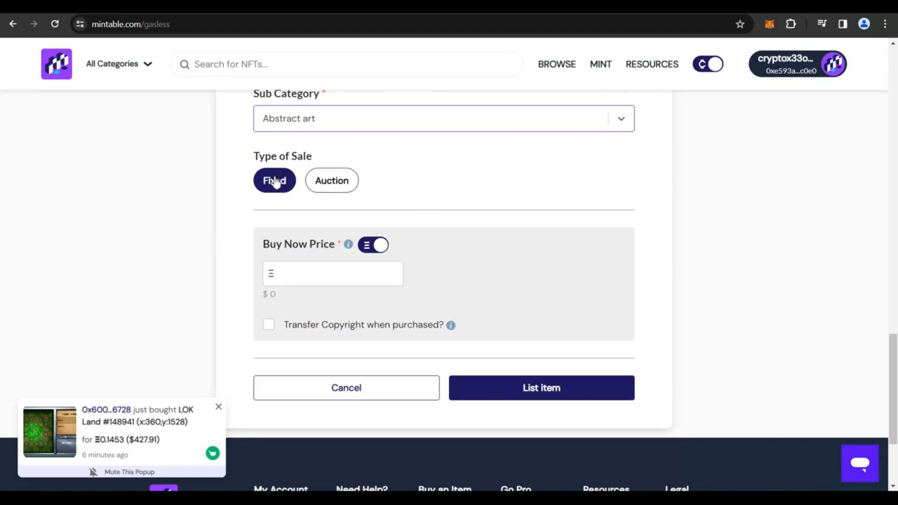
mouse_move(300, 195)
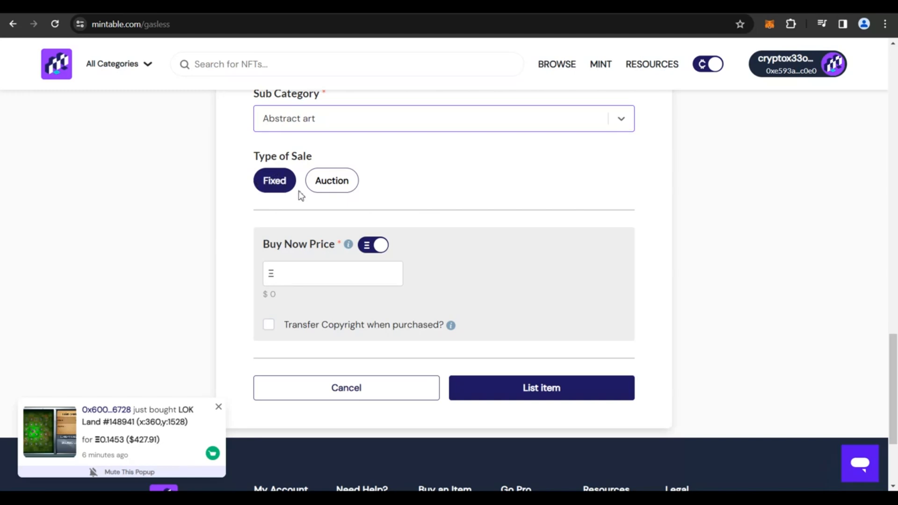
mouse_move(323, 186)
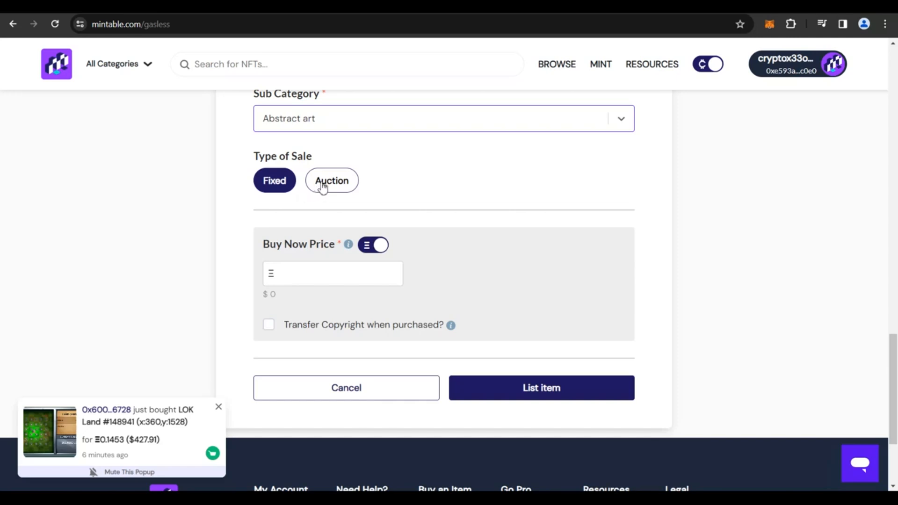
click(331, 181)
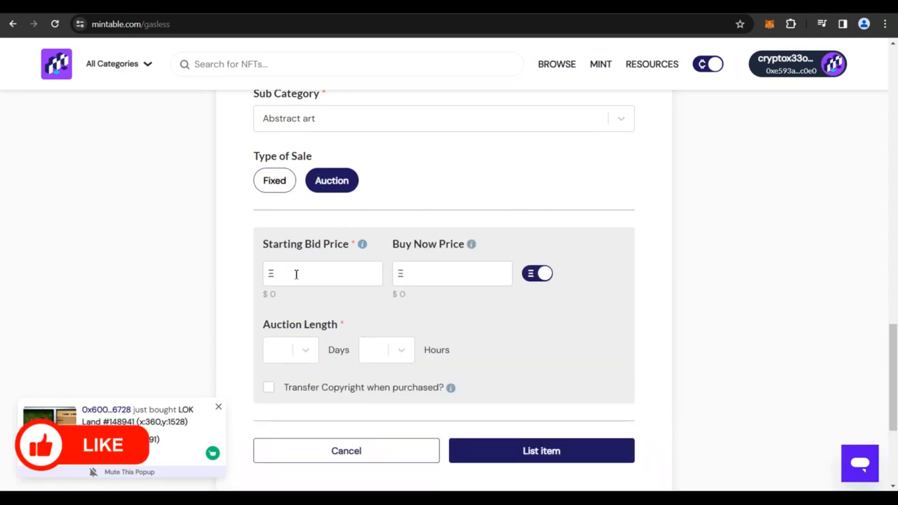
click(322, 273)
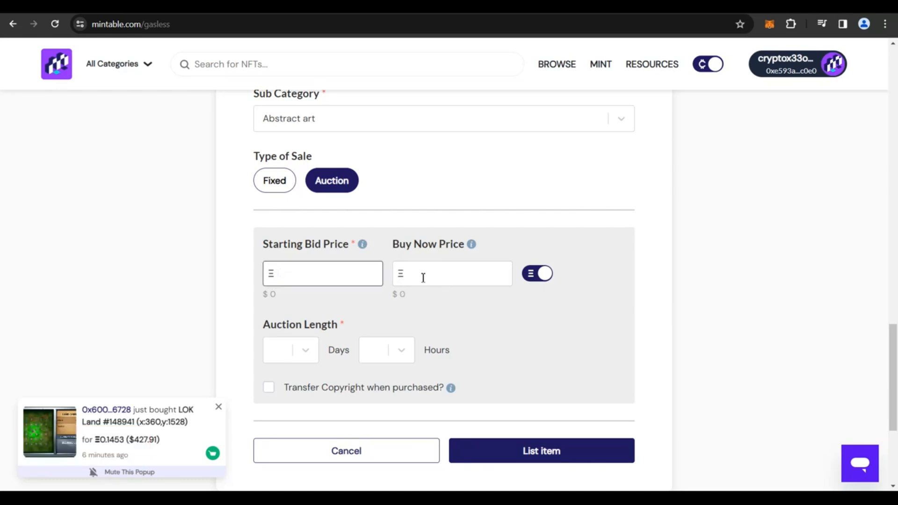
click(275, 181)
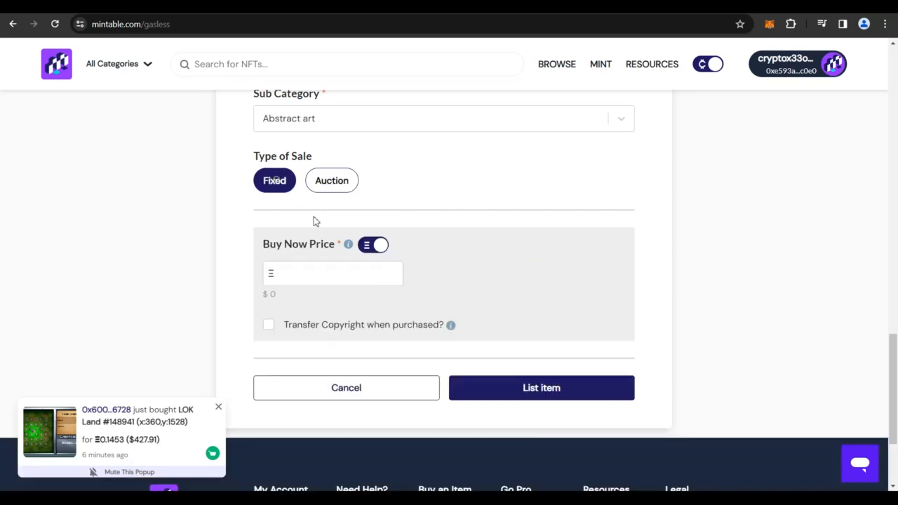
- Set the buy-now price to 50 ETH, toggling Transfer Copyright on and back off
click(332, 273)
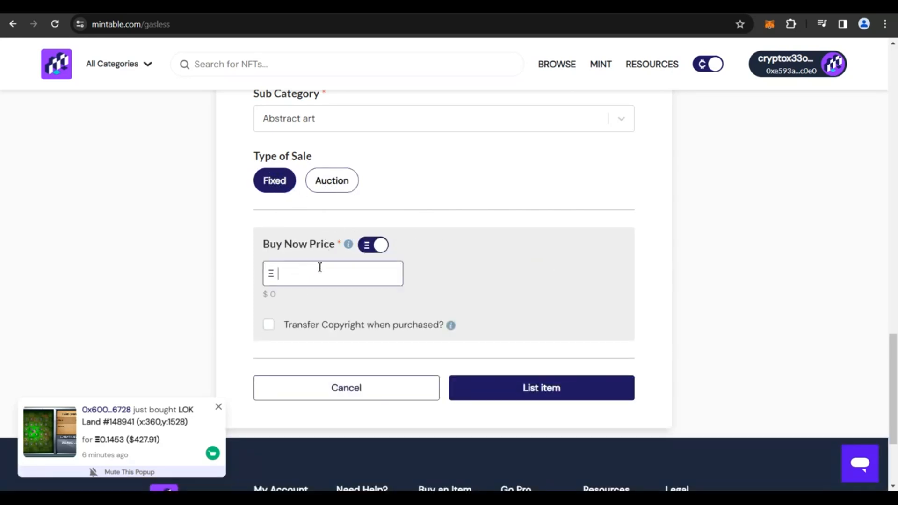
text(50)
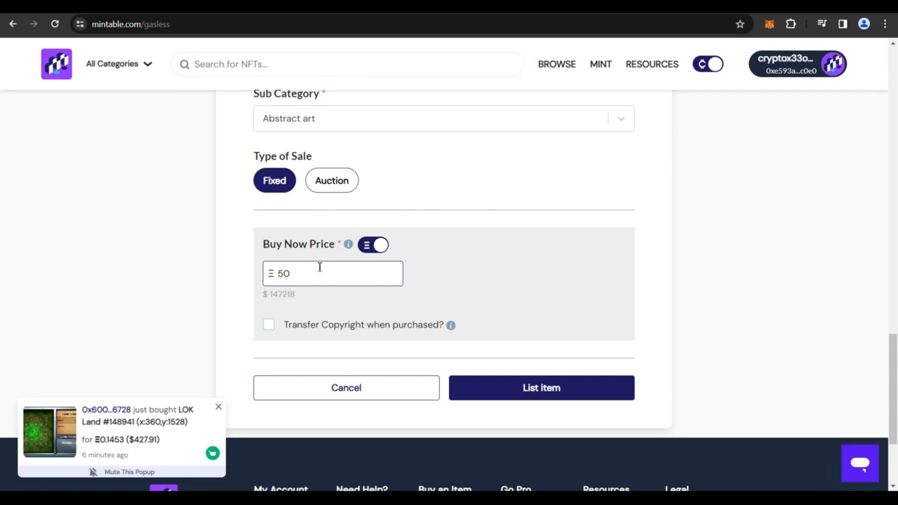
mouse_move(267, 332)
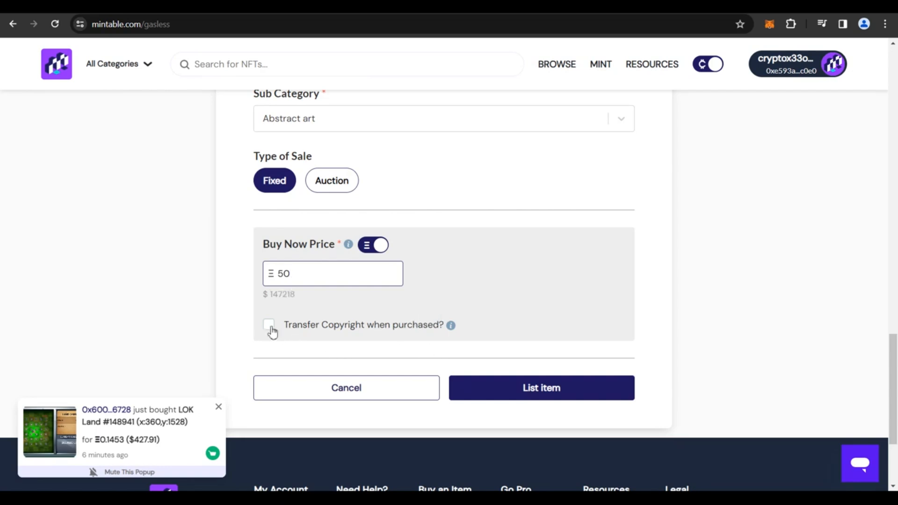
click(268, 325)
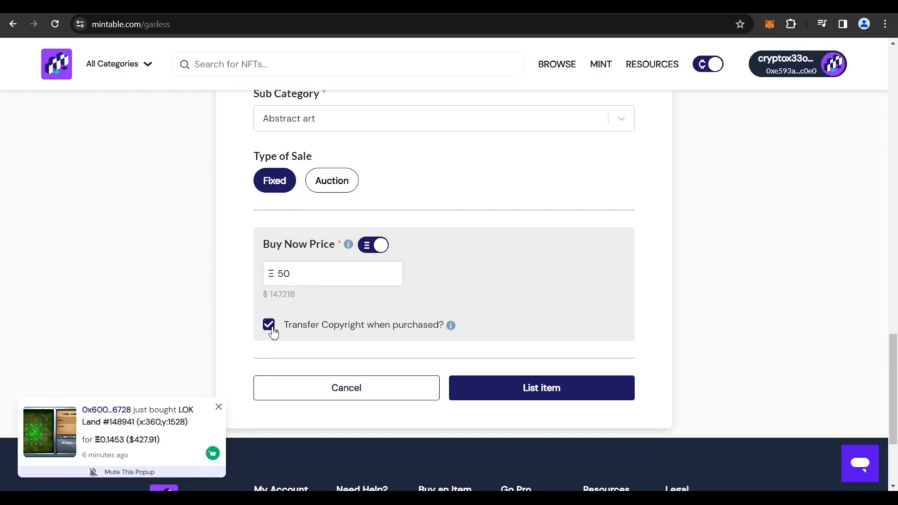
click(269, 324)
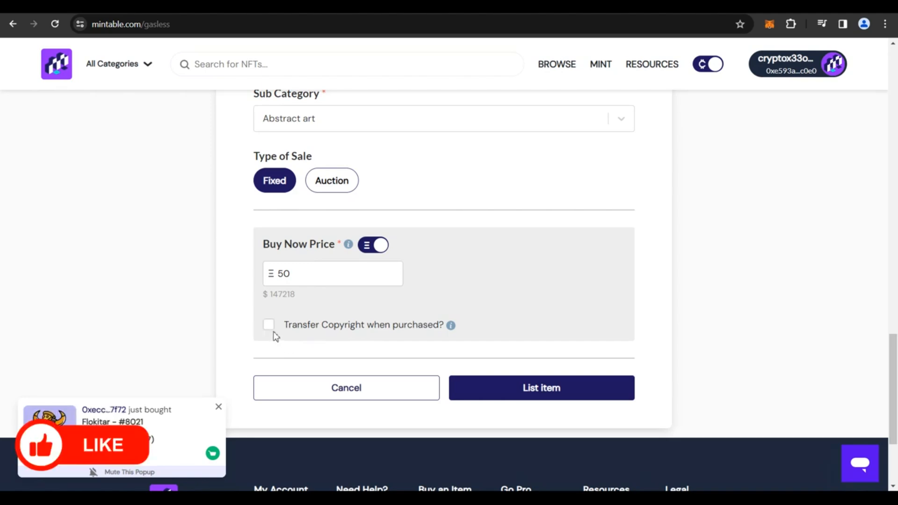
mouse_move(272, 331)
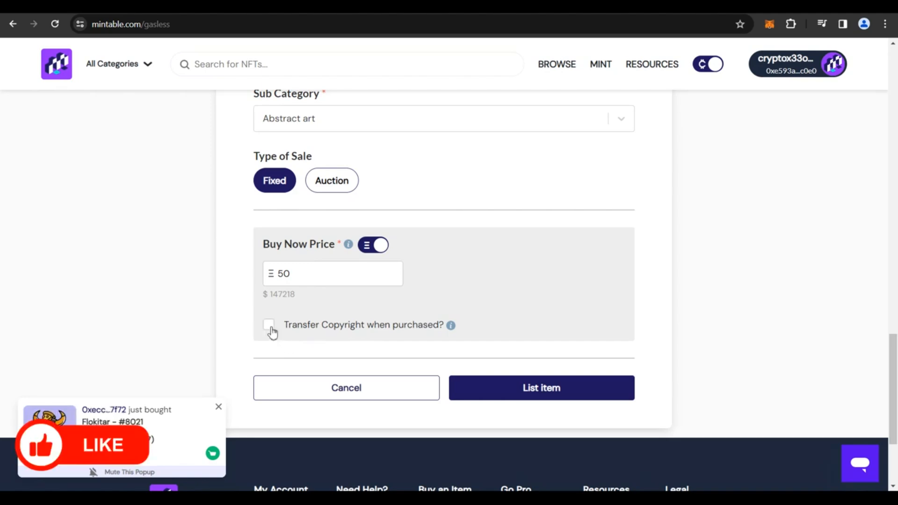
mouse_move(533, 391)
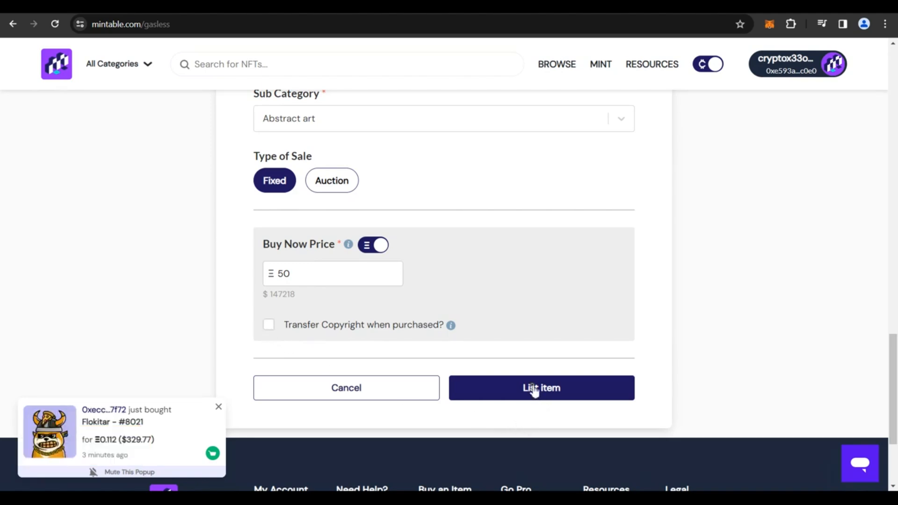
- List the item, proceed past the Transaction Alert, and sign the MetaMask request
click(540, 388)
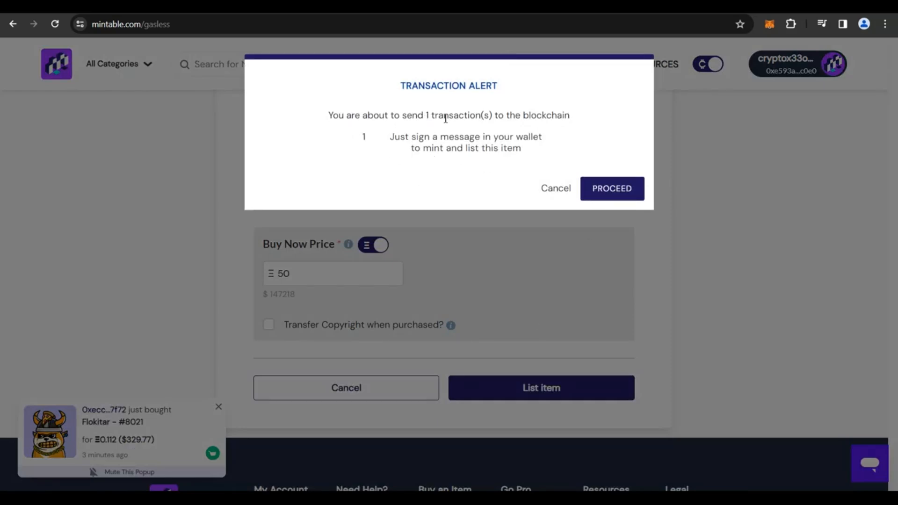
mouse_move(431, 149)
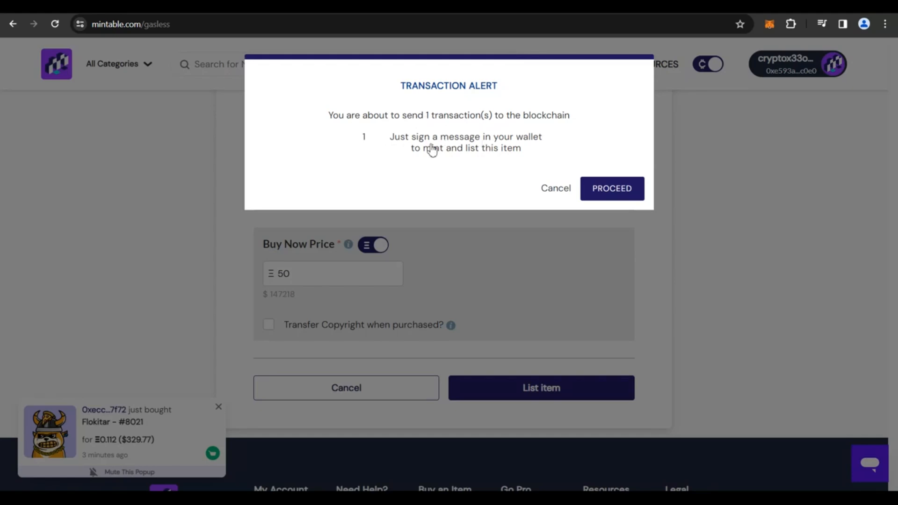
mouse_move(470, 162)
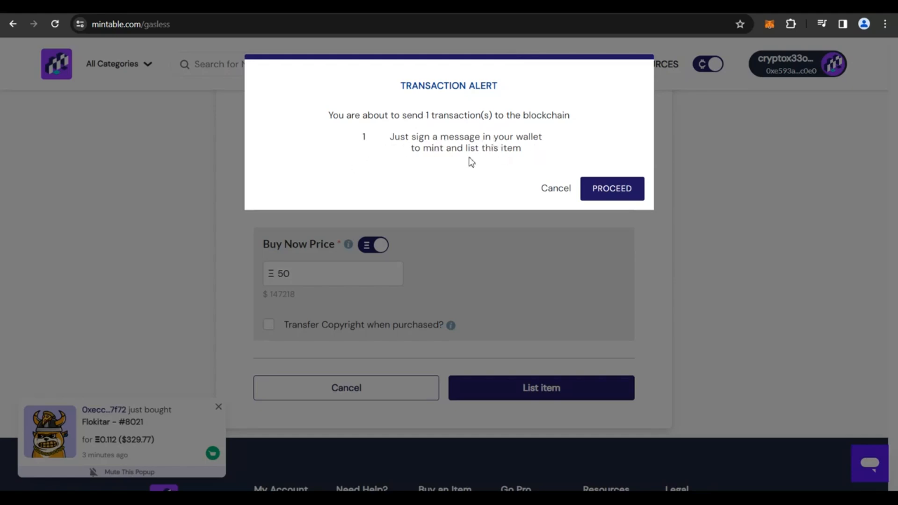
click(611, 189)
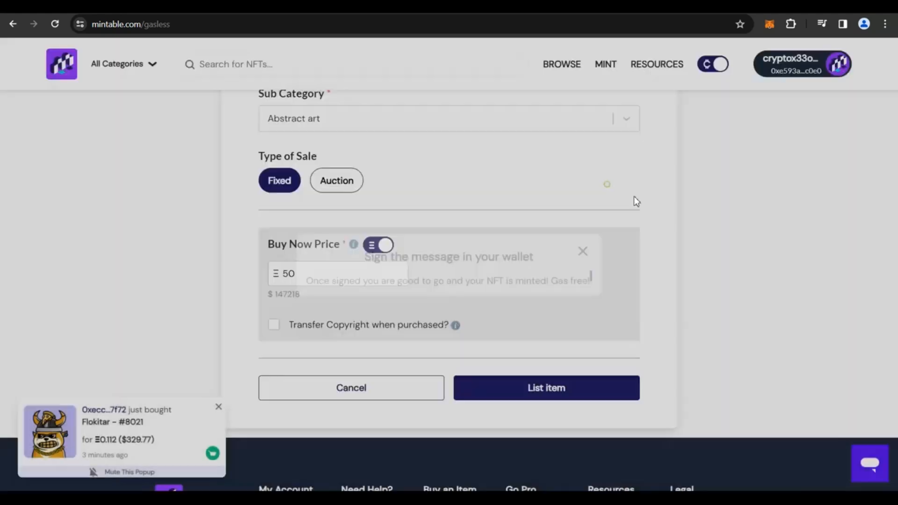
click(545, 388)
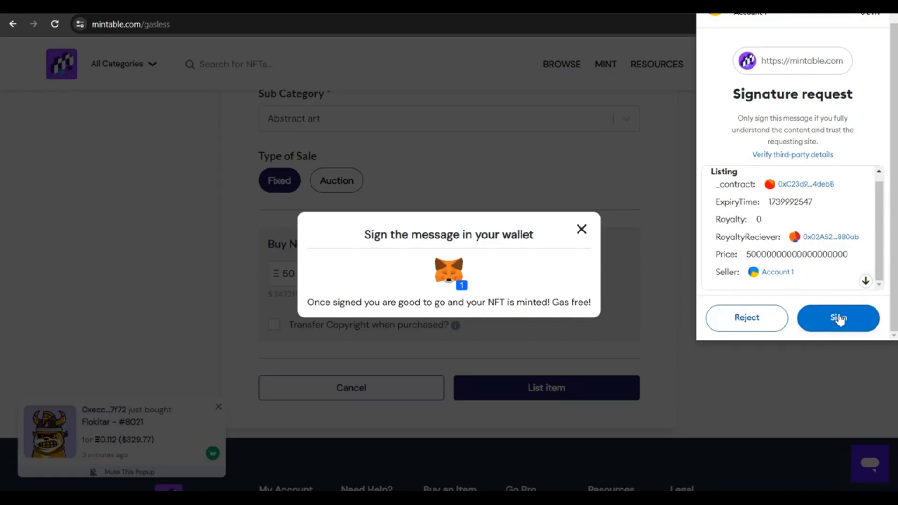
click(837, 318)
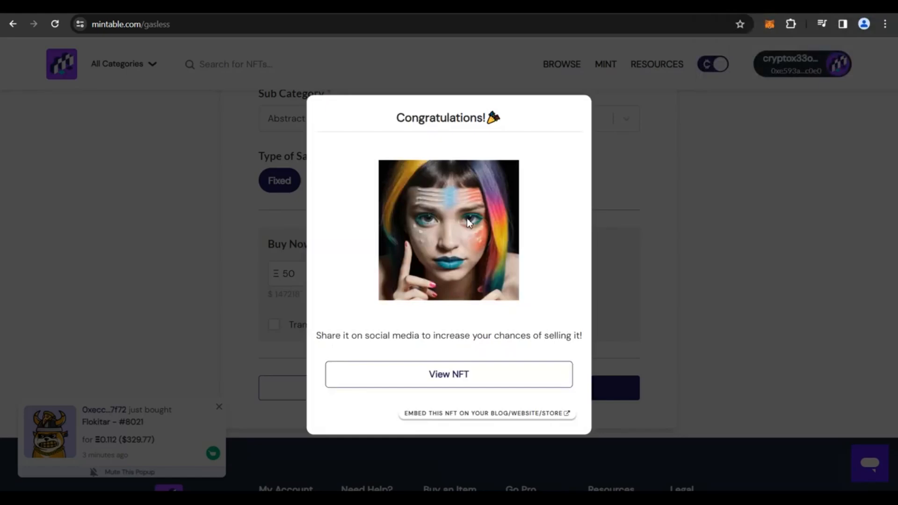
mouse_move(482, 163)
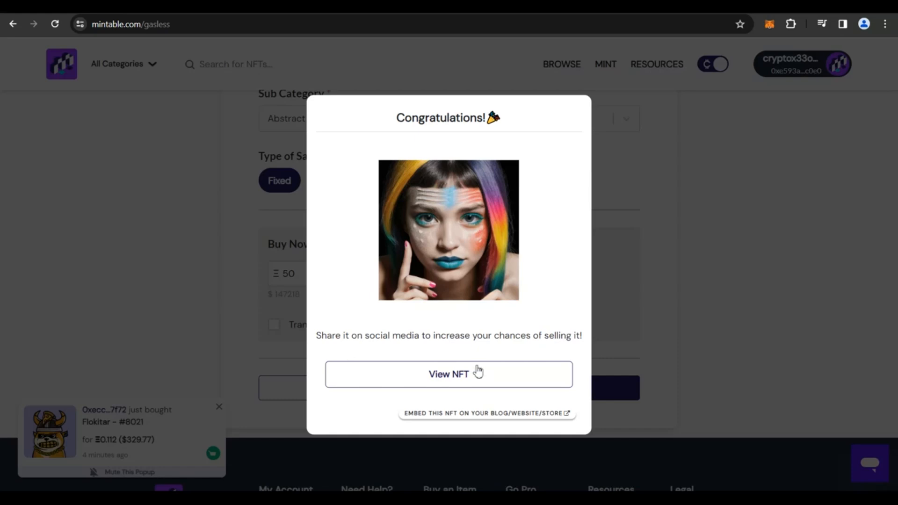
- Open the minted NFT's item page with View NFT from the Congratulations popup
click(448, 374)
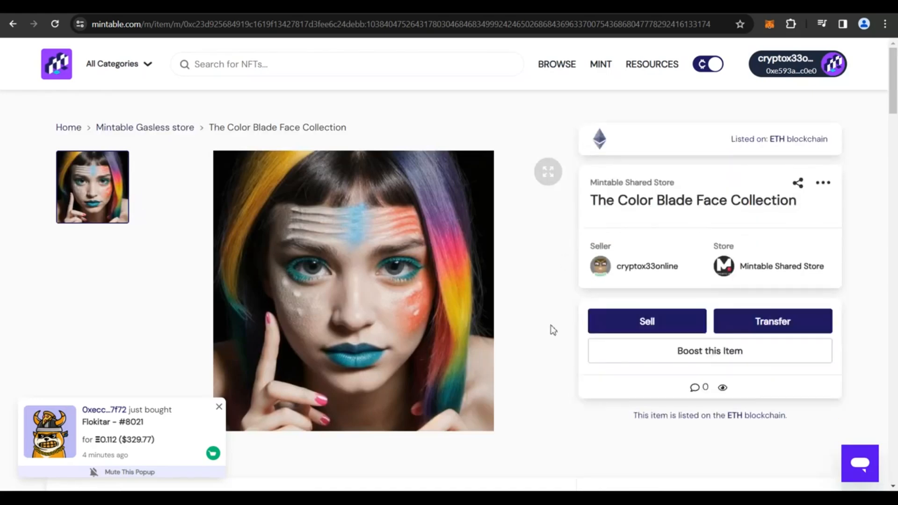
scroll(down, 3)
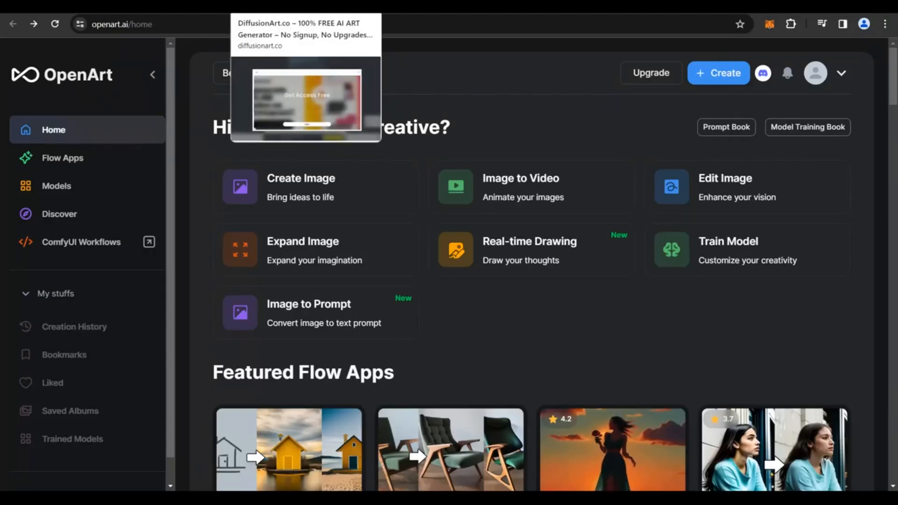
mouse_move(515, 147)
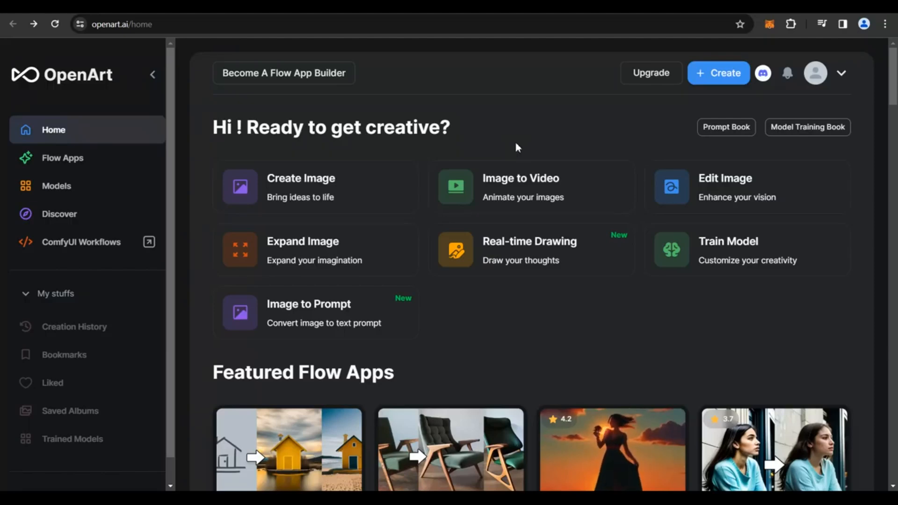
mouse_move(153, 56)
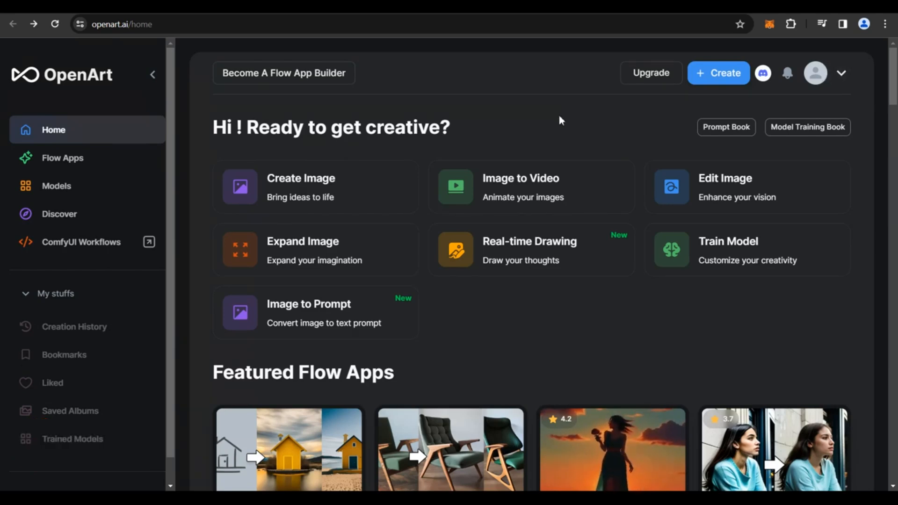
scroll(down, 3)
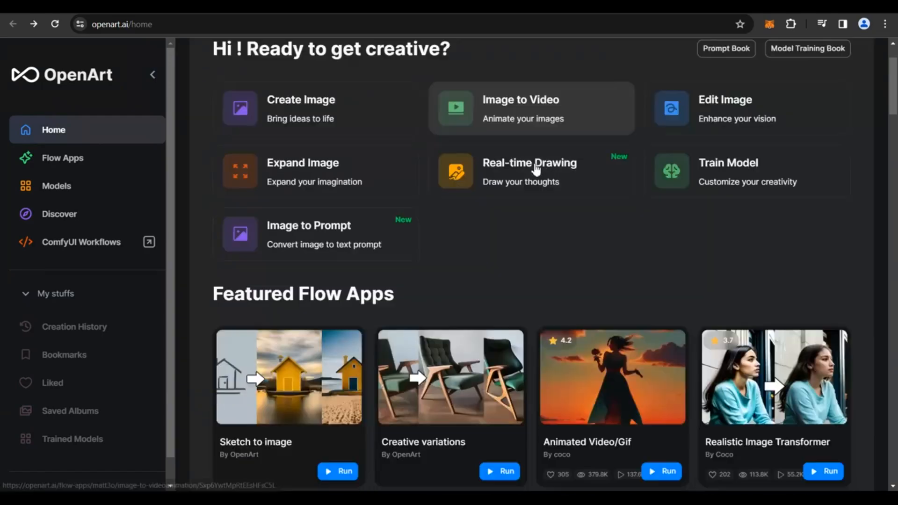
scroll(down, 3)
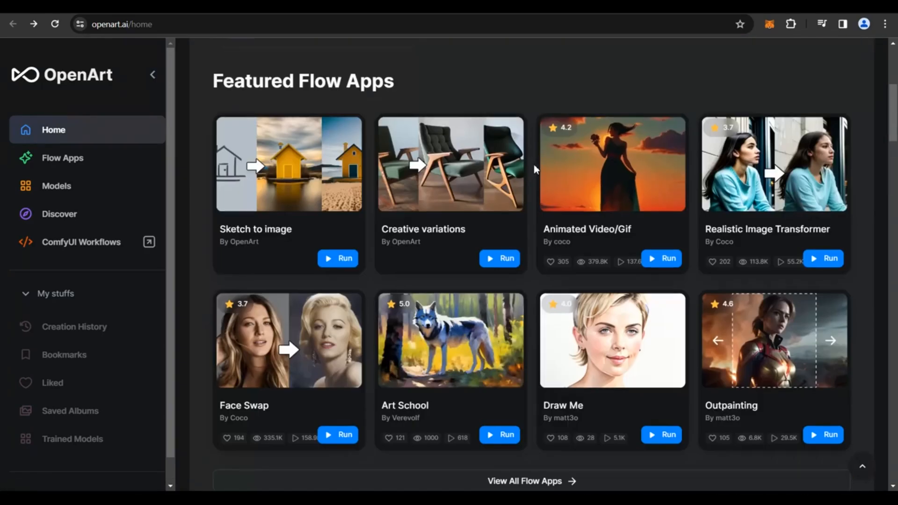
scroll(down, 3)
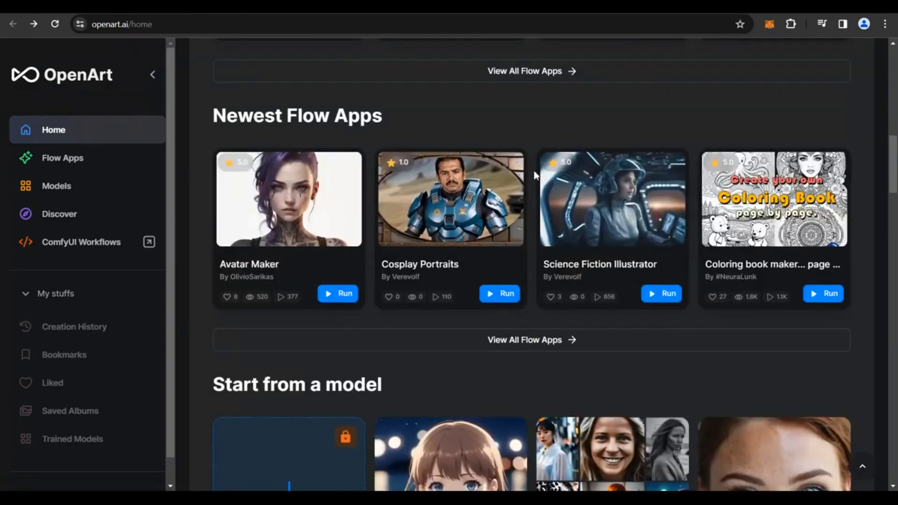
scroll(down, 3)
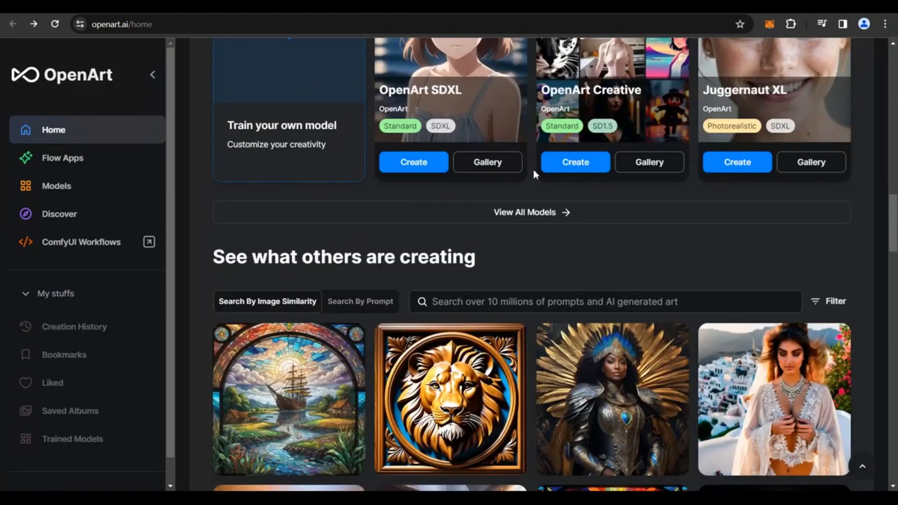
scroll(up, 3)
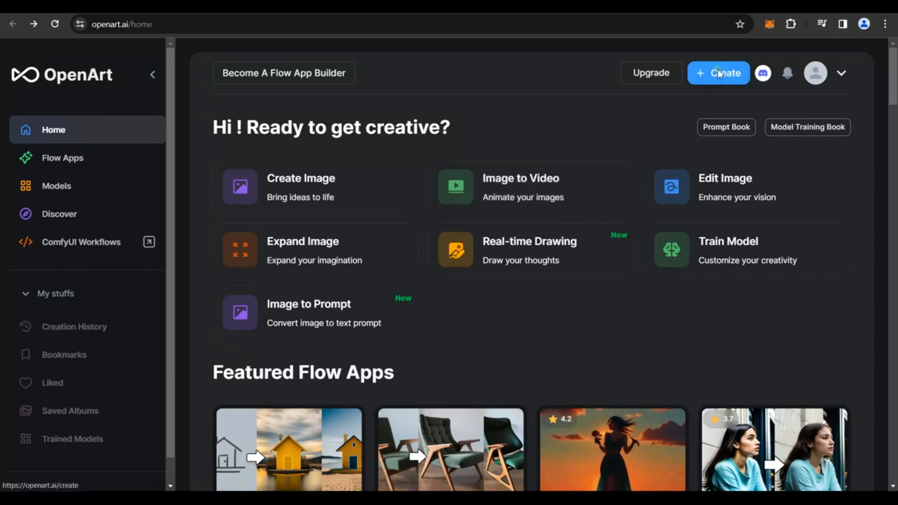
- Open OpenArt's generator, enter prompt 'Ferrari on a moon', and show Commonly-Used negative presets
click(717, 73)
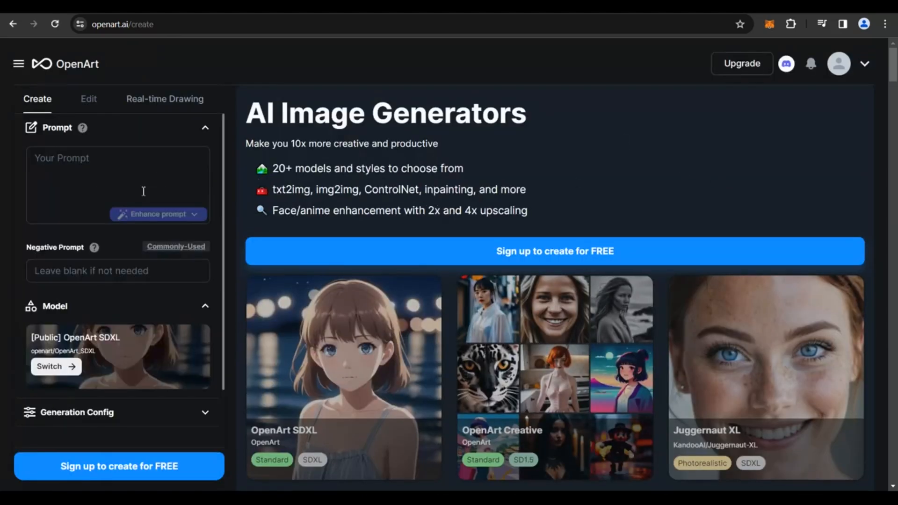
click(117, 184)
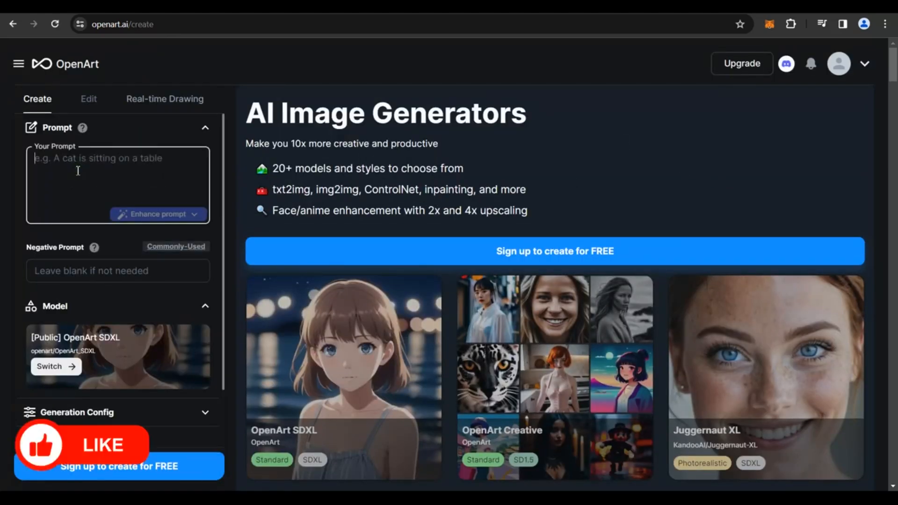
text(Ferrari on a moon)
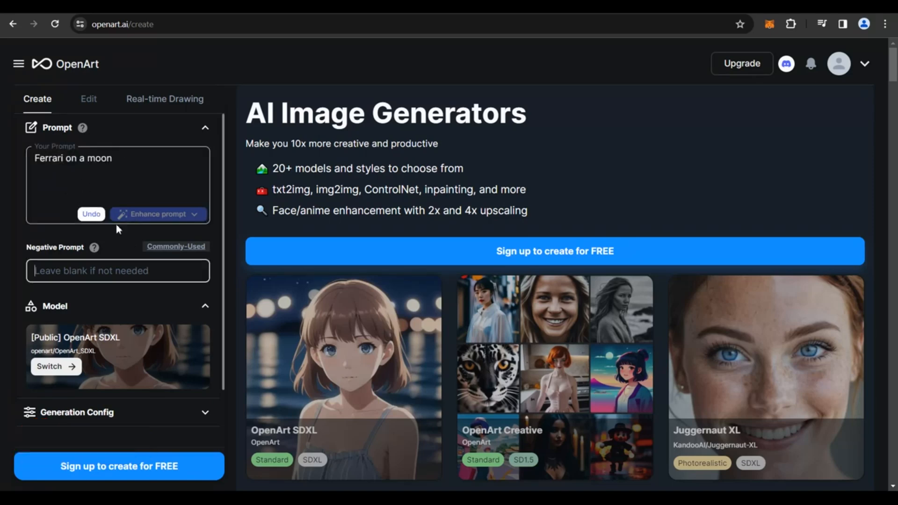
mouse_move(176, 246)
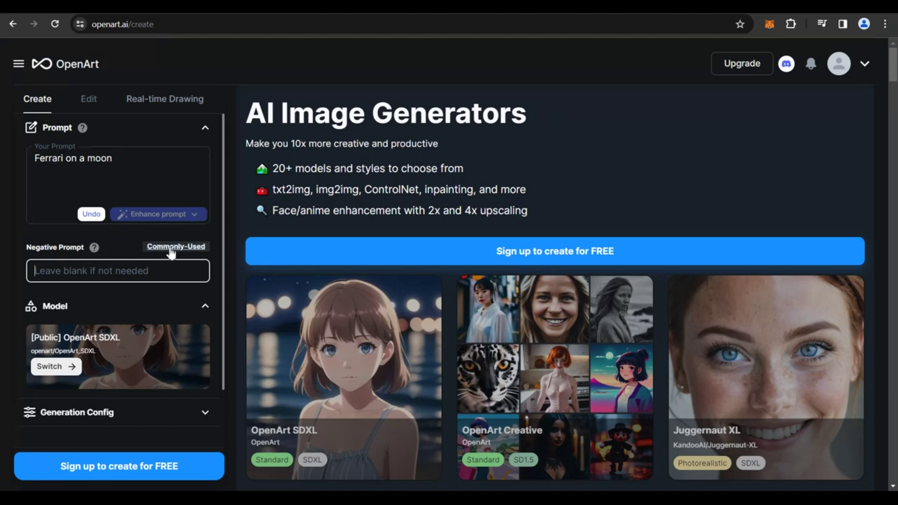
click(176, 246)
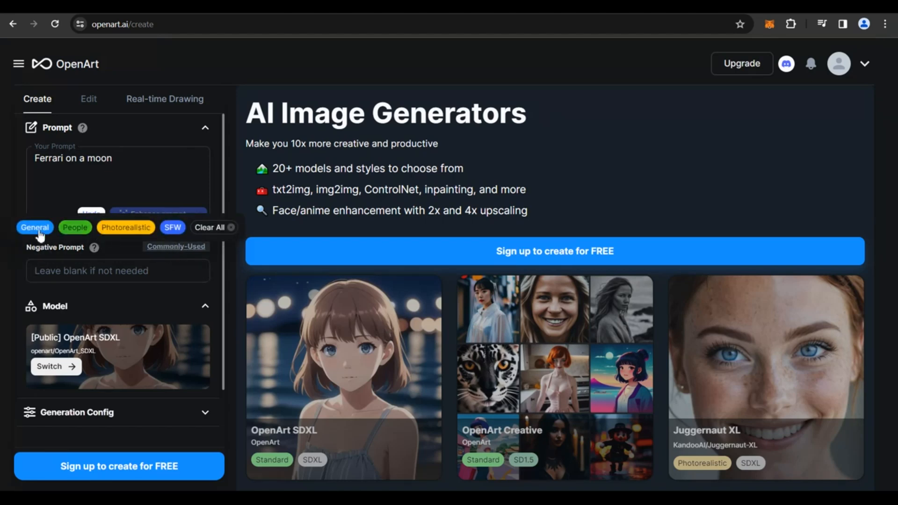
mouse_move(126, 228)
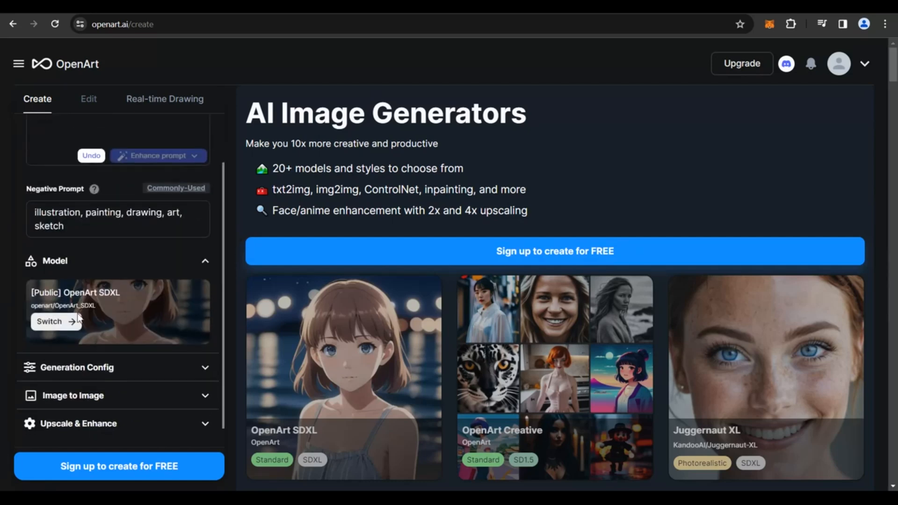
mouse_move(90, 305)
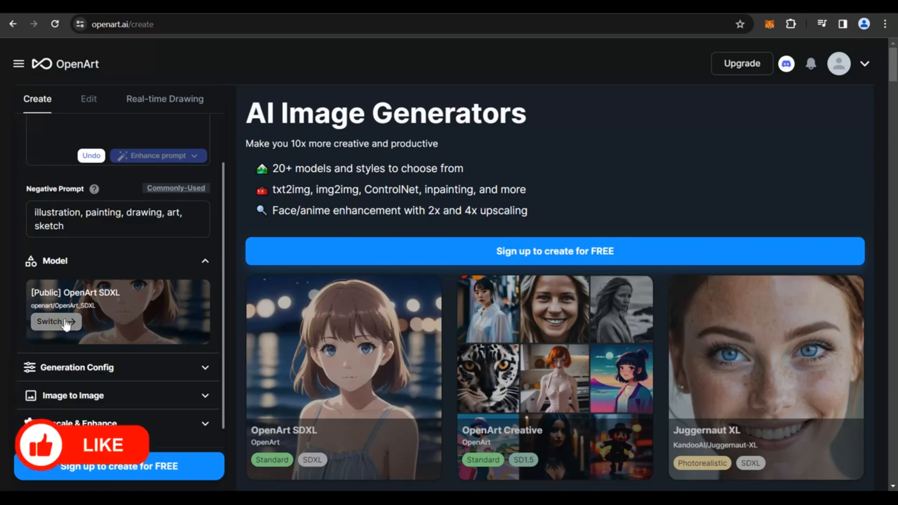
- Switch the model to Stable Diffusion XL 1.0 and review the Generation Config settings
click(52, 321)
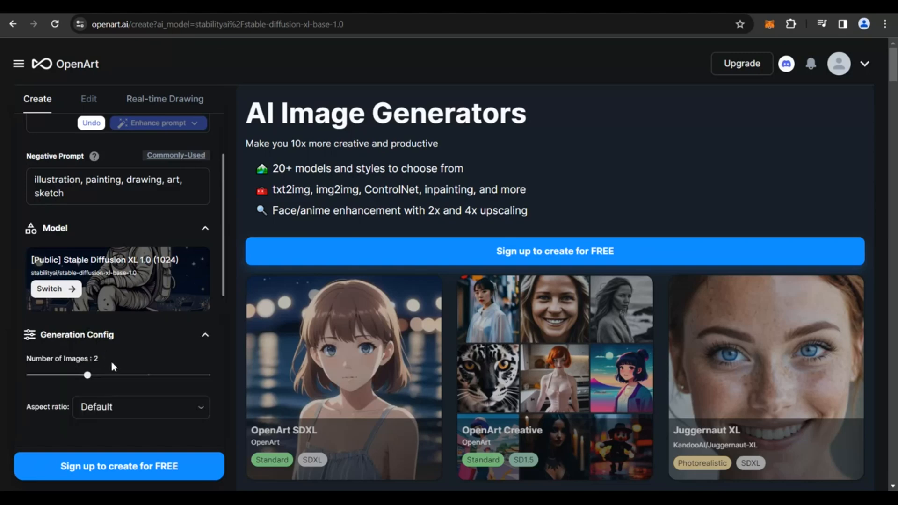
scroll(down, 3)
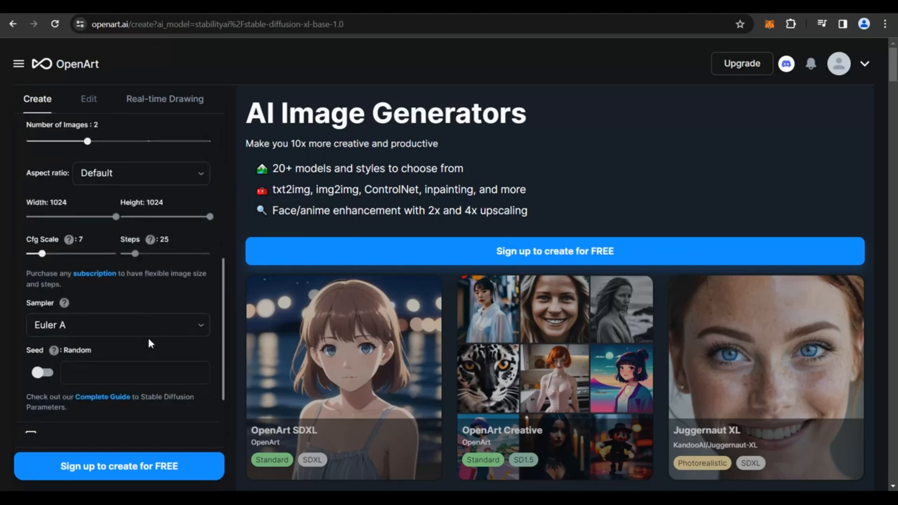
scroll(down, 3)
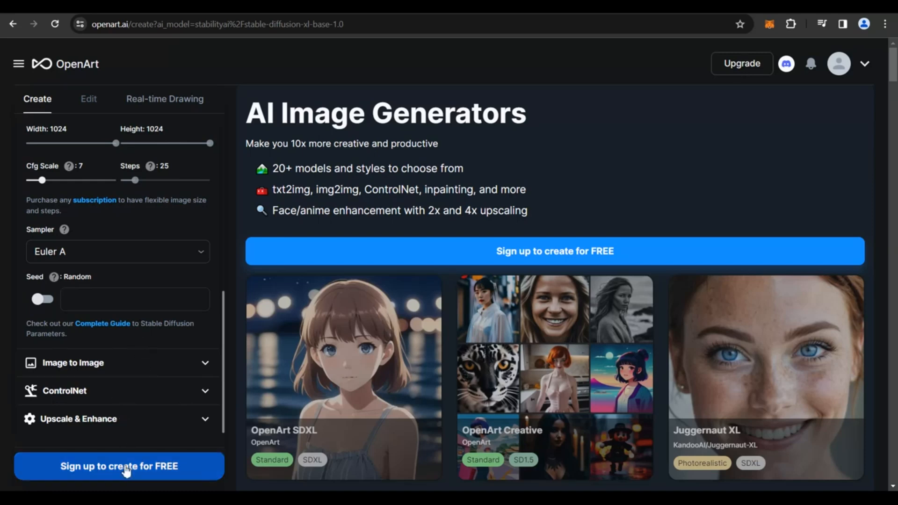
- Sign up free to reach the 48-credit workspace and start generating
click(119, 466)
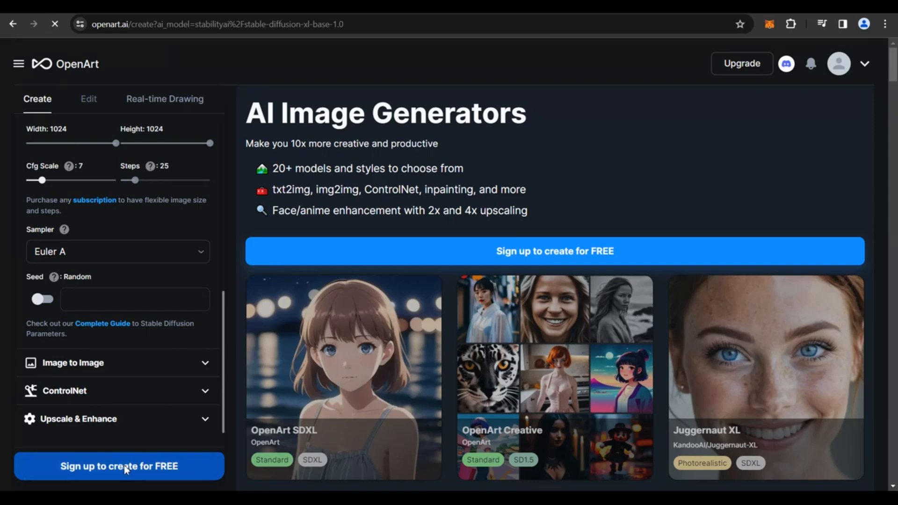
click(120, 466)
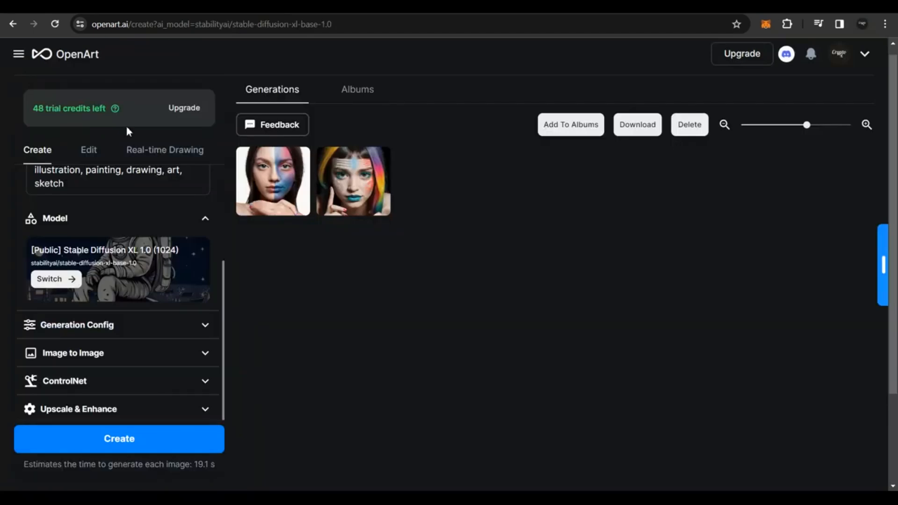
mouse_move(81, 120)
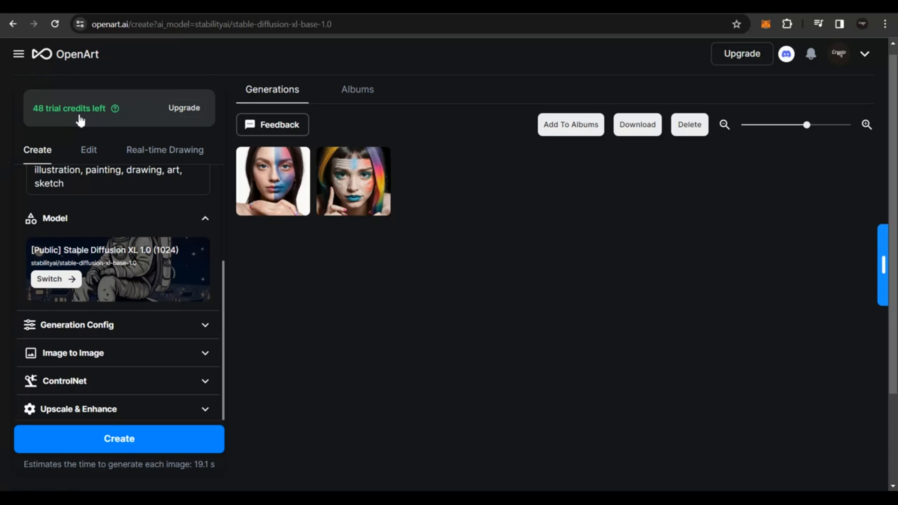
mouse_move(48, 111)
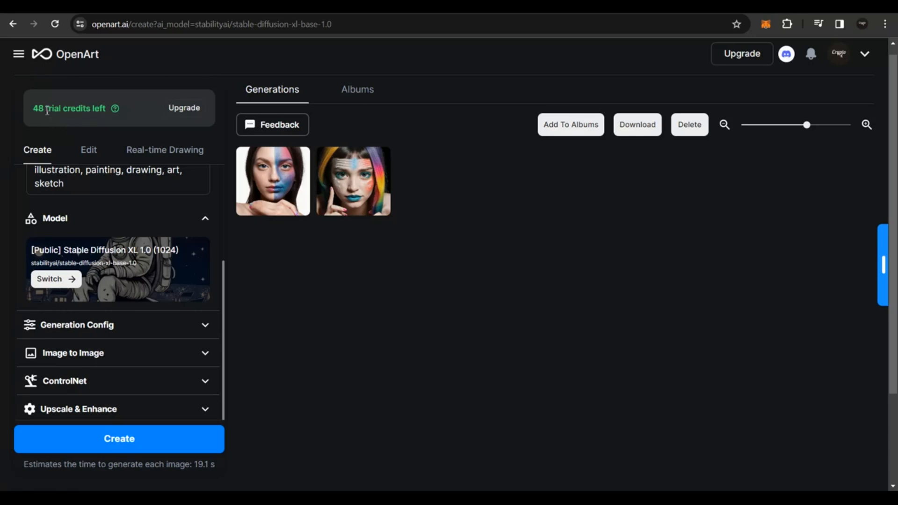
click(118, 439)
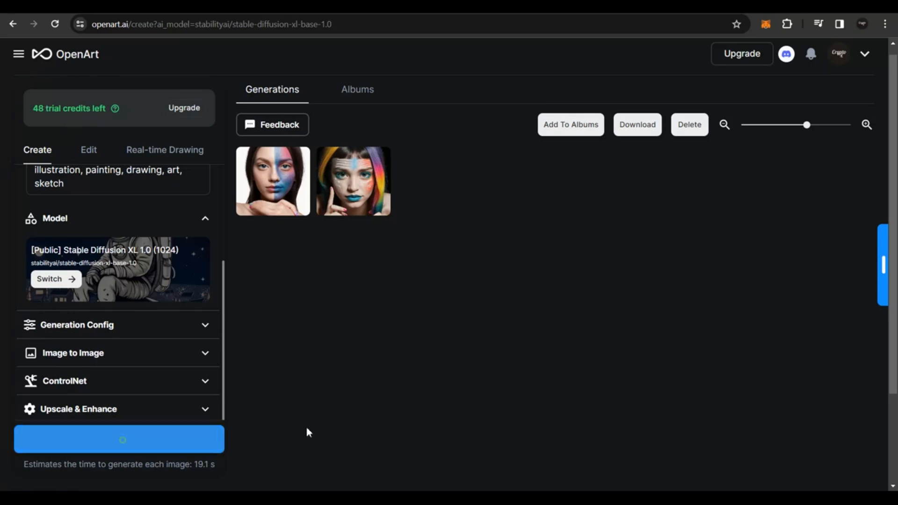
- Start another generation, adding two new image slots ahead of the painted-face results
click(119, 439)
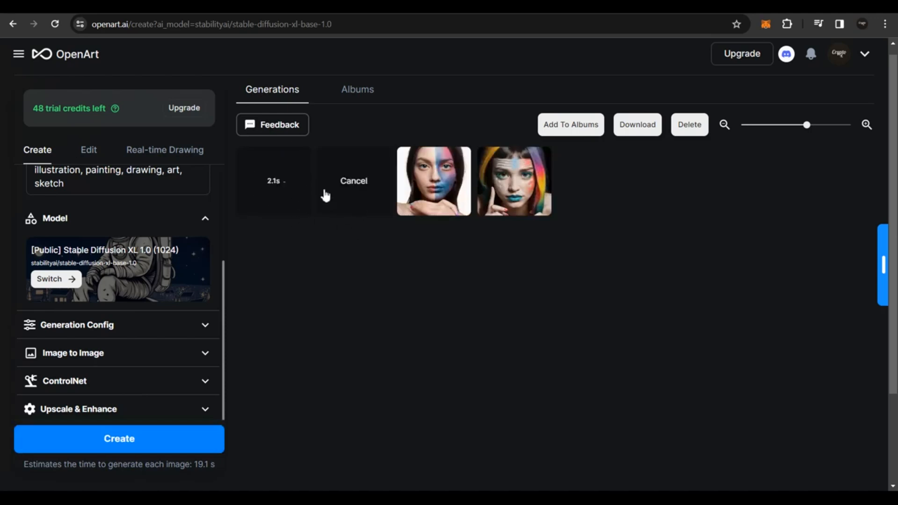
mouse_move(301, 209)
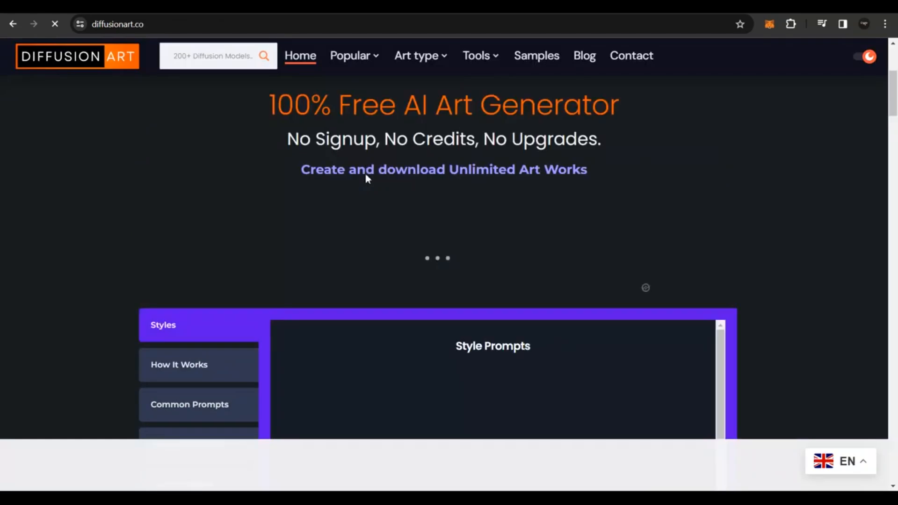
scroll(down, 3)
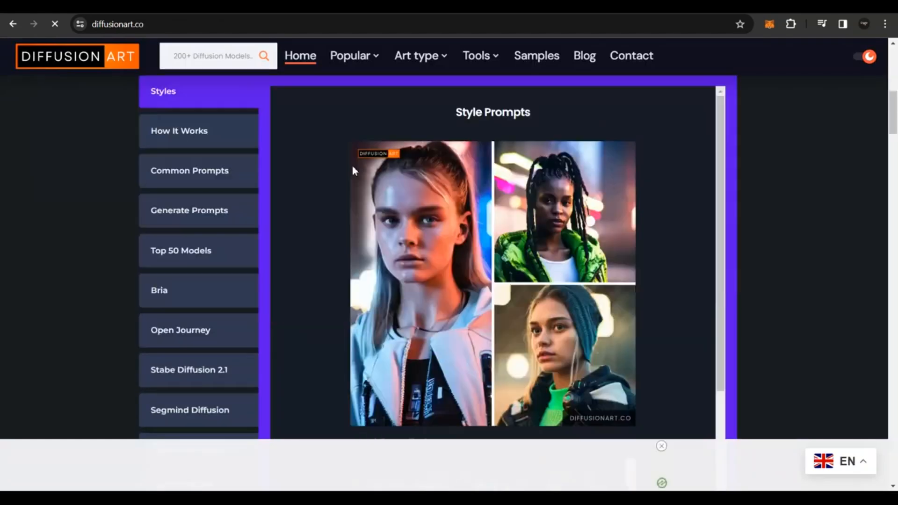
scroll(down, 3)
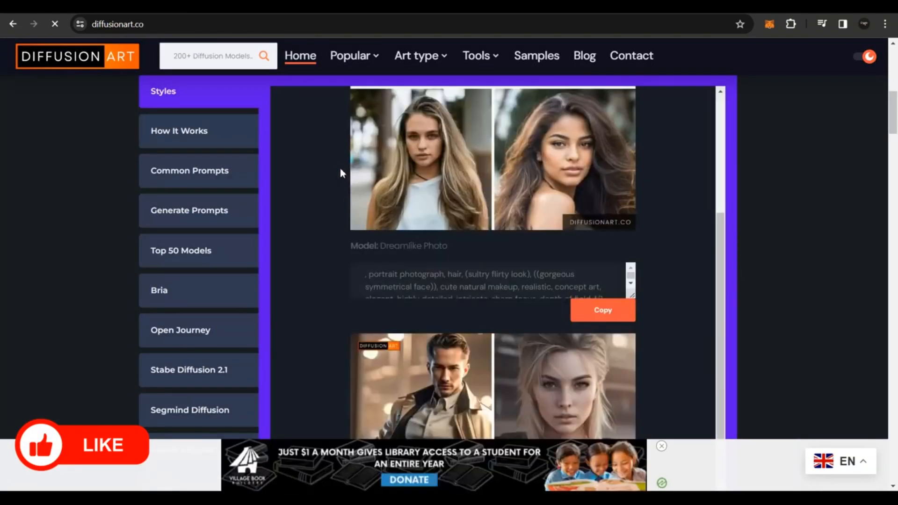
scroll(down, 3)
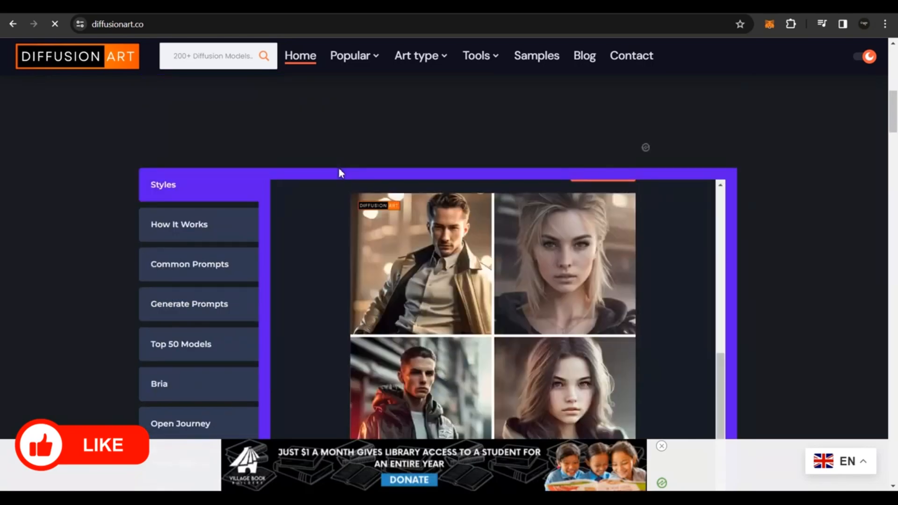